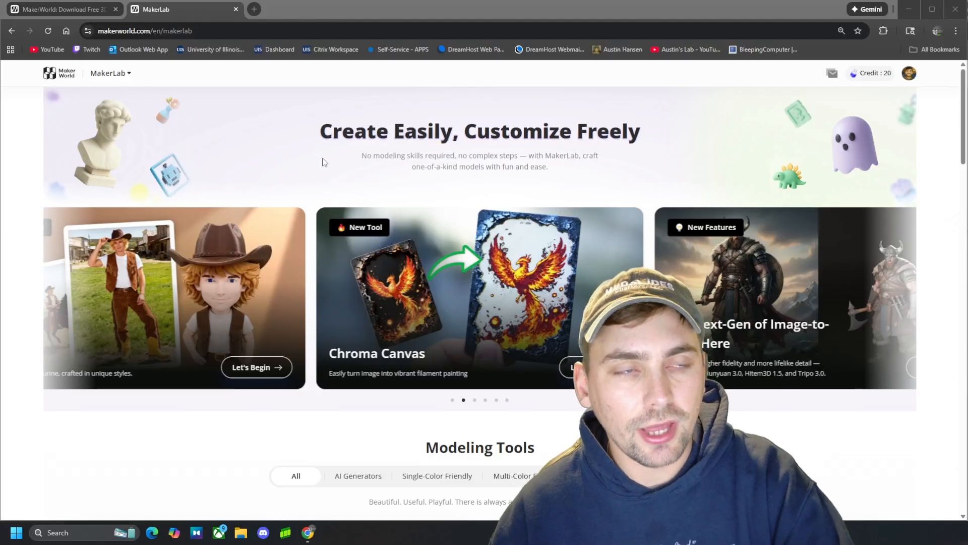
mouse_move(172, 136)
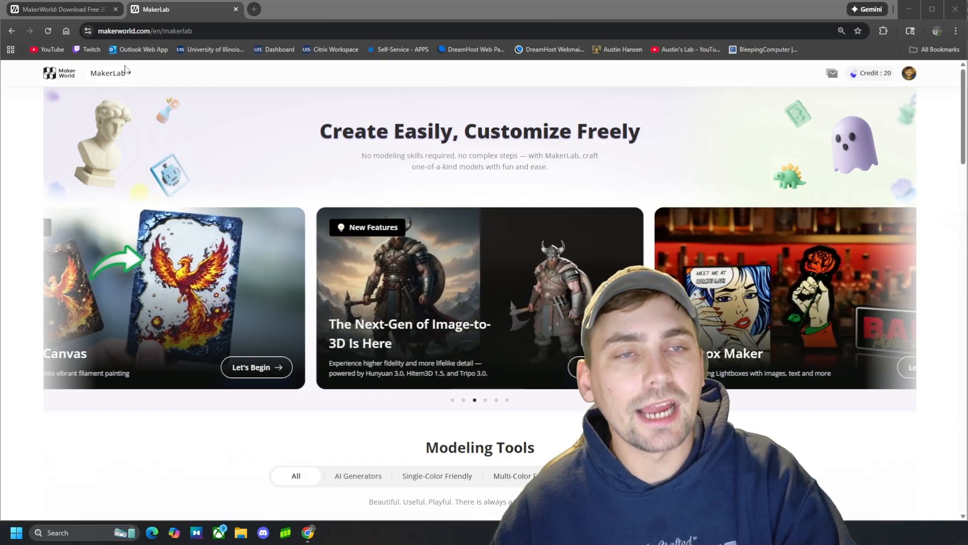
Browse the MakerWorld home page, searching for naruto, wurfel and montessori models
left_click(59, 9)
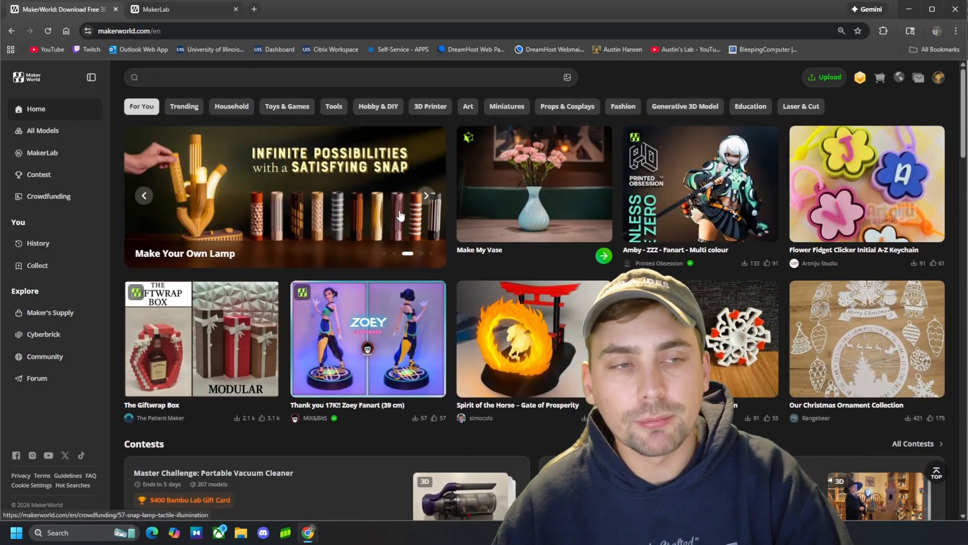
type("naruto")
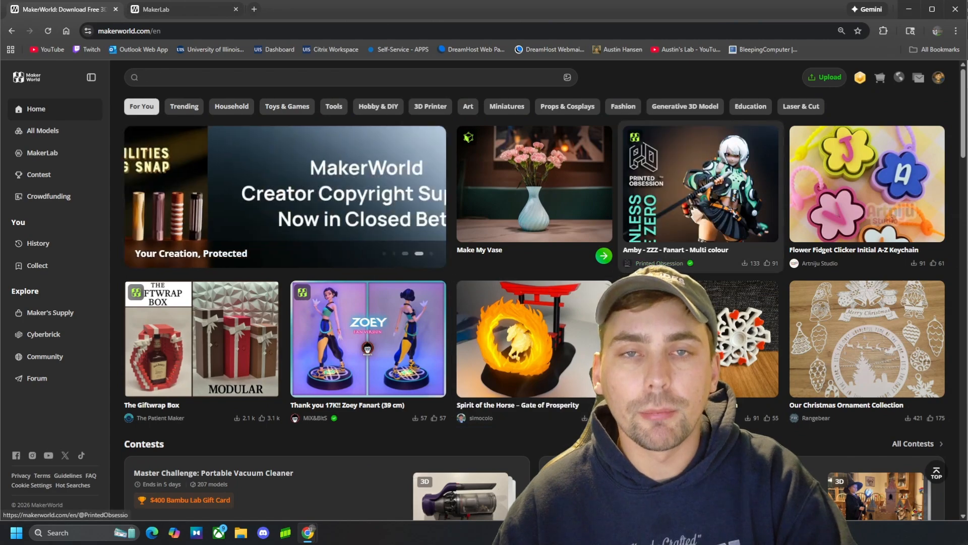
type("wurfel")
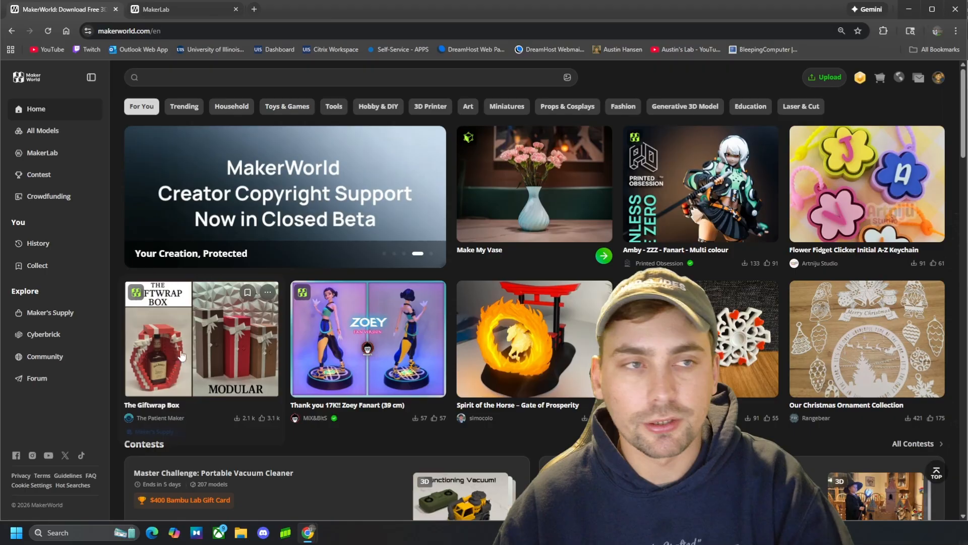
type("montessori")
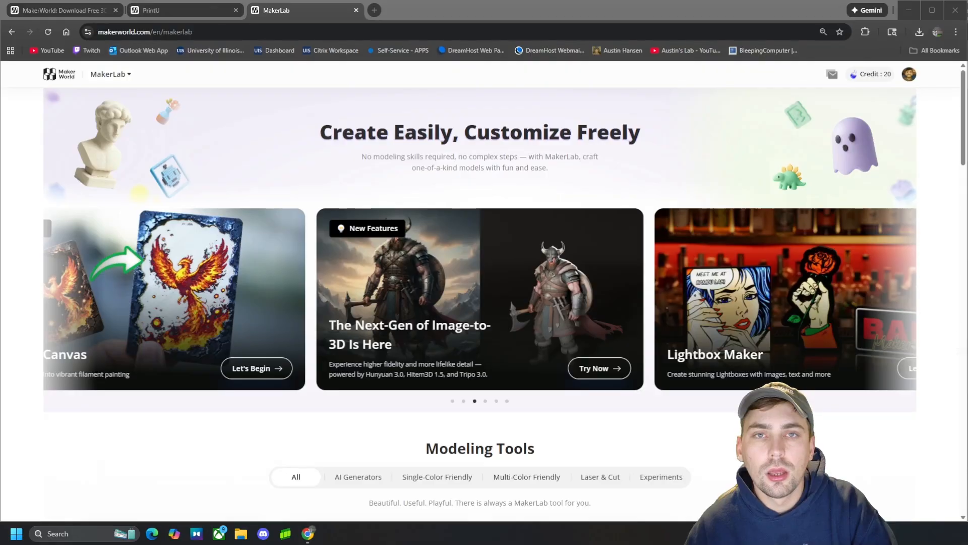
scroll("down", 3)
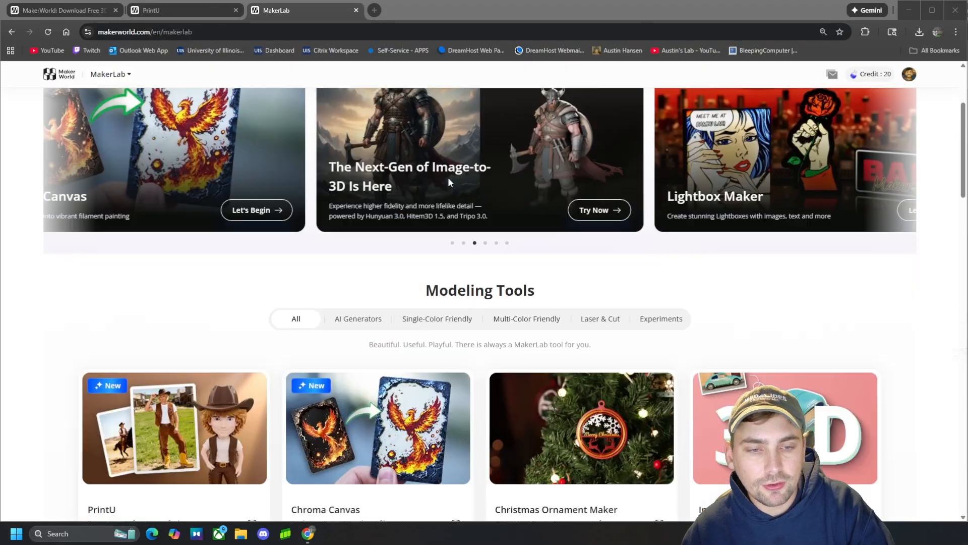
scroll("down", 3)
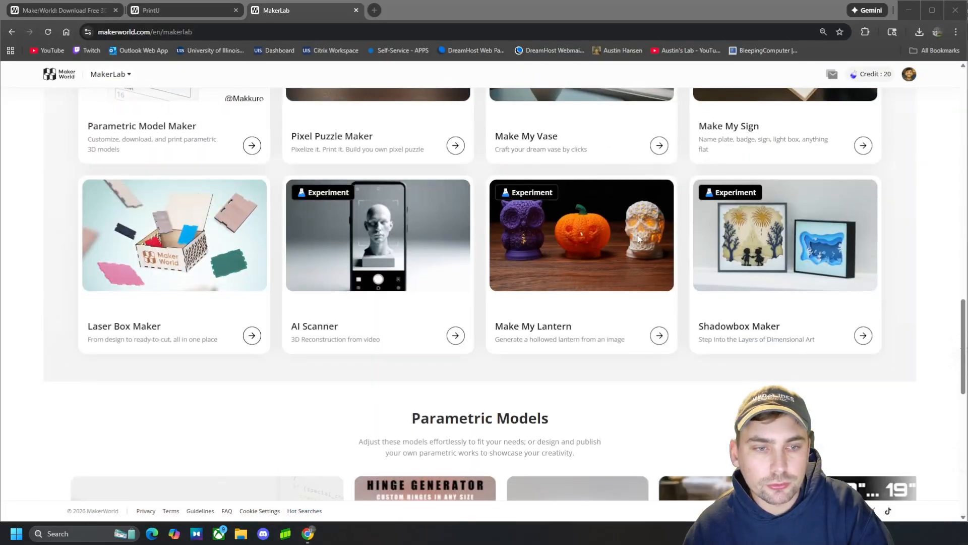
scroll("down", 3)
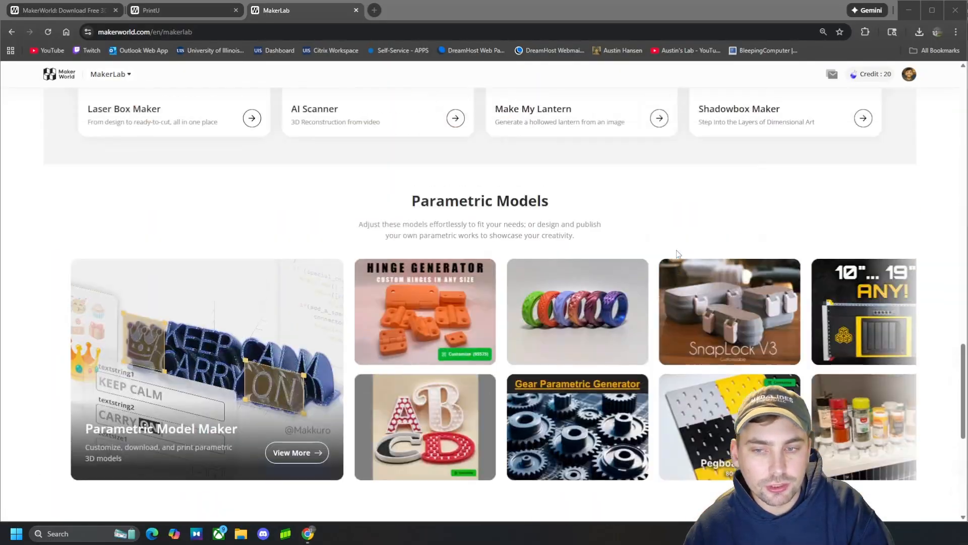
scroll("up", 3)
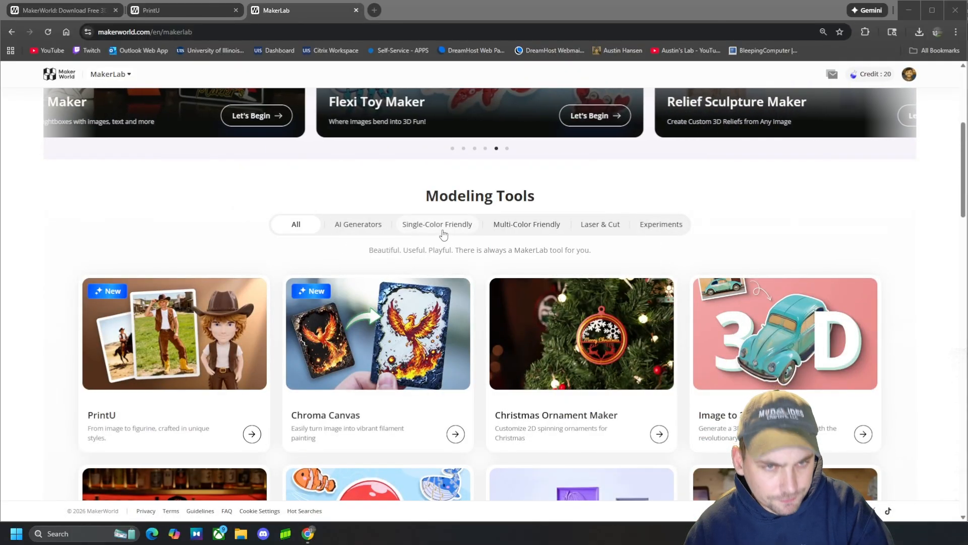
left_click(437, 224)
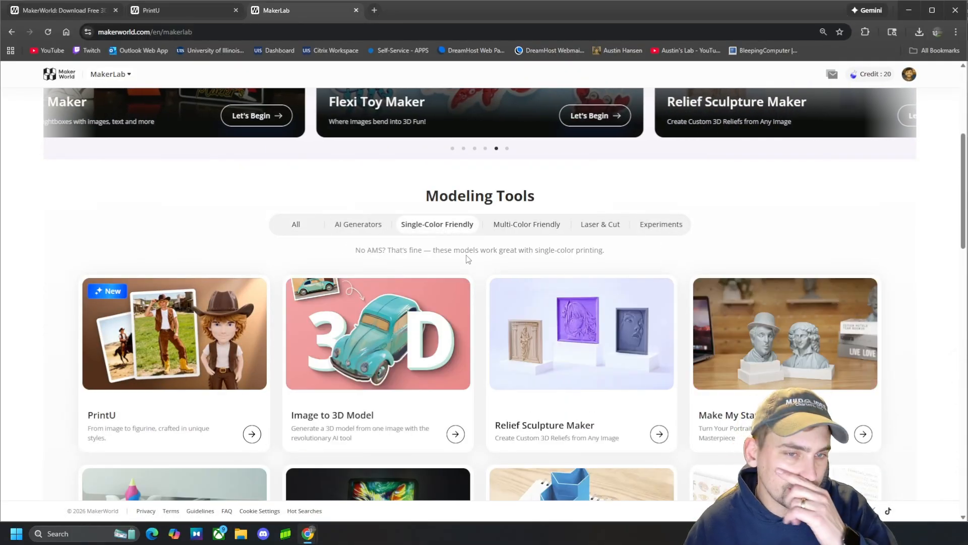
scroll("down", 3)
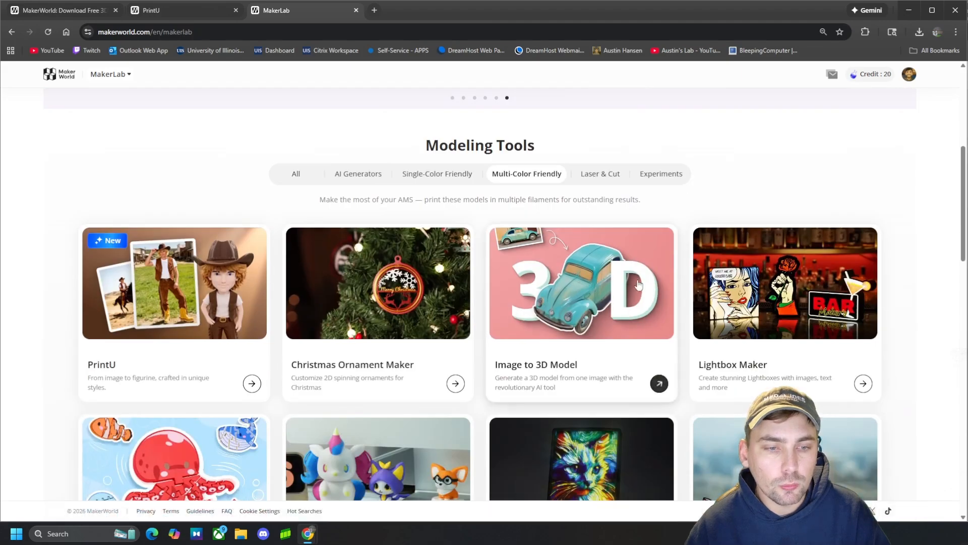
scroll("down", 3)
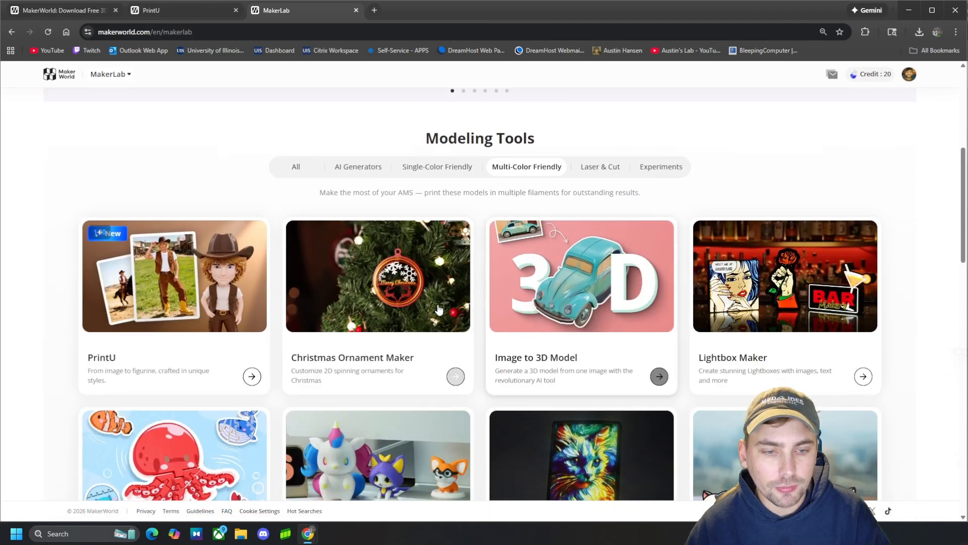
scroll("down", 3)
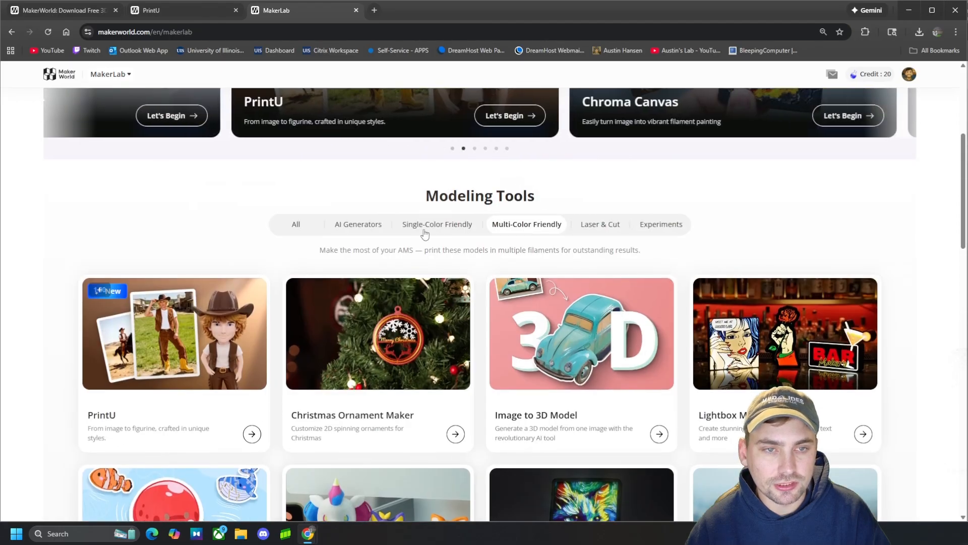
scroll("down", 3)
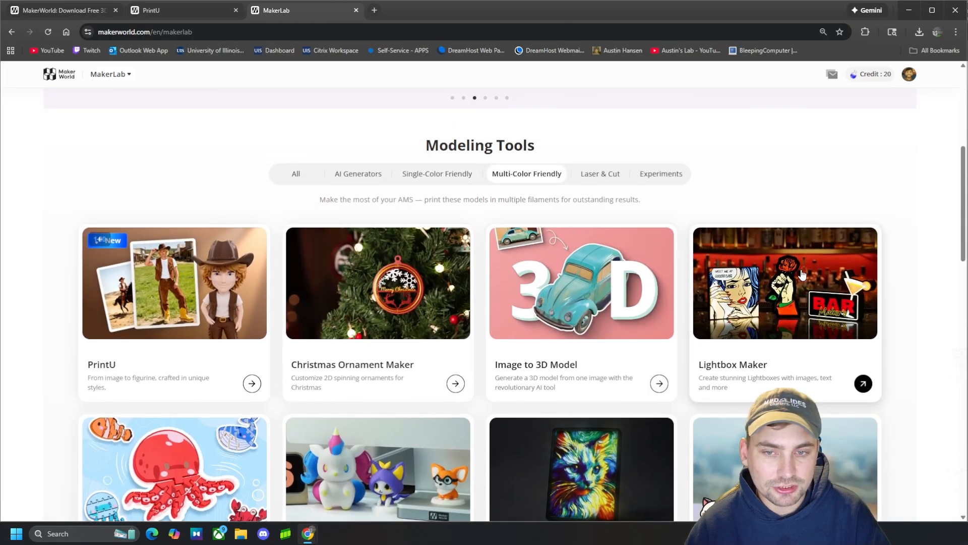
scroll("down", 3)
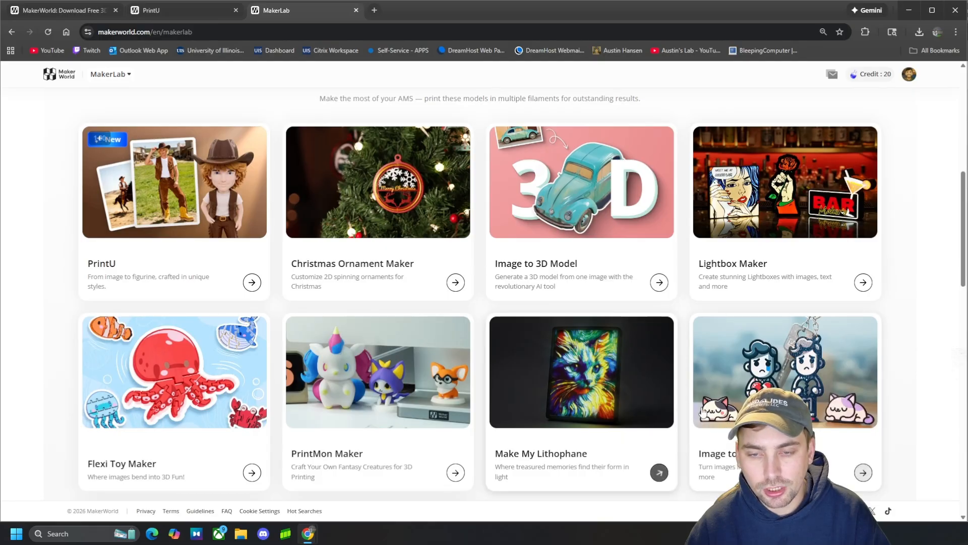
scroll("down", 3)
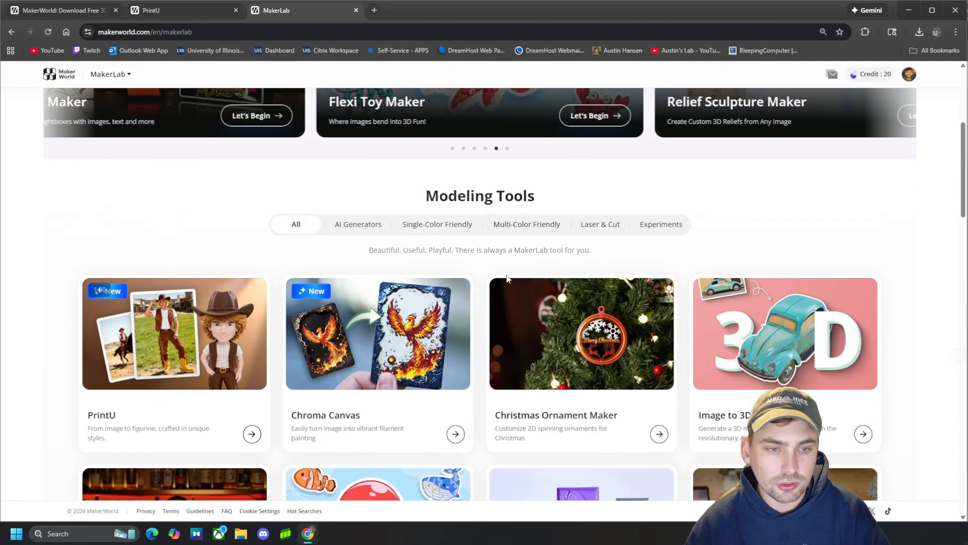
scroll("down", 3)
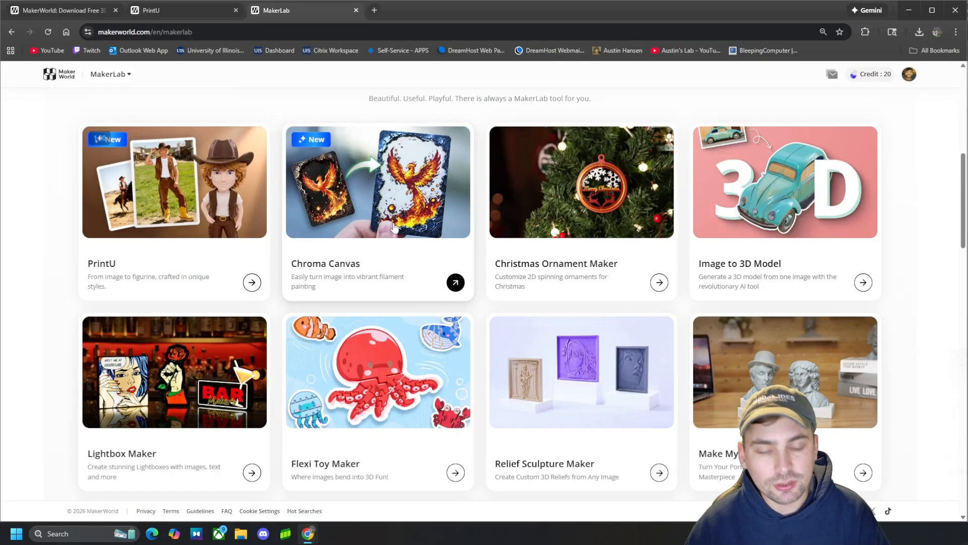
mouse_move(614, 187)
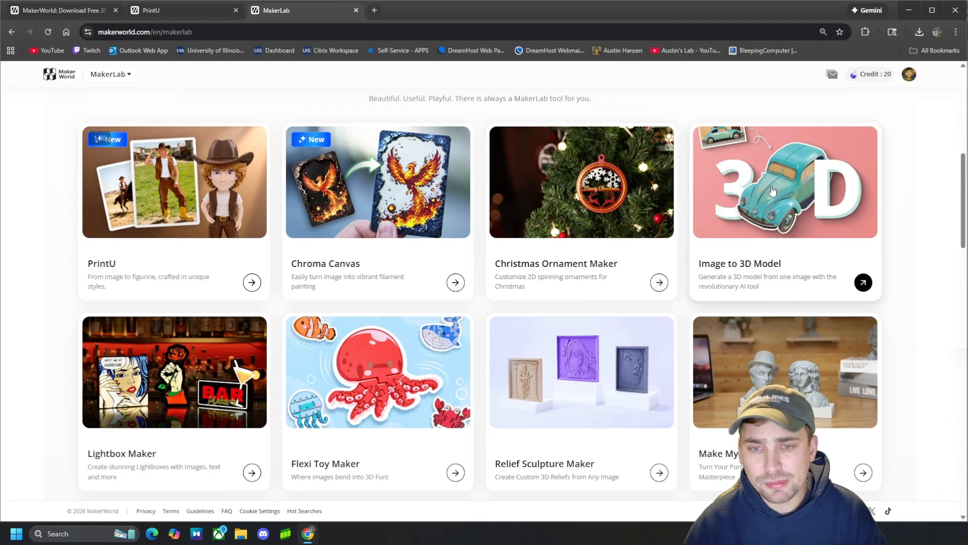
mouse_move(873, 178)
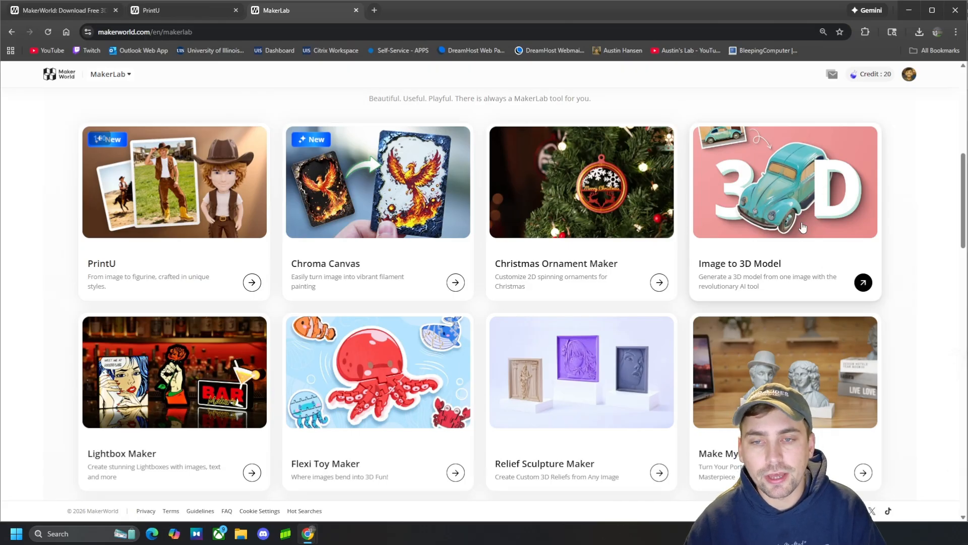
mouse_move(727, 229)
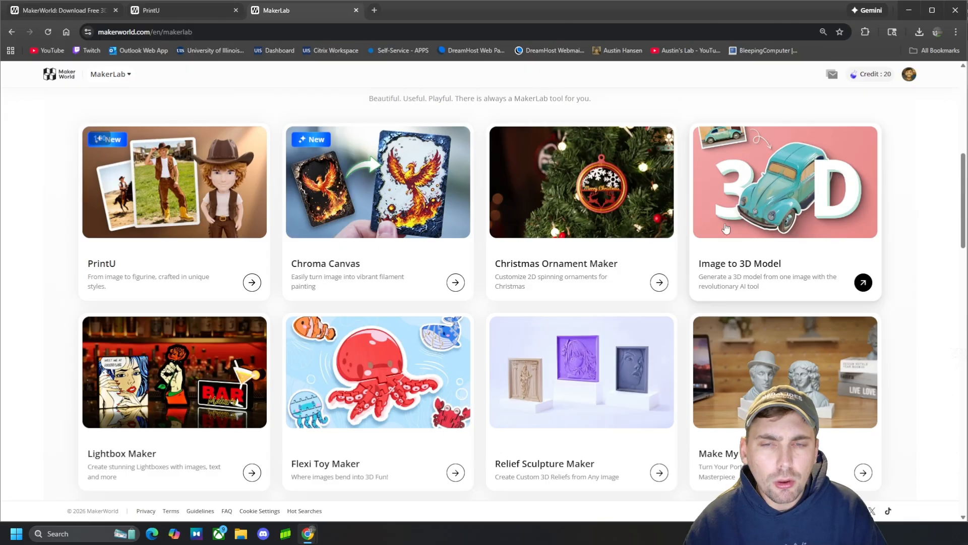
scroll("down", 3)
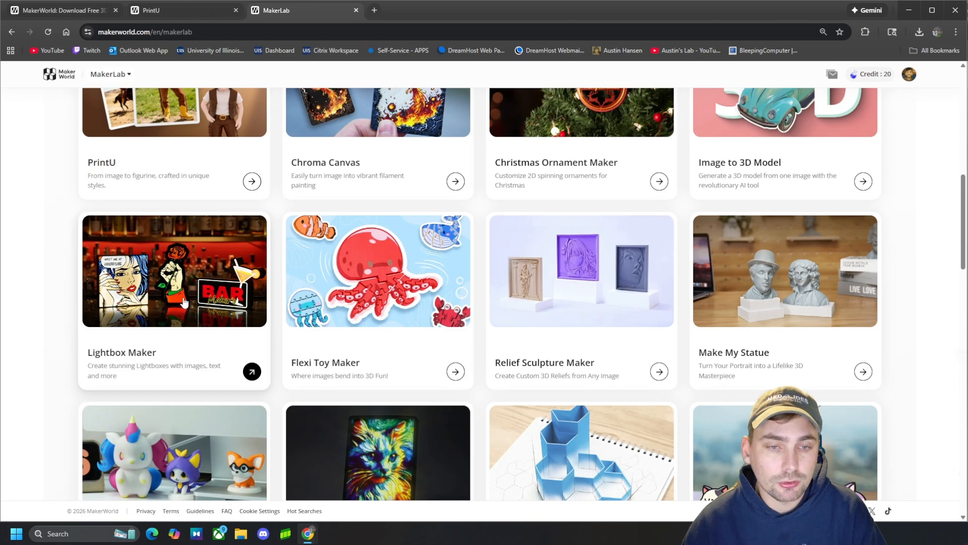
mouse_move(377, 315)
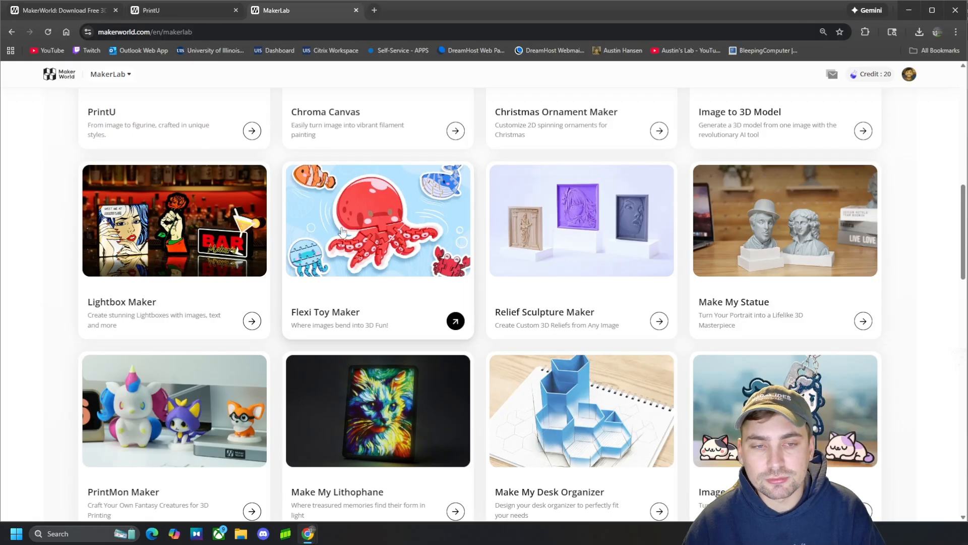
mouse_move(603, 271)
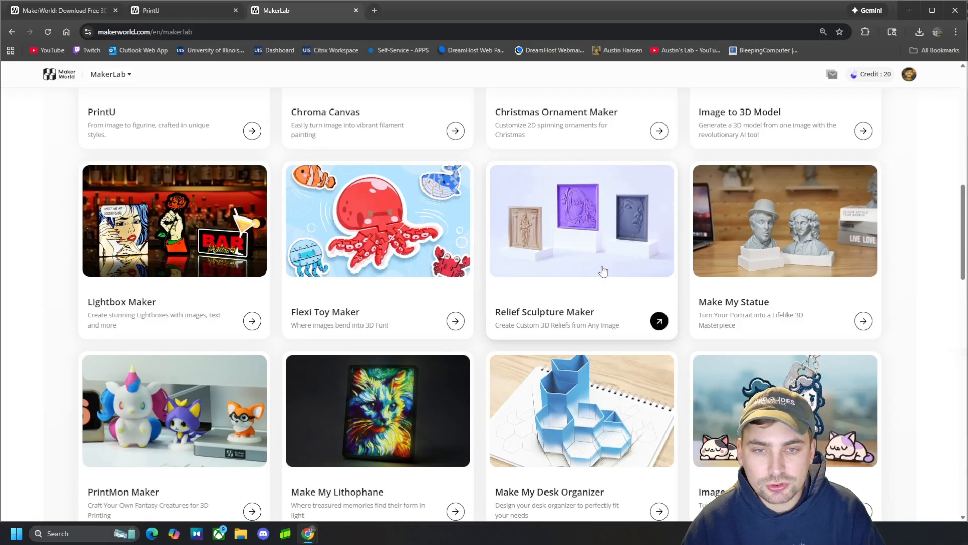
mouse_move(609, 208)
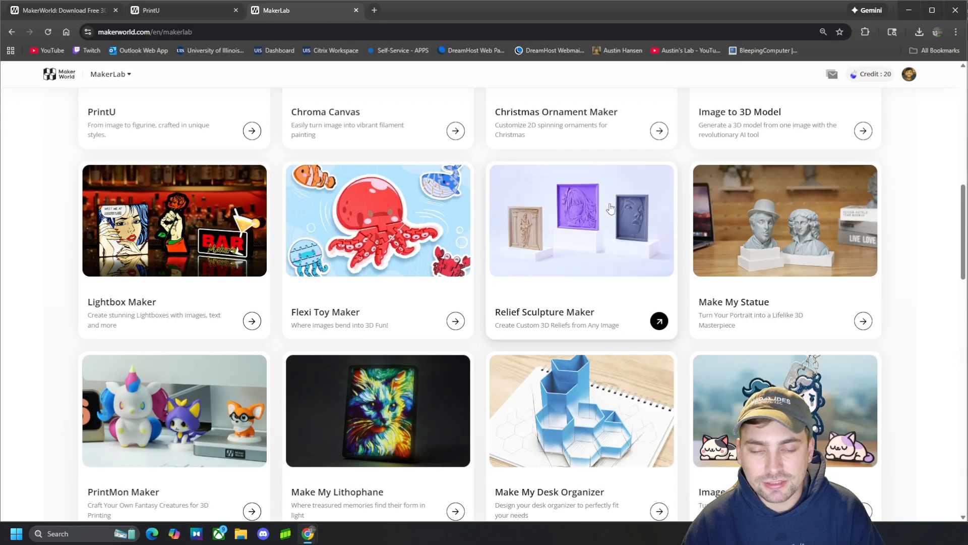
mouse_move(811, 253)
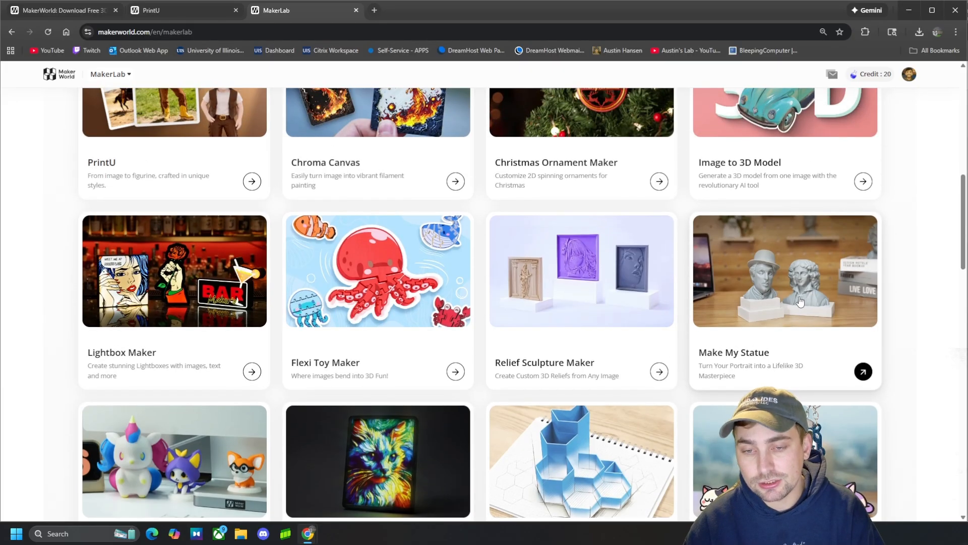
mouse_move(758, 324)
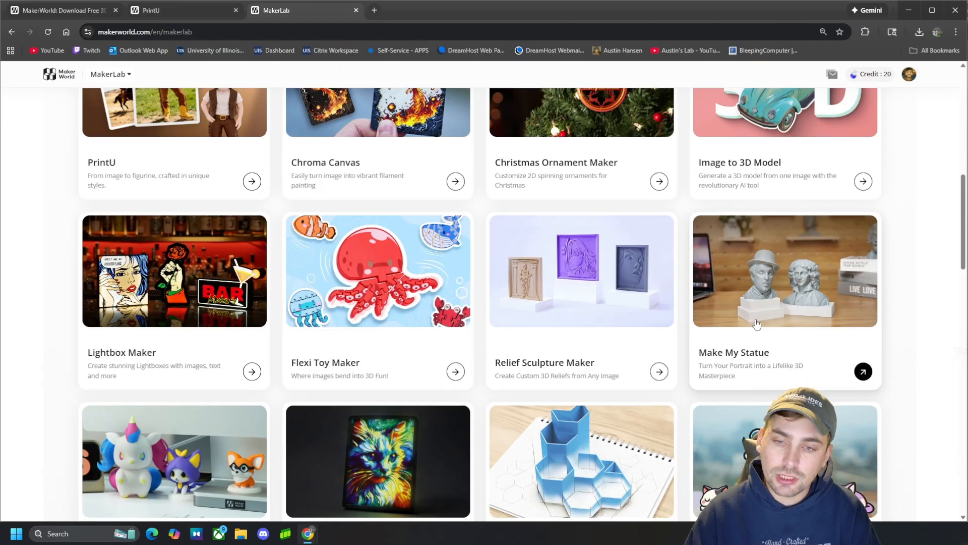
scroll("down", 3)
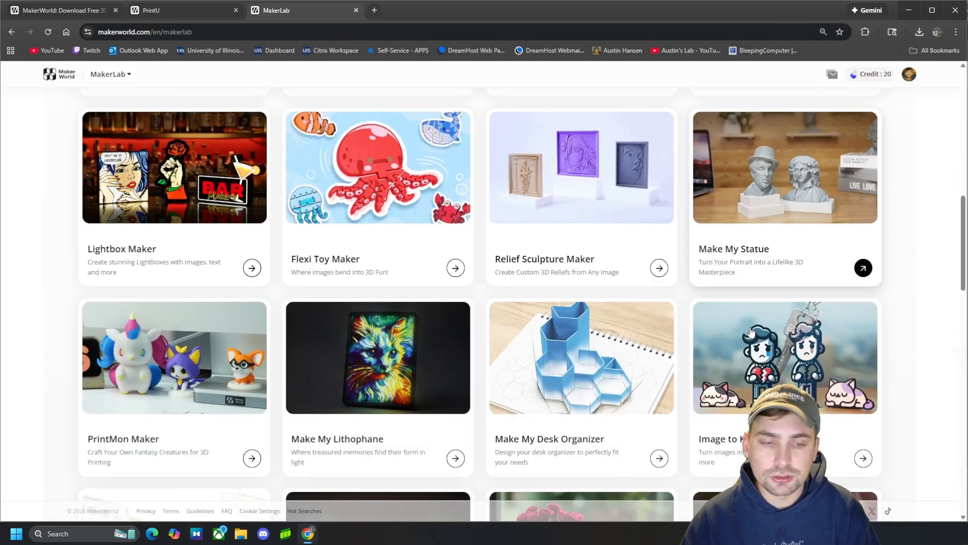
scroll("down", 3)
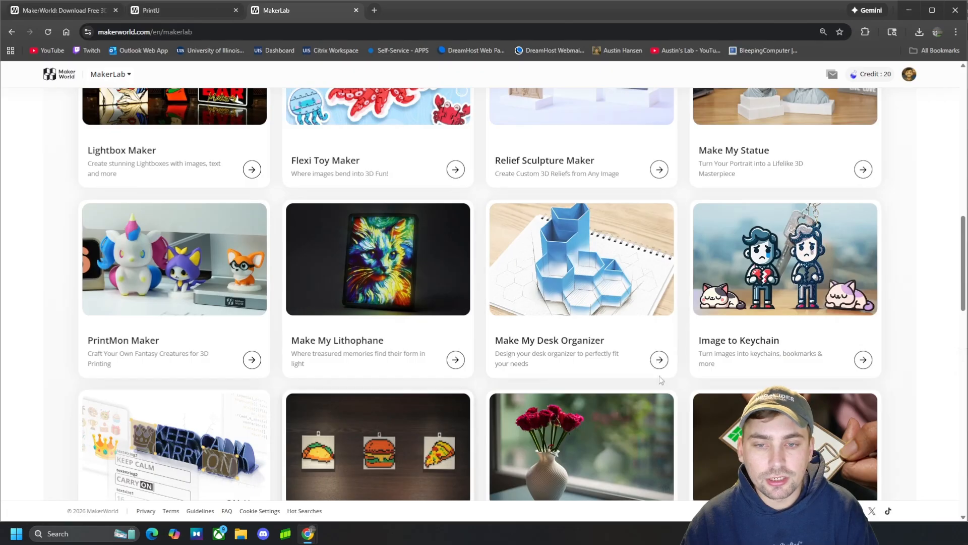
scroll("down", 3)
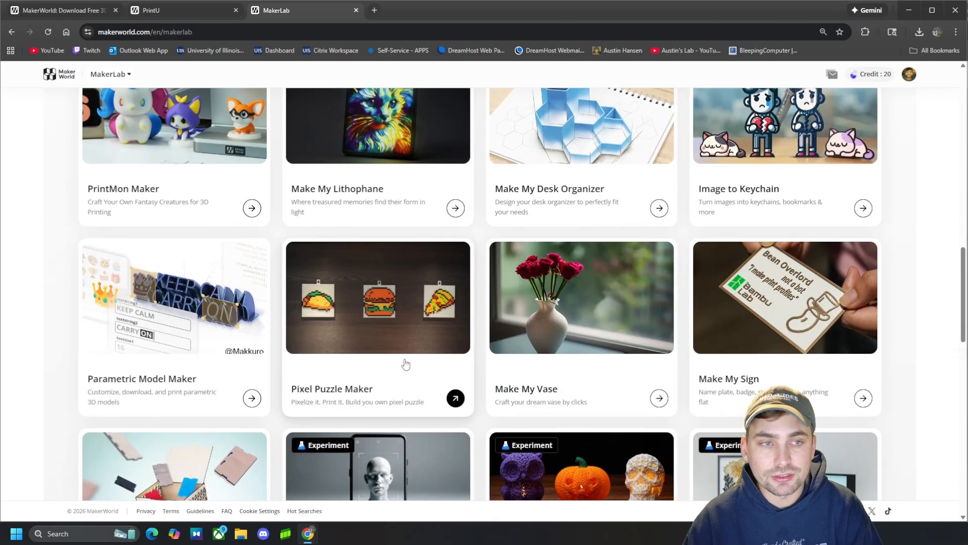
scroll("up", 3)
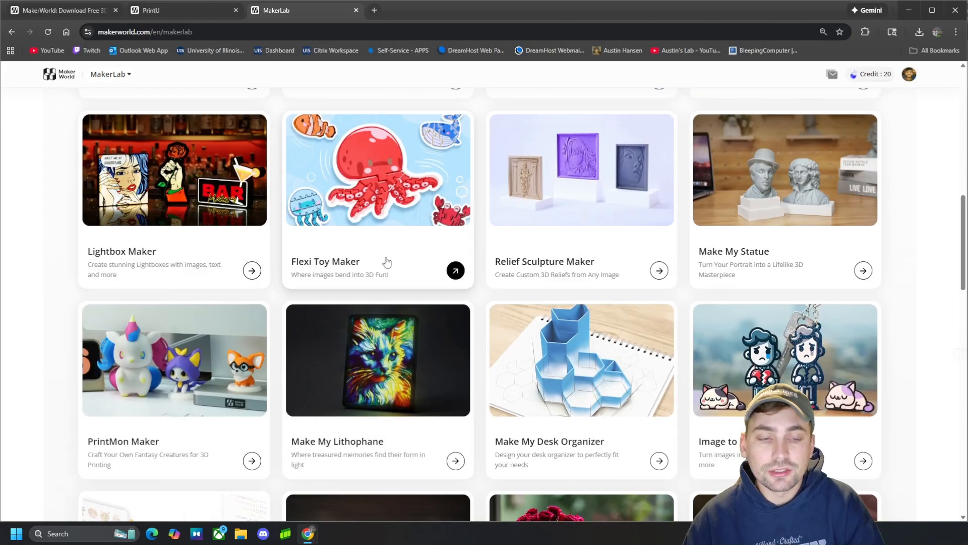
scroll("down", 3)
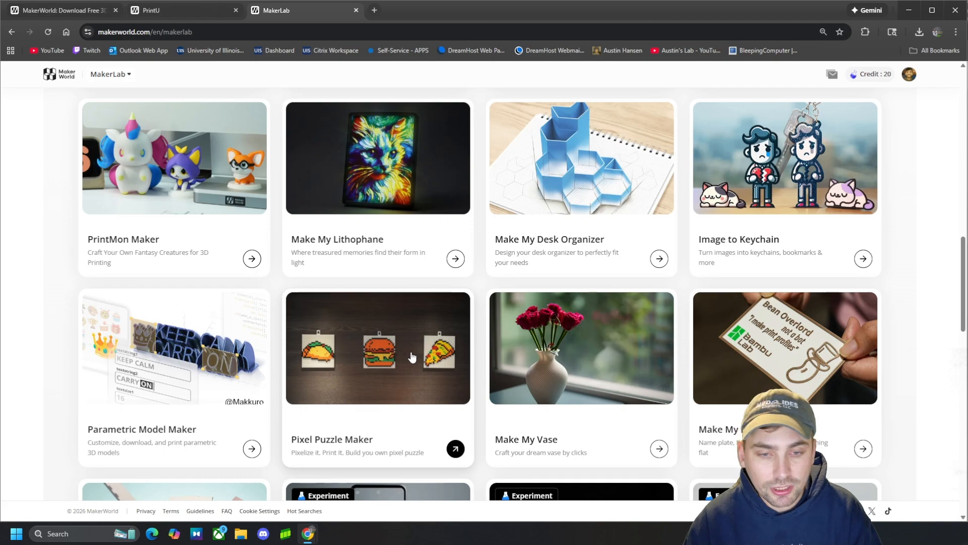
scroll("down", 3)
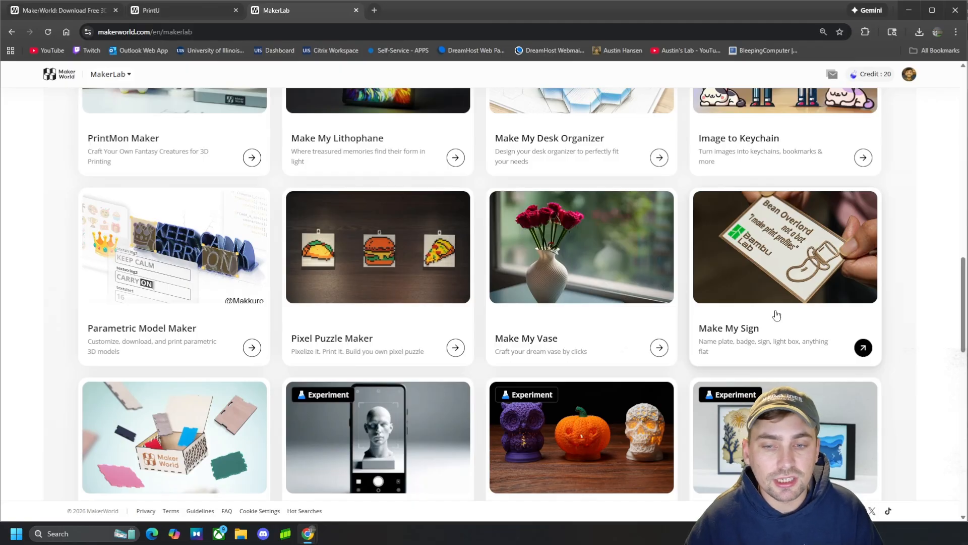
scroll("down", 3)
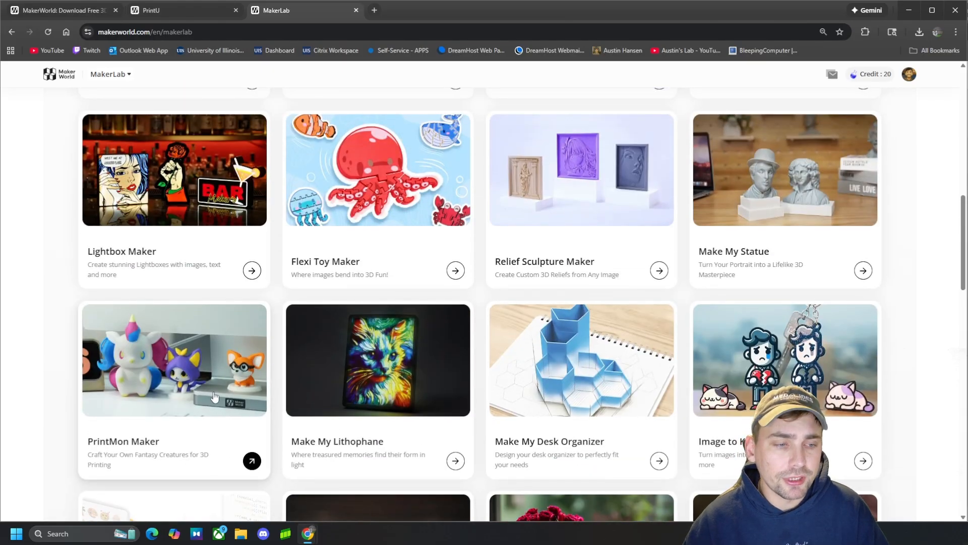
scroll("down", 3)
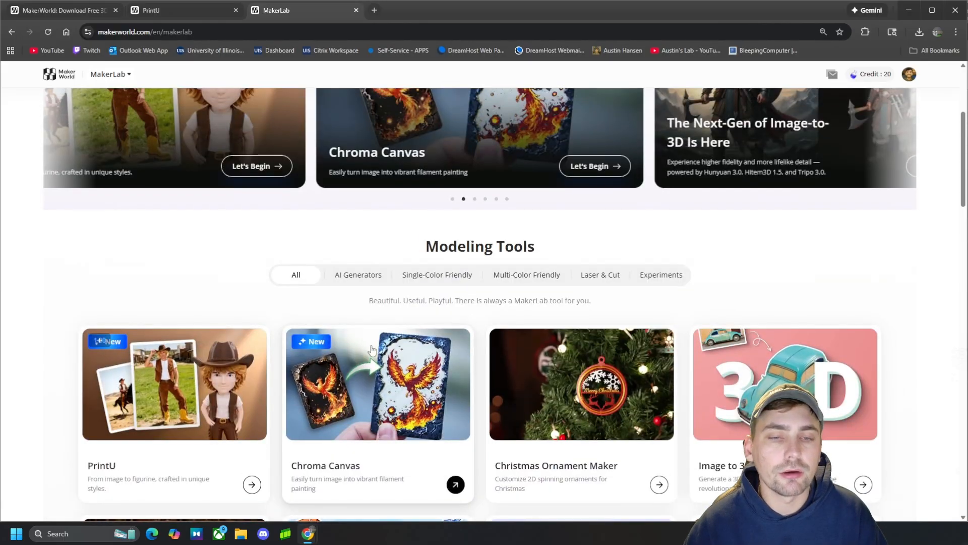
scroll("down", 3)
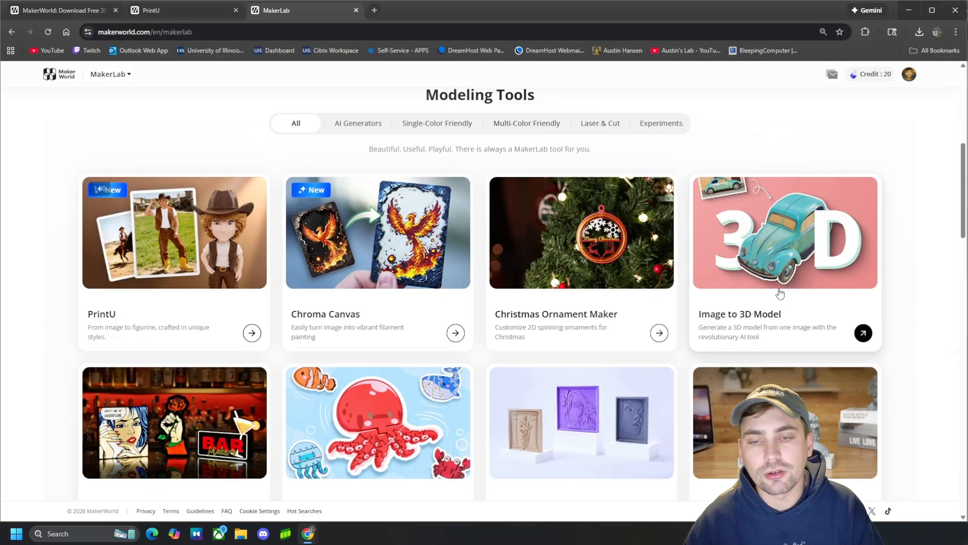
mouse_move(772, 280)
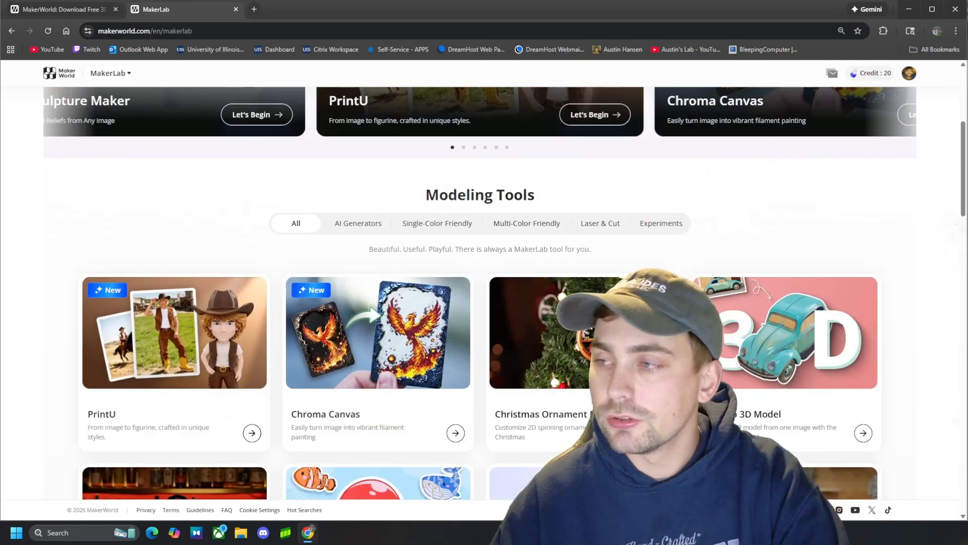
Start a new PrintU image-to-figurine project from the MakerLab tools page
scroll("down", 3)
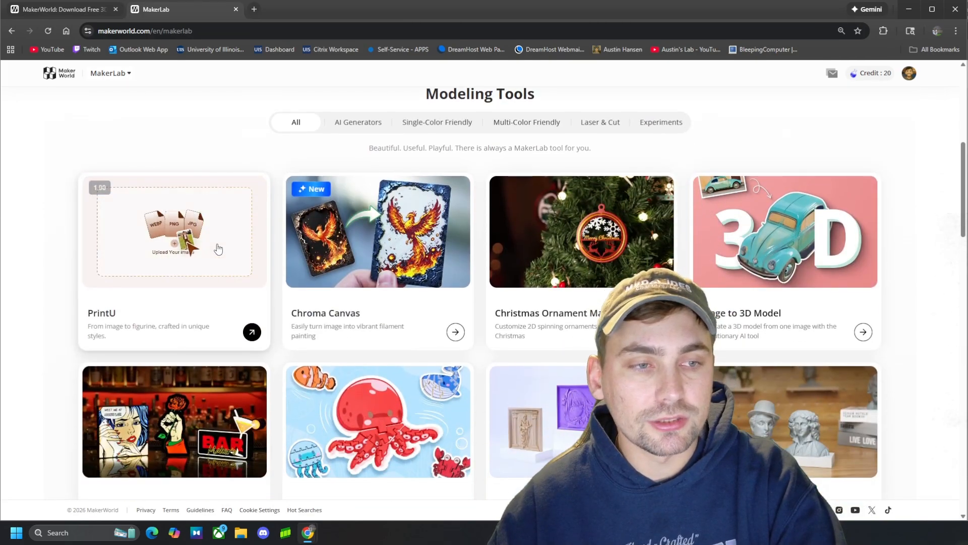
left_click(174, 232)
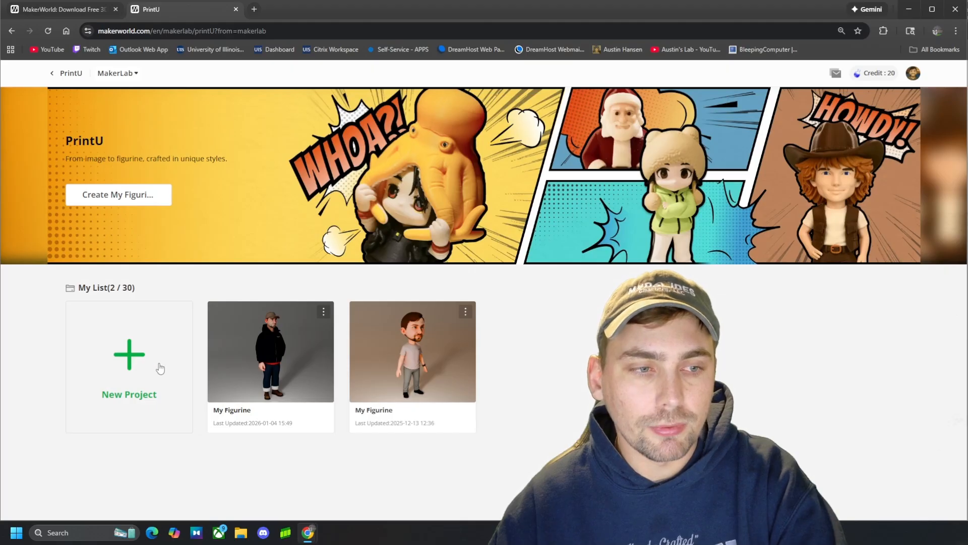
left_click(129, 367)
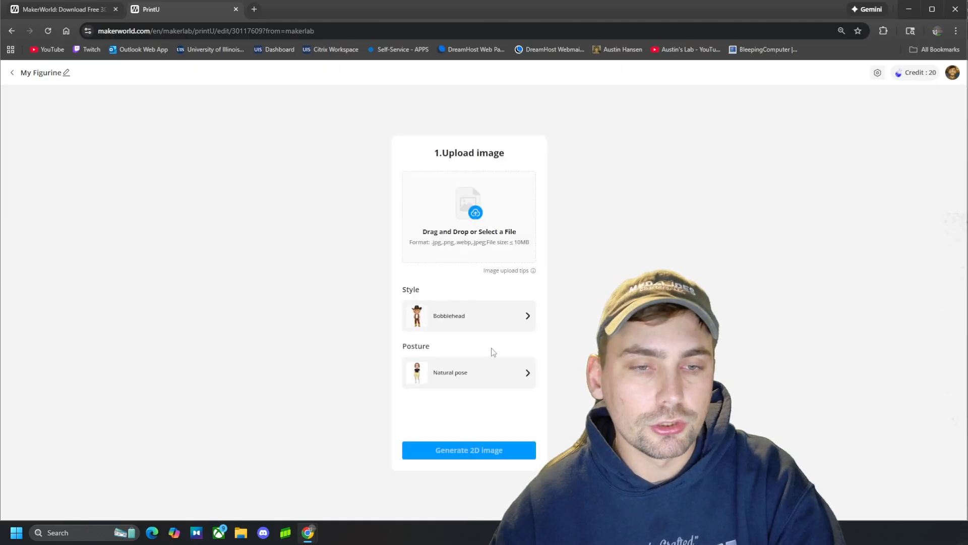
Set the figurine style to Emoji after previewing Bobblehead, and apply it
left_click(468, 315)
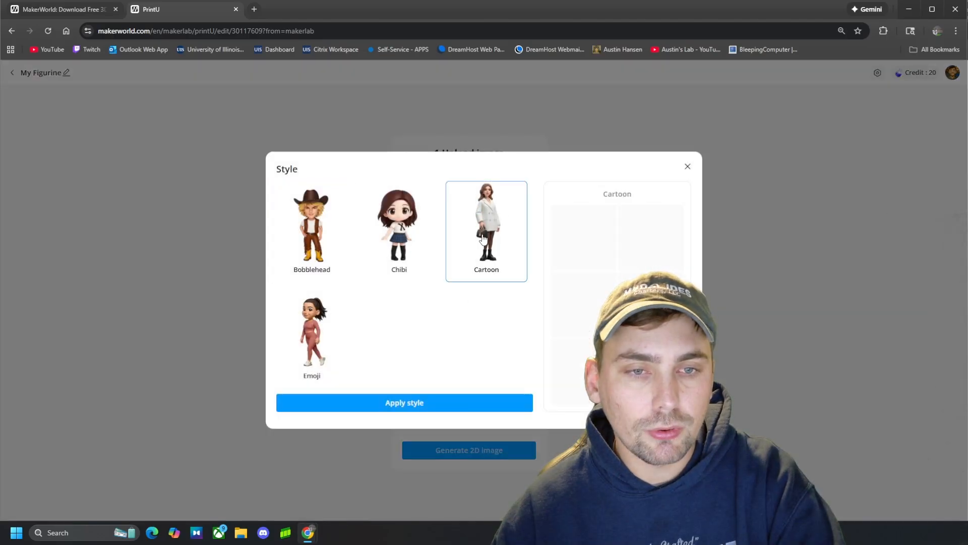
left_click(311, 229)
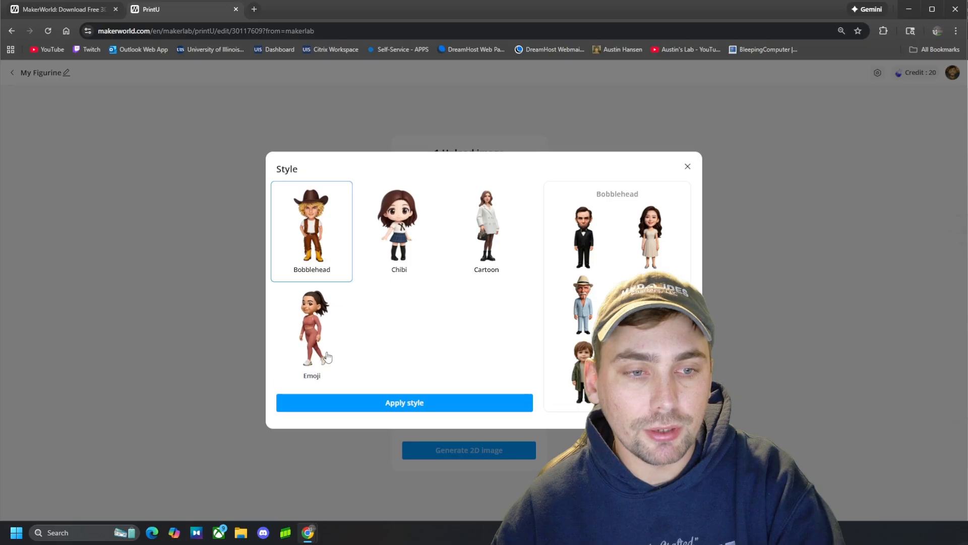
left_click(312, 334)
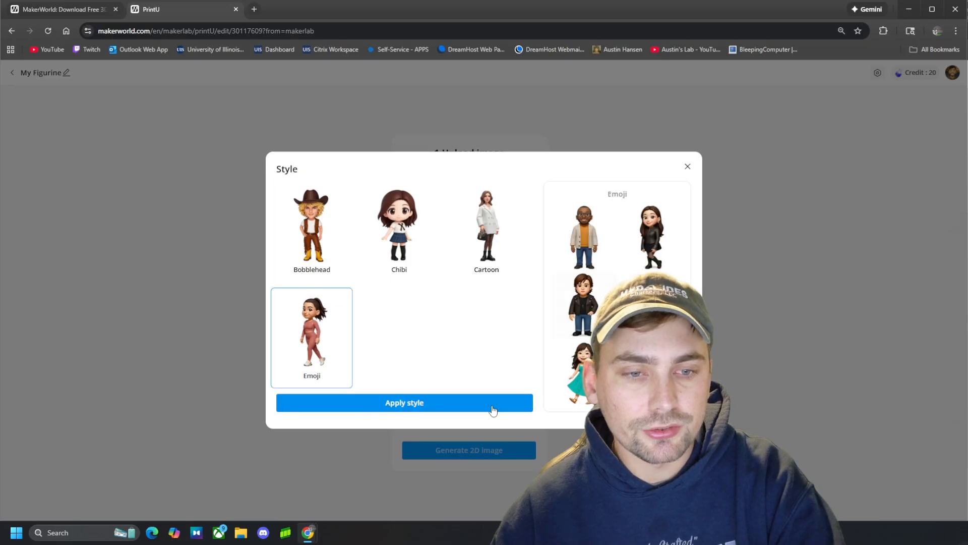
left_click(403, 403)
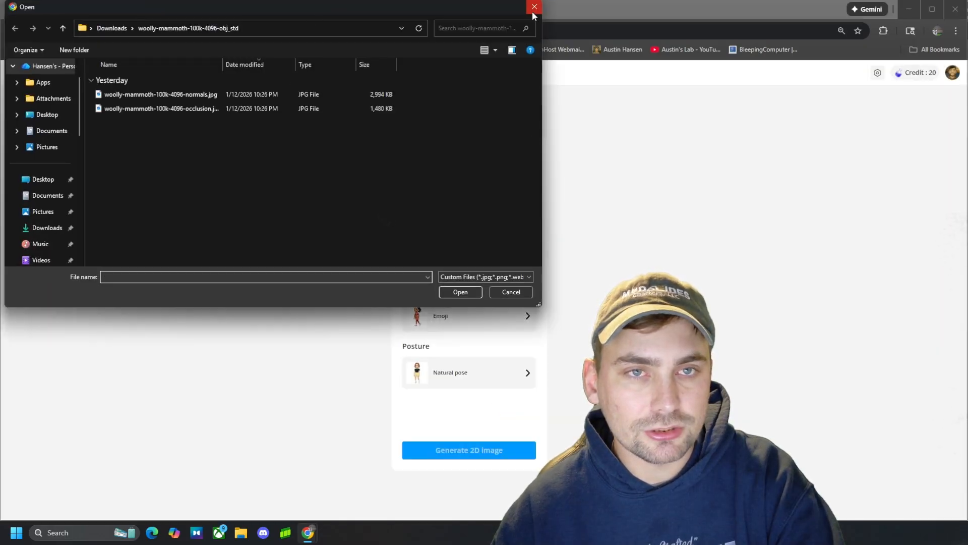
Search Google Images for 'ryan s' to find a full-body photo of the host
left_click(534, 7)
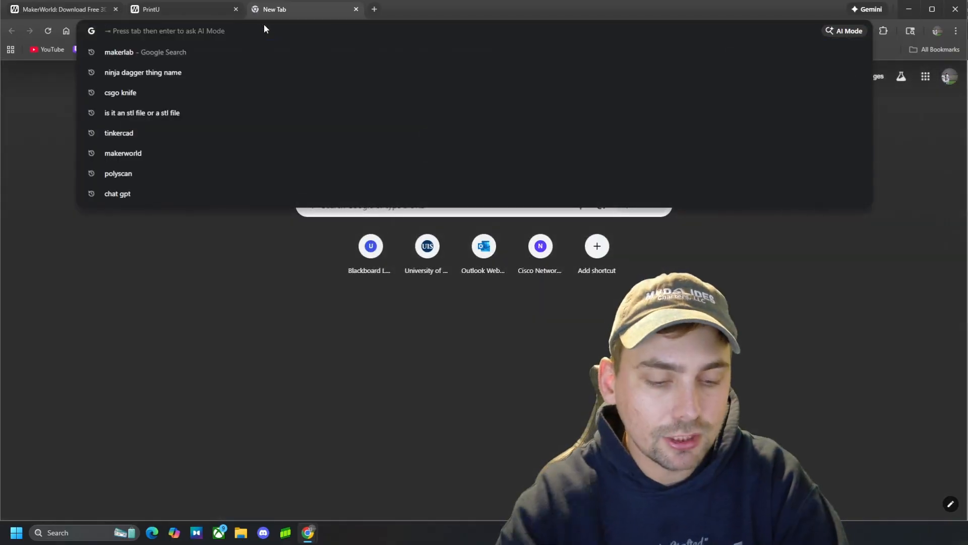
type("ryan s")
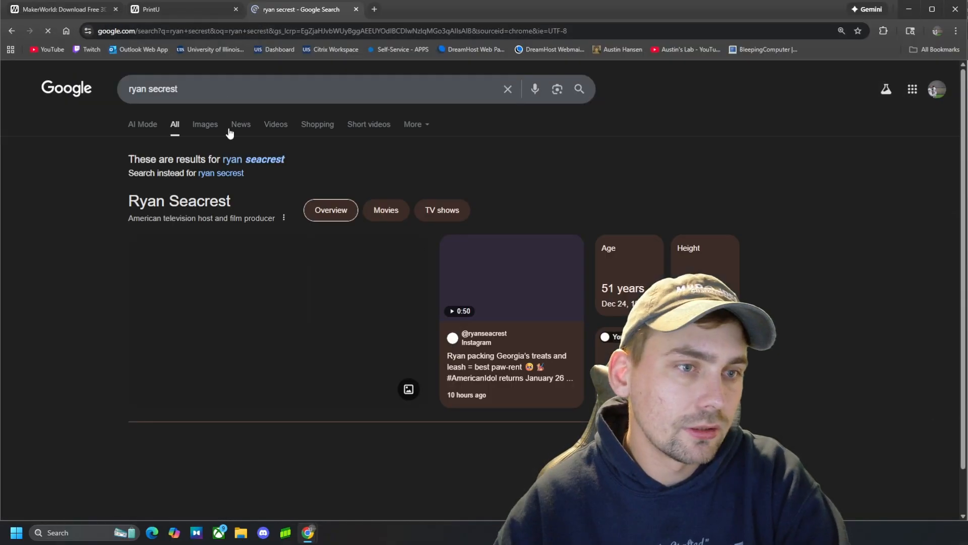
left_click(205, 124)
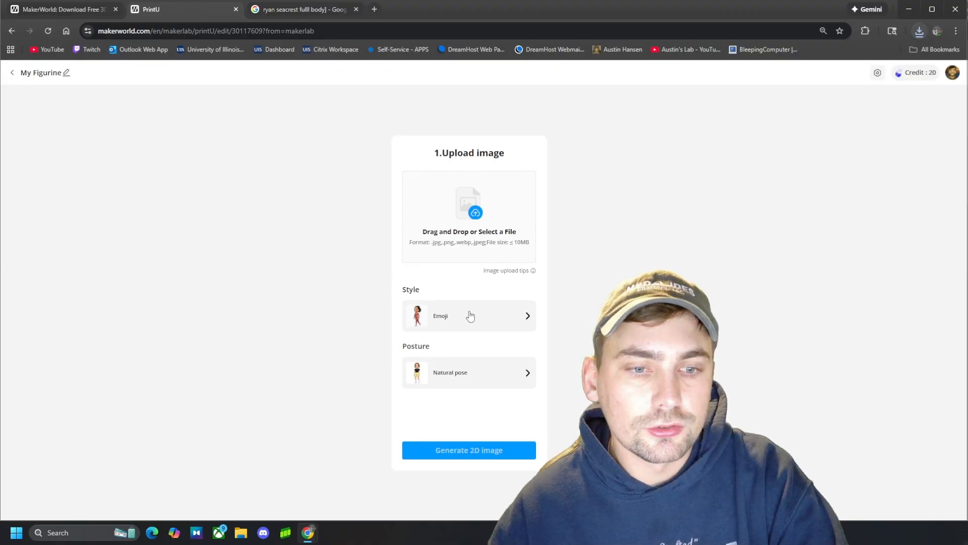
Upload the host's photo from Downloads and generate the Emoji-style 2D concept
left_click(469, 210)
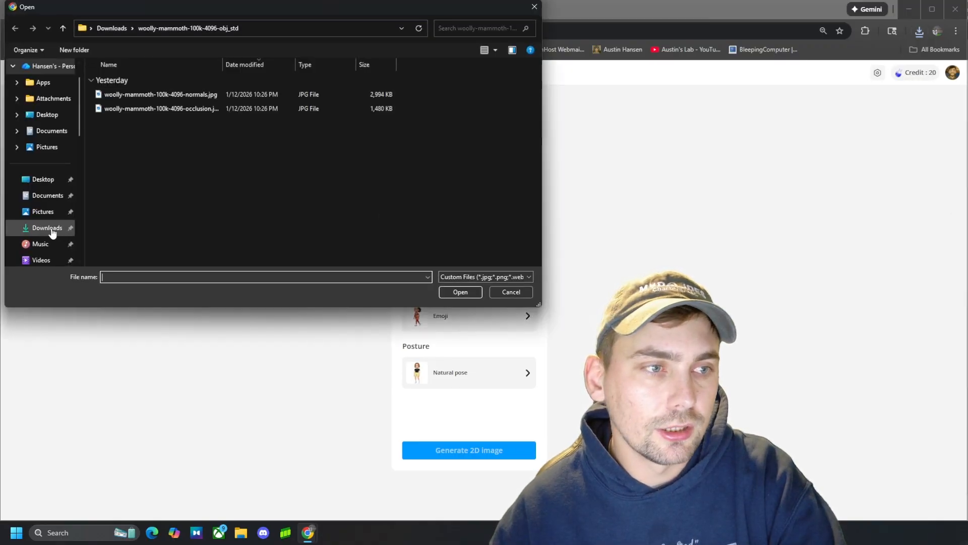
left_click(510, 292)
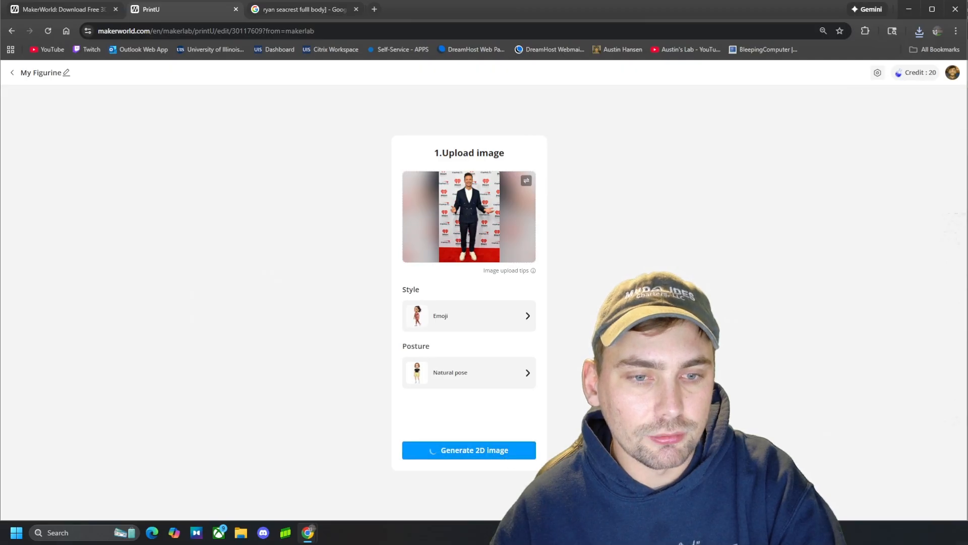
left_click(469, 449)
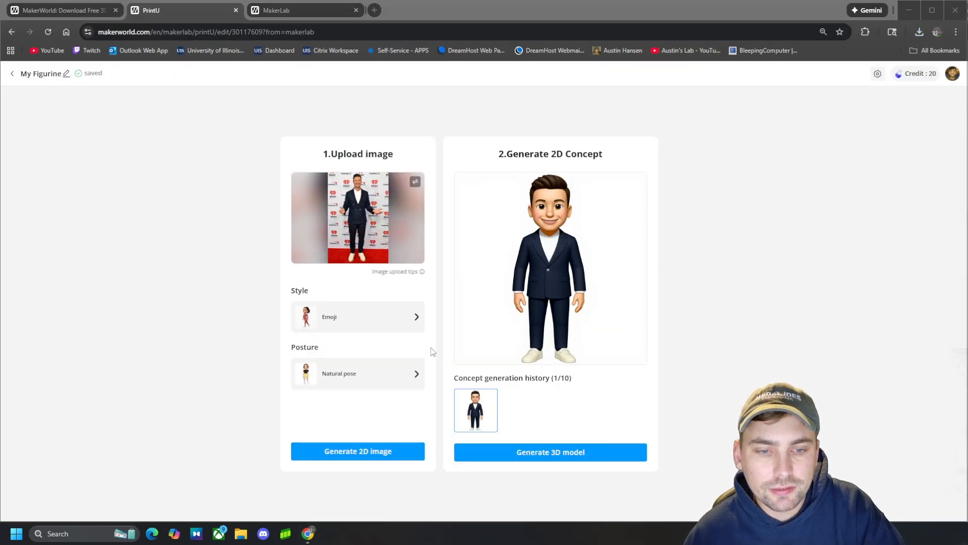
Generate a 3D figurine model from the Emoji 2D concept
left_click(549, 452)
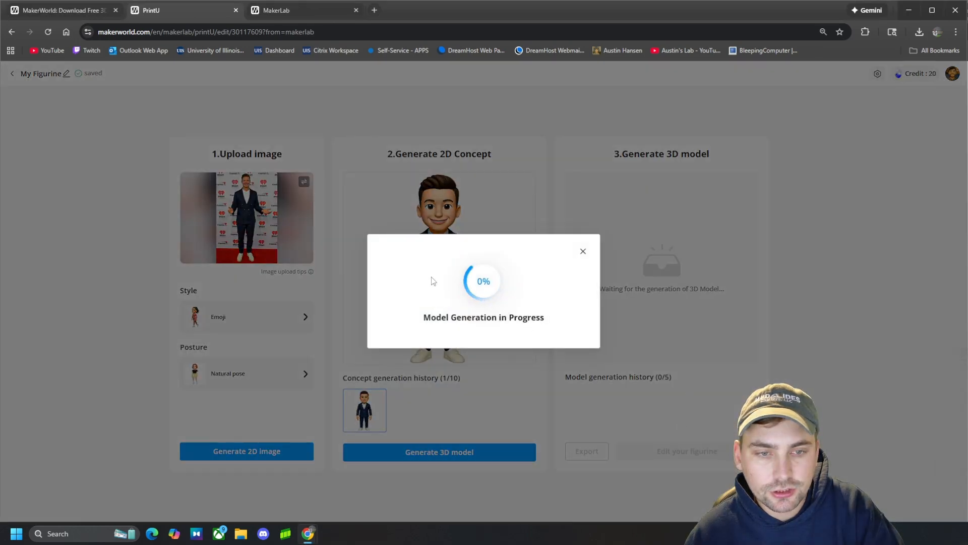
mouse_move(477, 387)
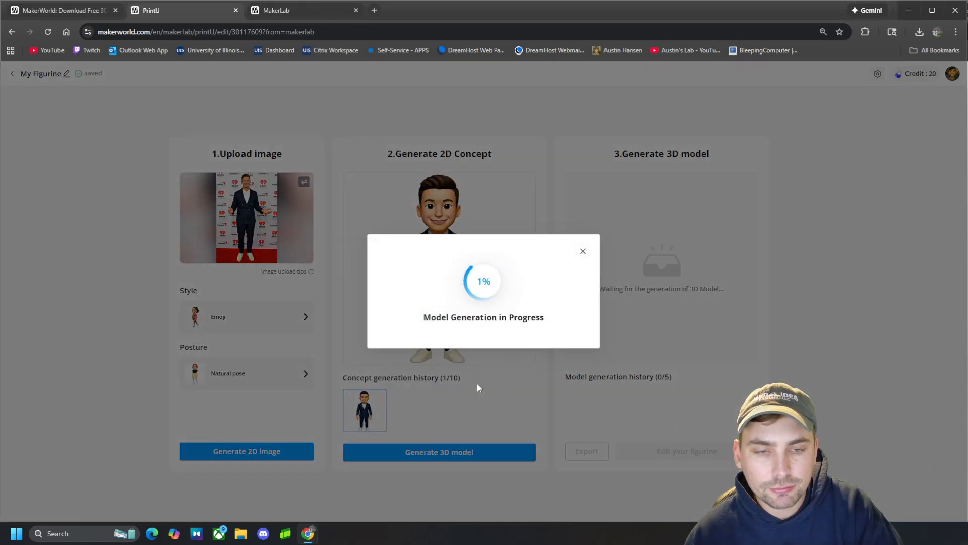
mouse_move(591, 344)
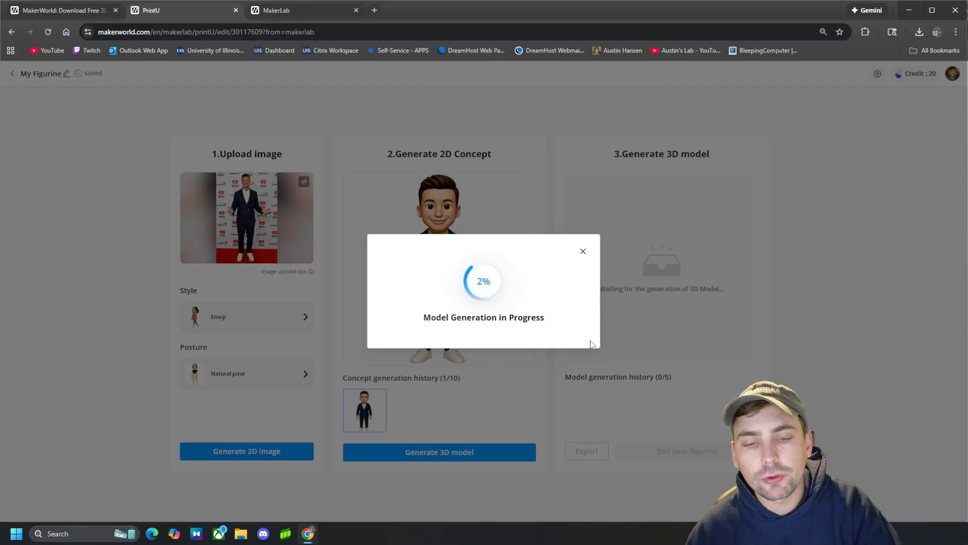
mouse_move(396, 196)
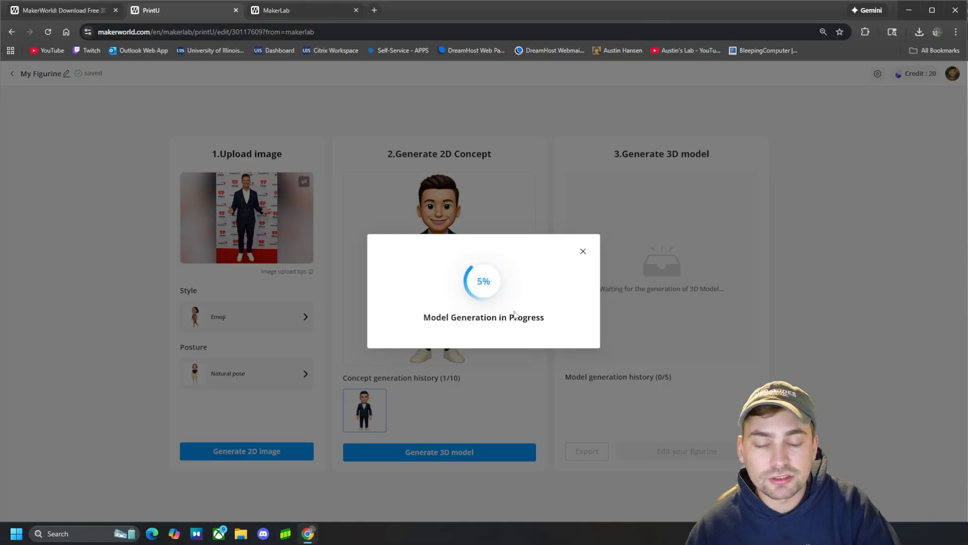
mouse_move(301, 249)
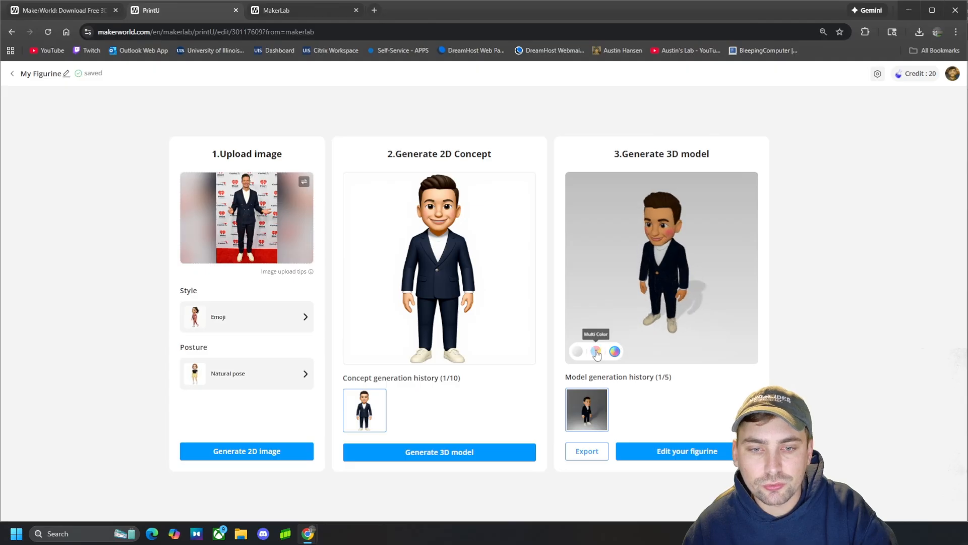
Preview the model in multiple colours and begin exporting the figurine
left_click(595, 351)
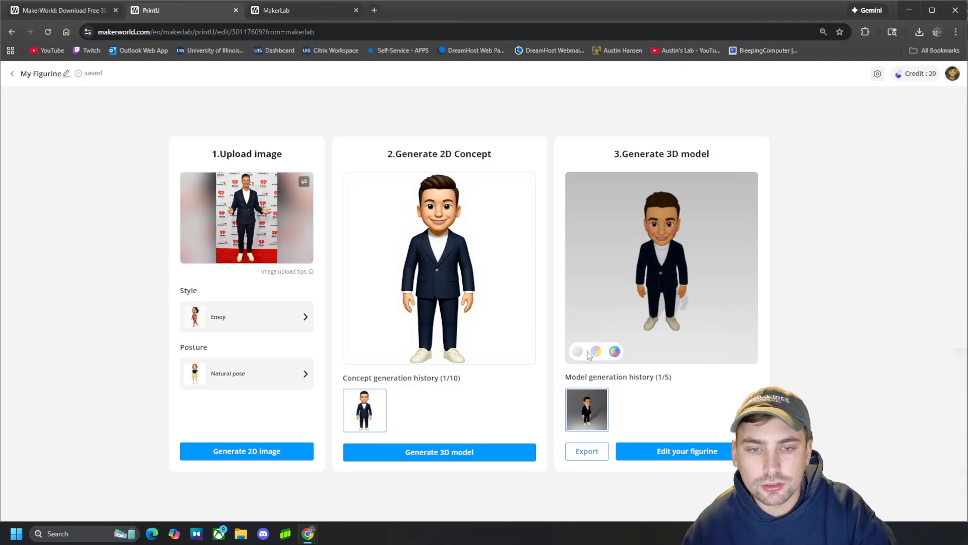
left_click(614, 351)
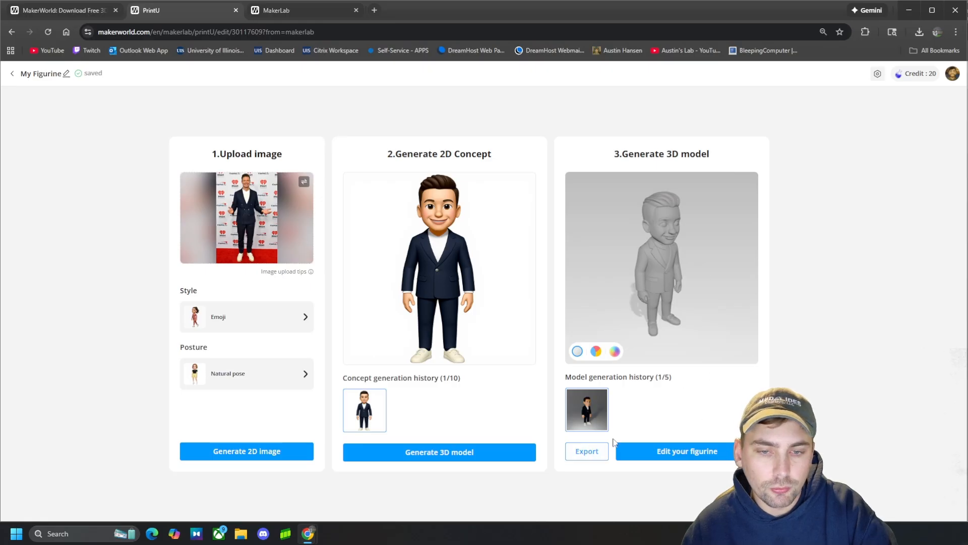
left_click(439, 452)
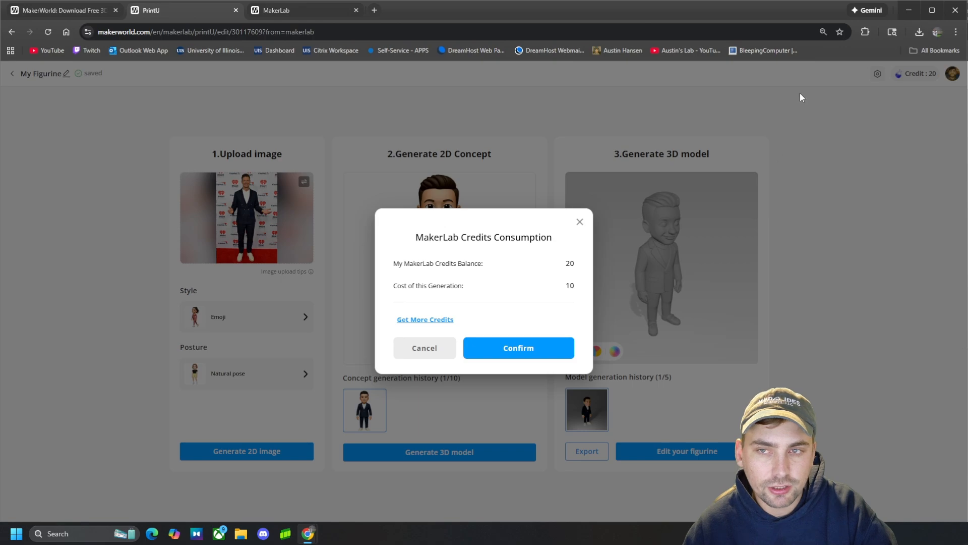
mouse_move(924, 103)
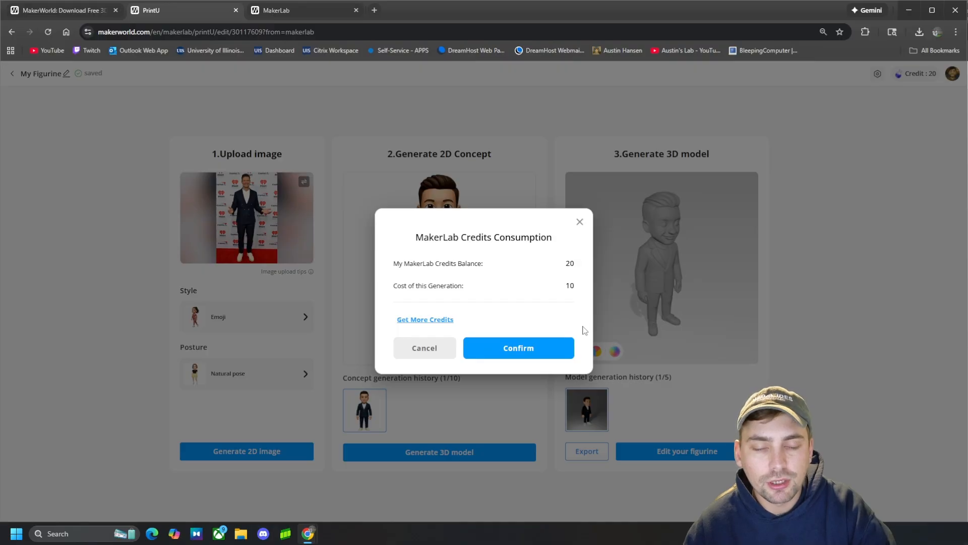
mouse_move(577, 332)
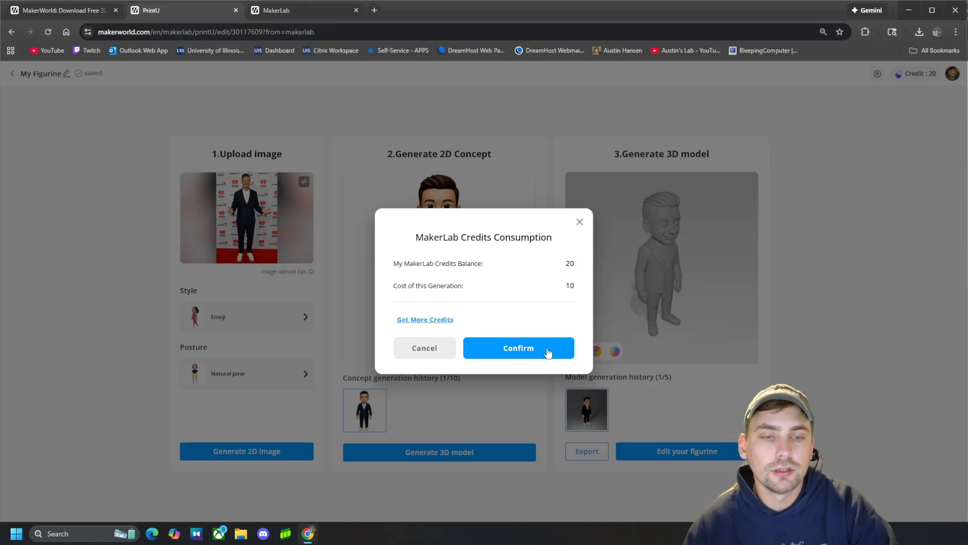
Confirm the 10-credit cost and export for an A1 printer with a 0.4 nozzle
left_click(517, 348)
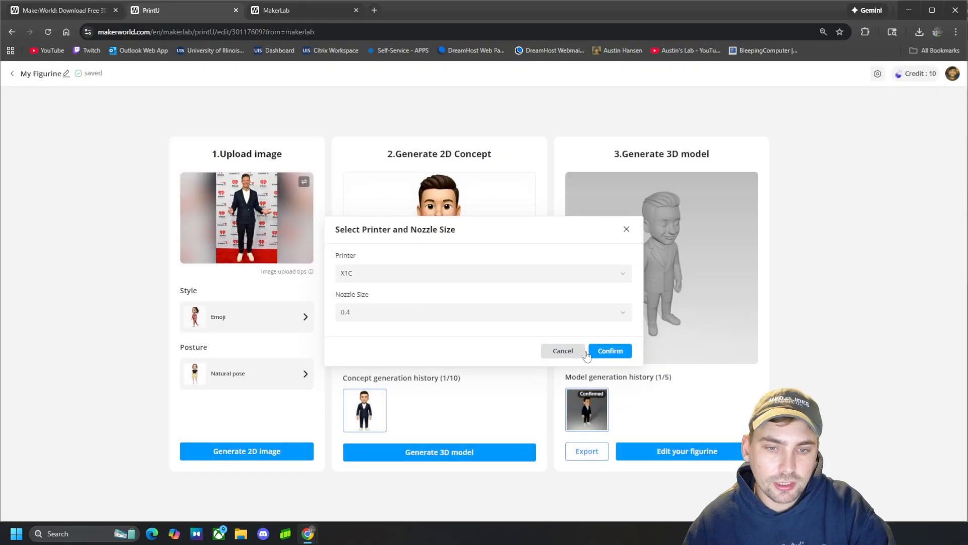
left_click(483, 274)
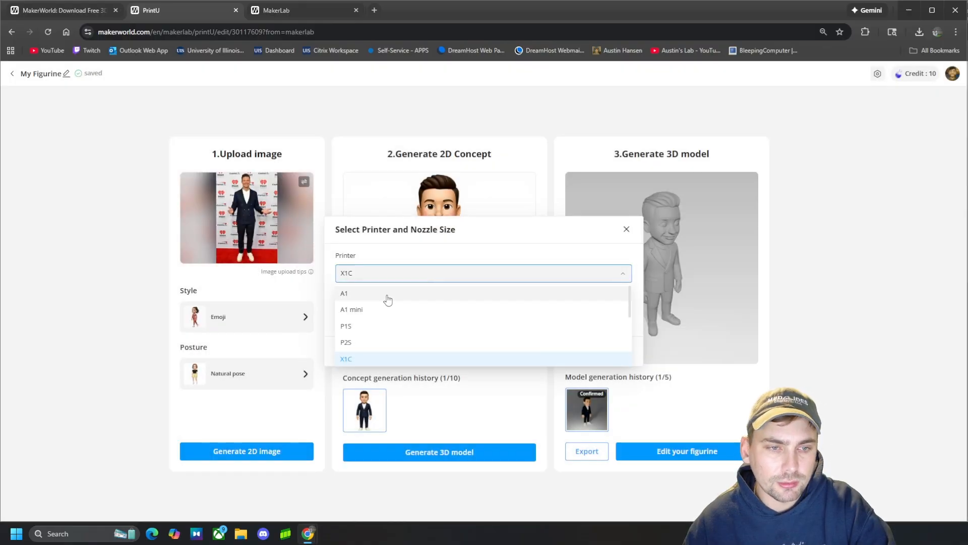
left_click(344, 293)
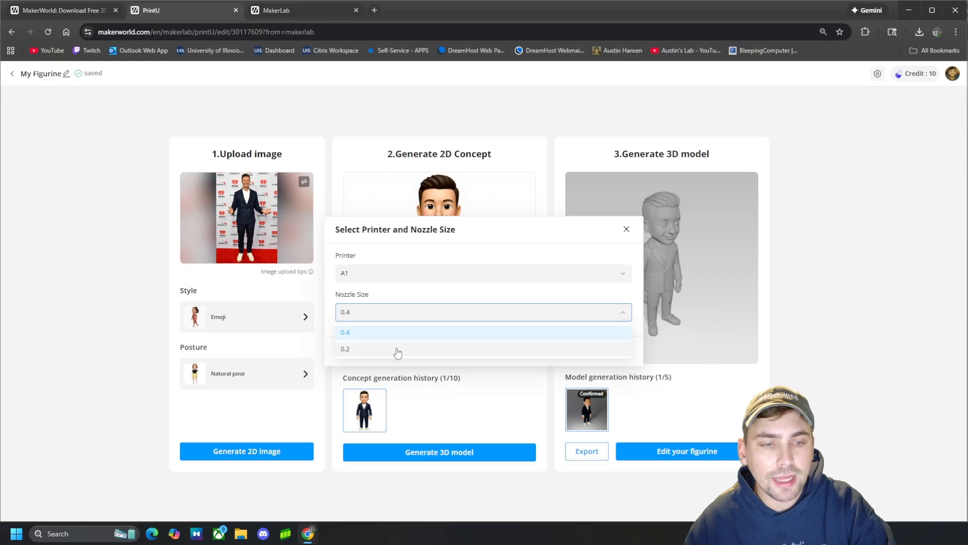
left_click(345, 348)
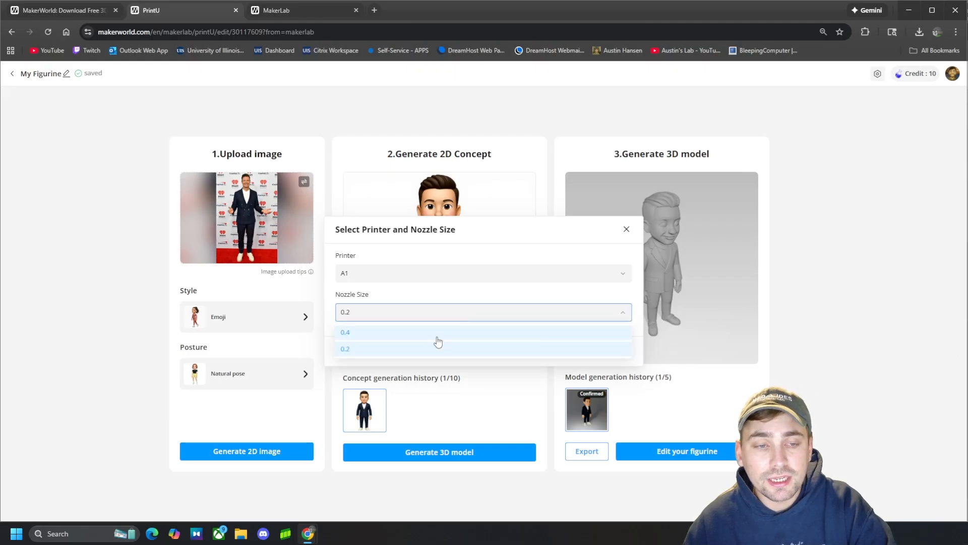
left_click(345, 332)
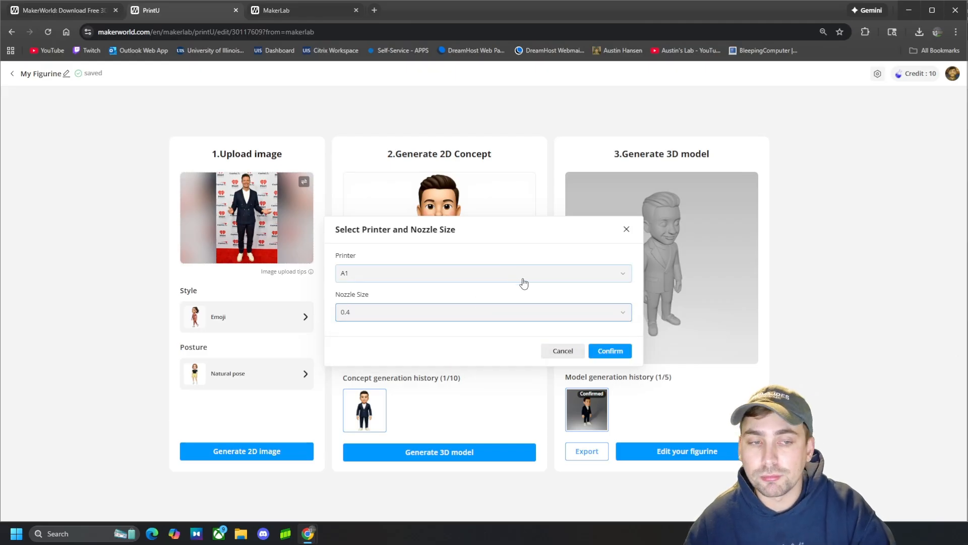
mouse_move(453, 312)
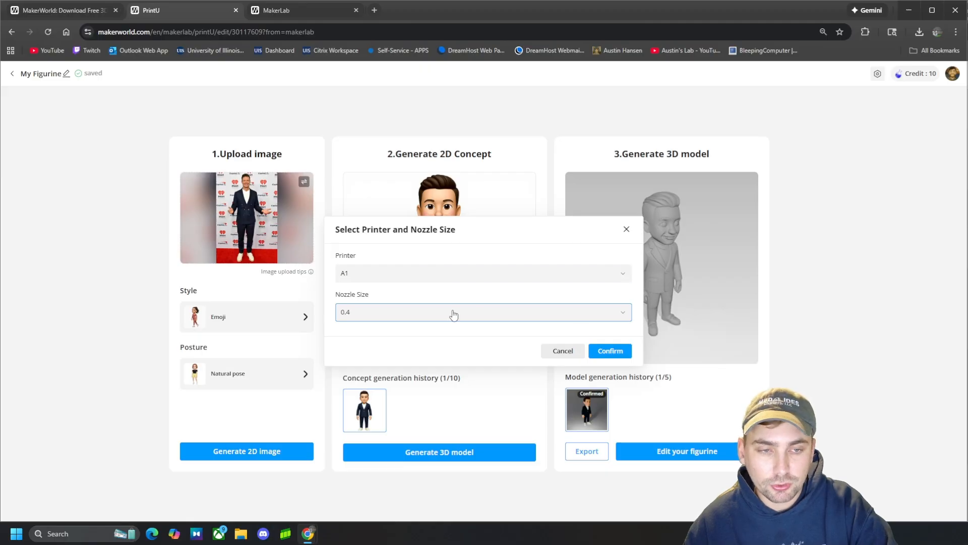
left_click(609, 350)
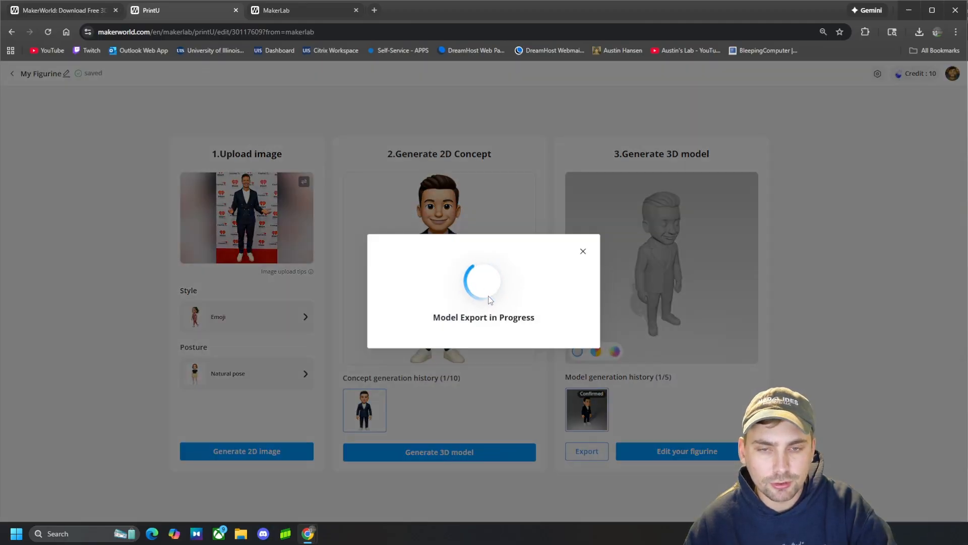
mouse_move(588, 190)
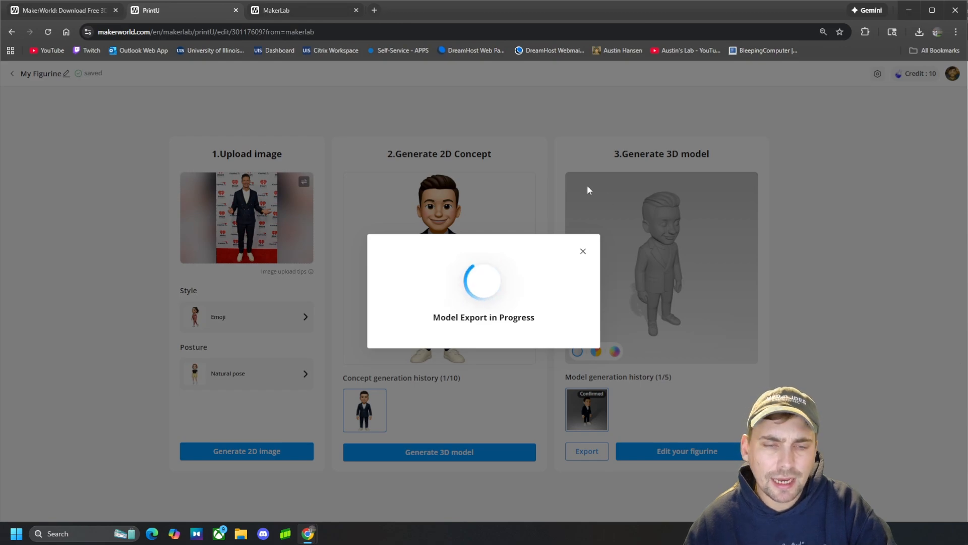
mouse_move(565, 217)
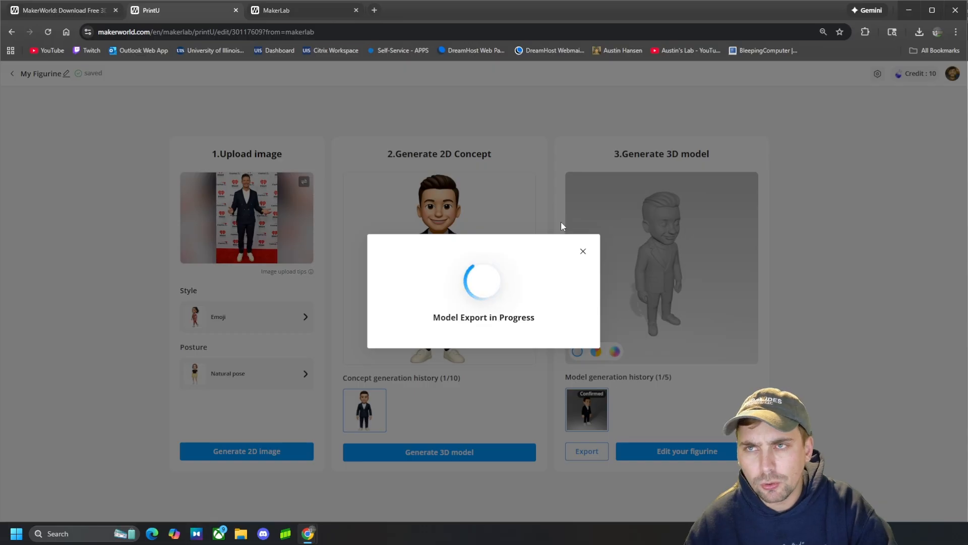
mouse_move(557, 230)
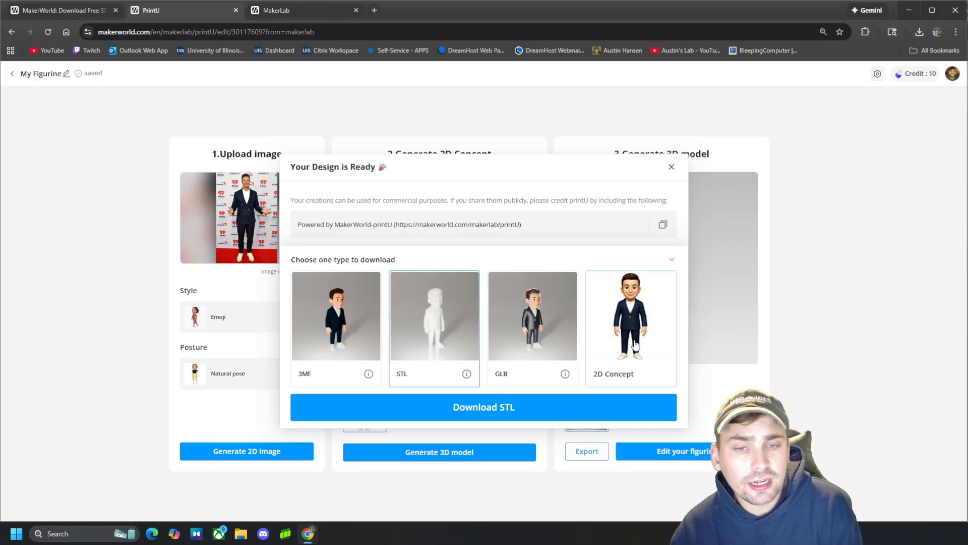
mouse_move(445, 327)
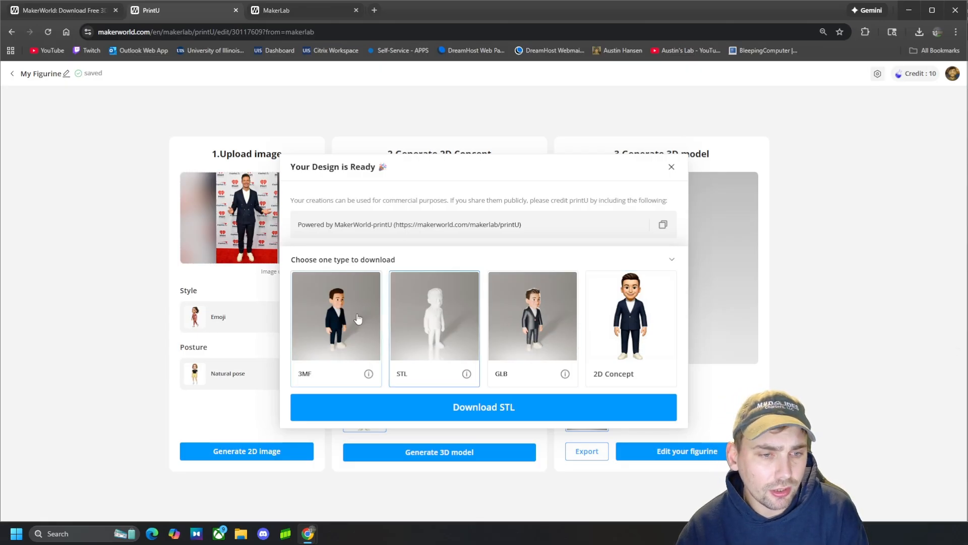
mouse_move(372, 320)
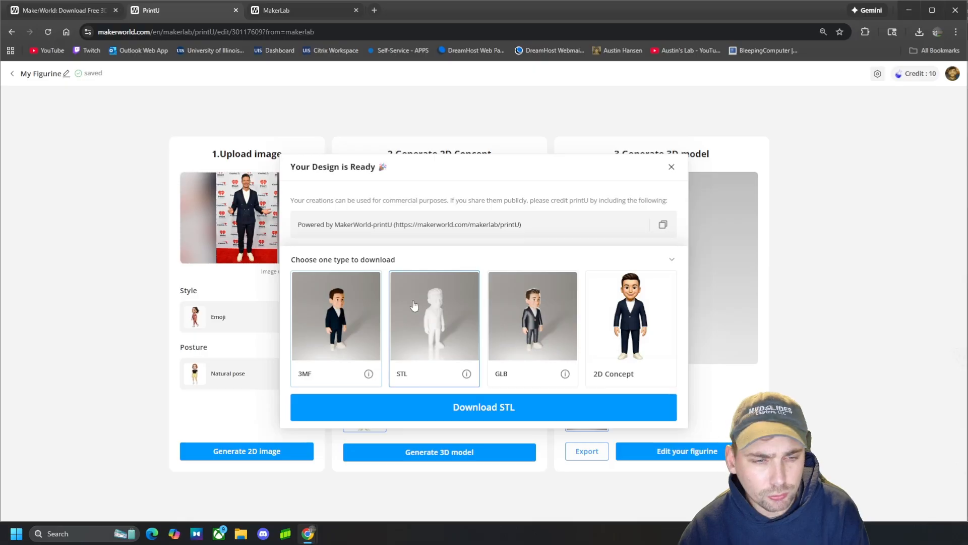
Download the figurine as an STL file for loading into Anycubic Slicer Next
left_click(483, 407)
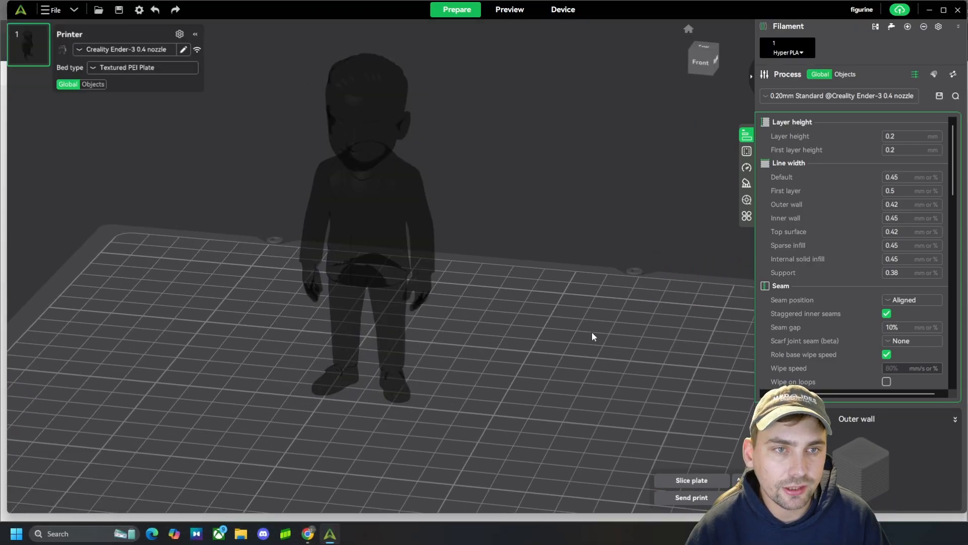
Slice the figurine plate to get the 1h46m, 13.68 g print preview
left_click(508, 9)
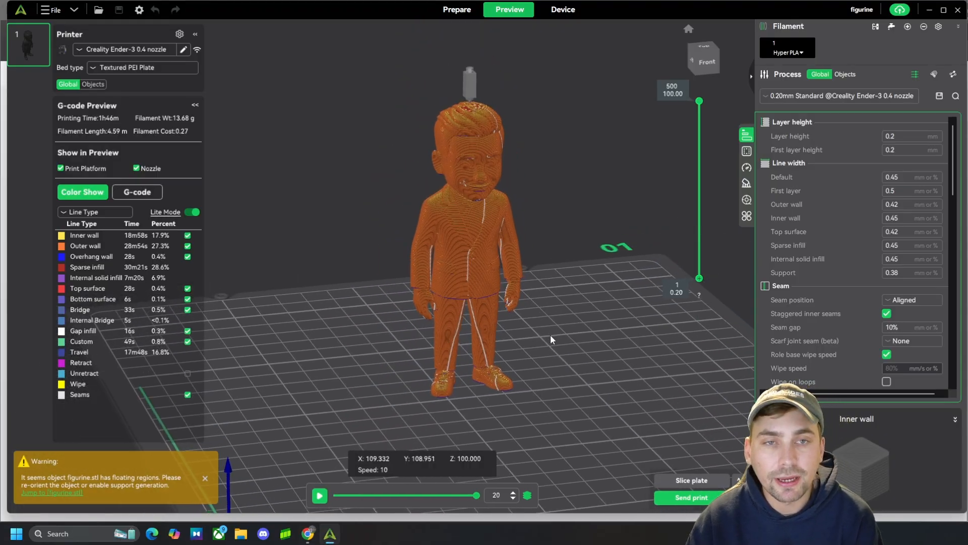
mouse_move(436, 467)
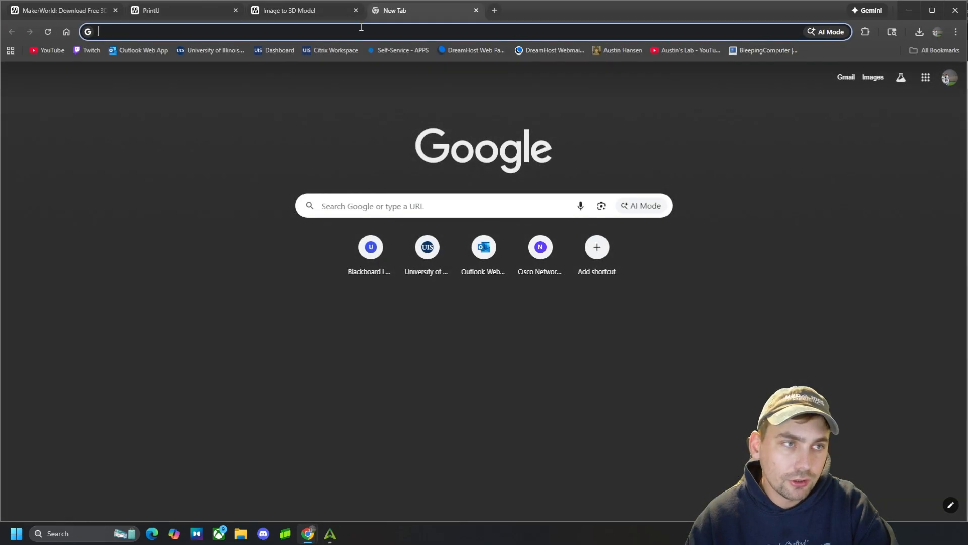
Find and open the ChatGPT site from a 'chat' search
type("chat")
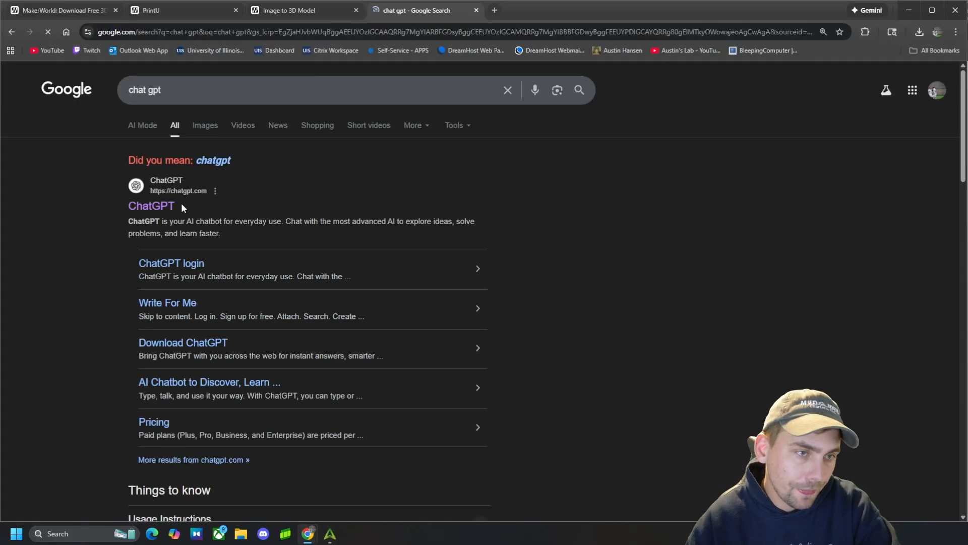
left_click(151, 206)
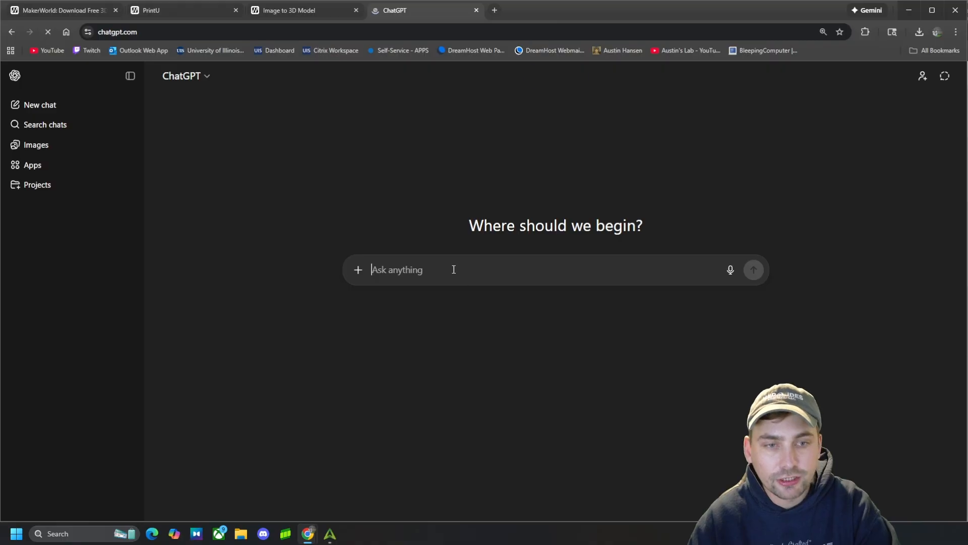
Send a prompt for a benchy boat with guns and lasers for 3D printing on a white background
type("b")
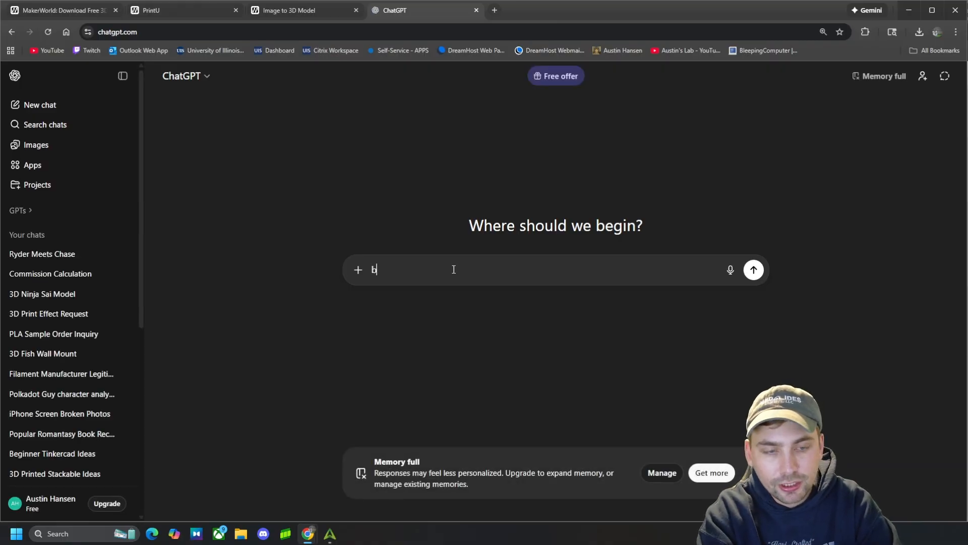
type("enchy boat model with guns and")
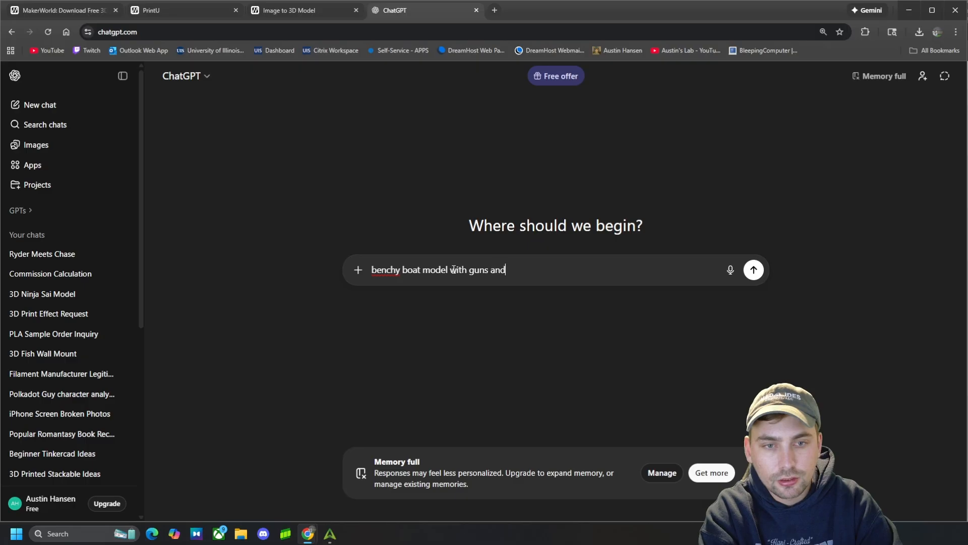
type("laser tur")
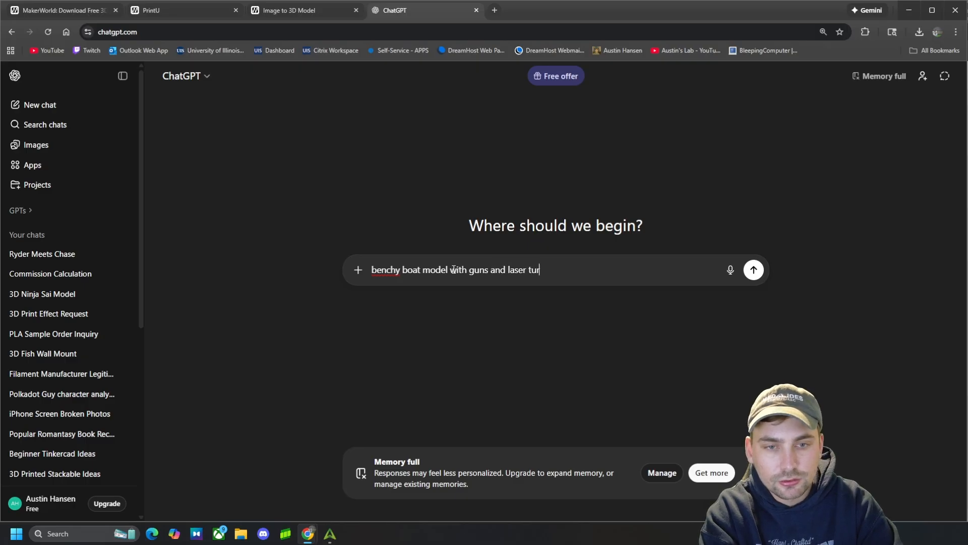
type("ents")
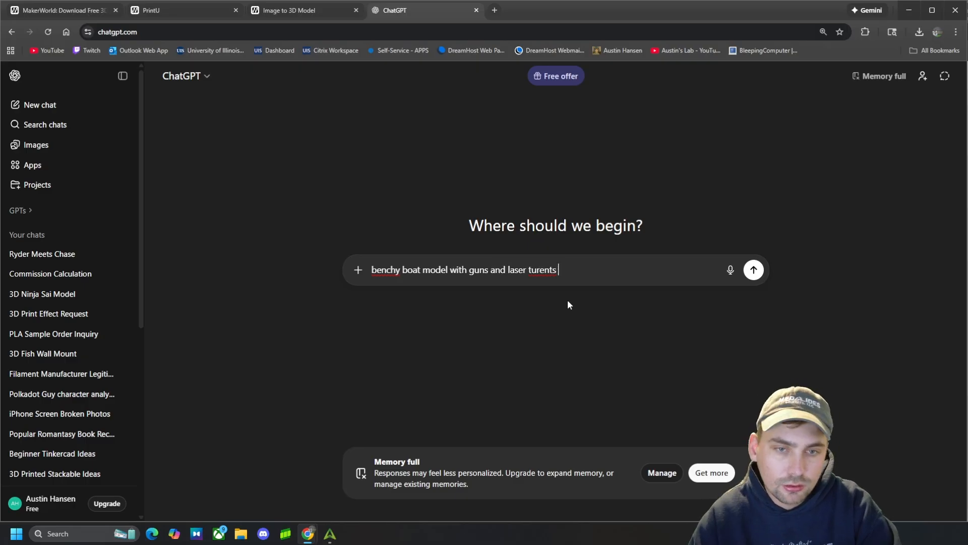
right_click(540, 269)
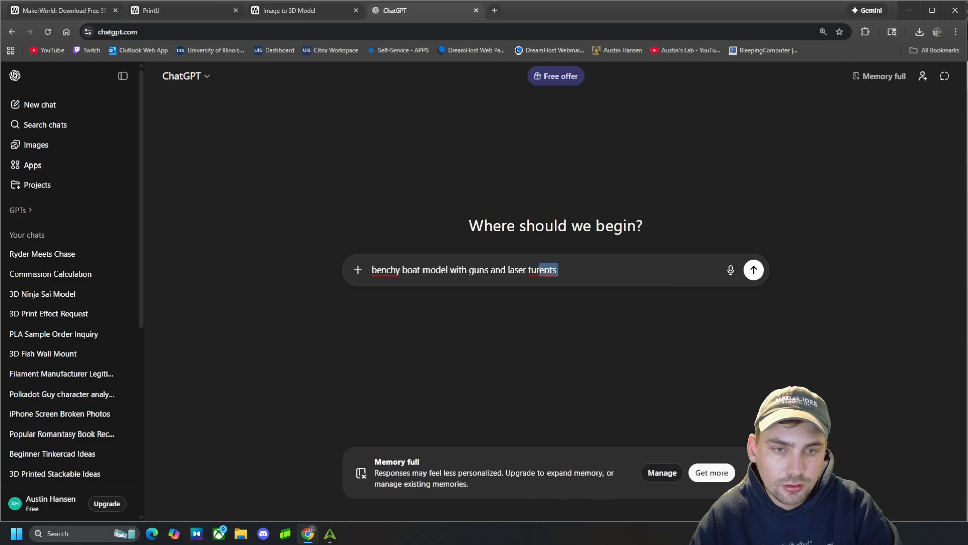
type("lasers")
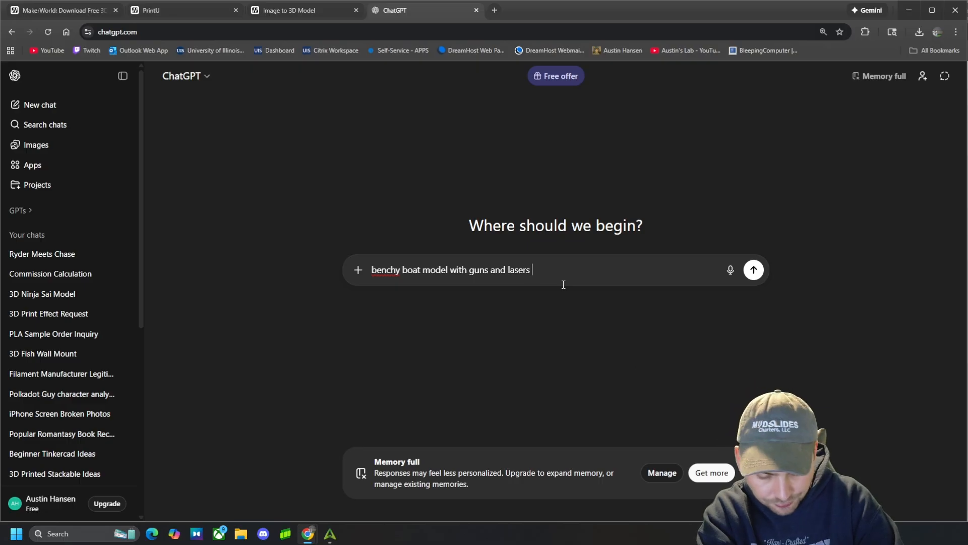
type("for 3d printin")
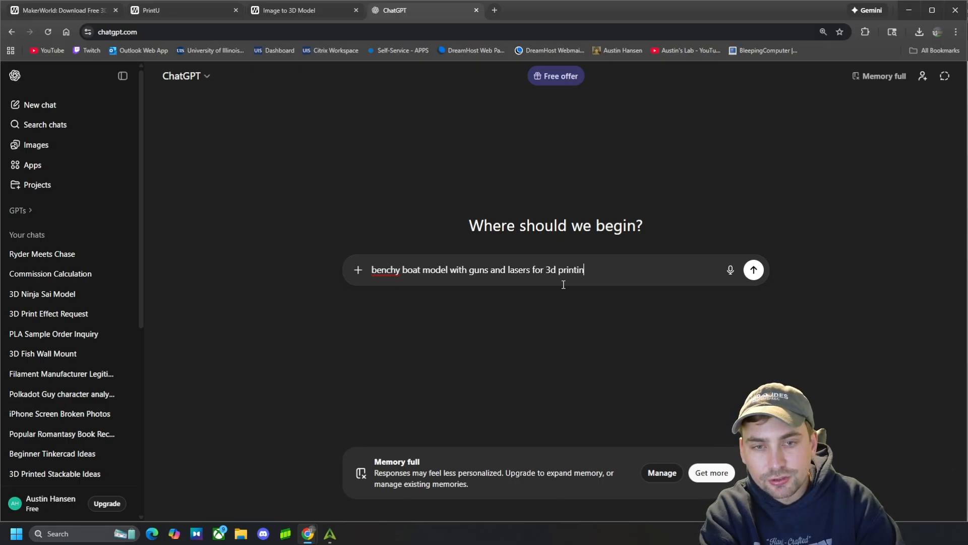
type("ai model;")
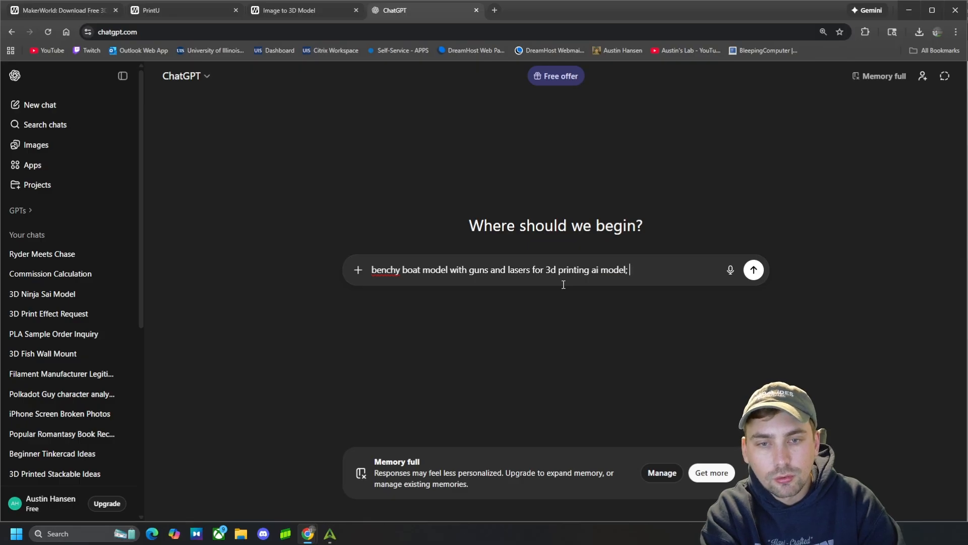
type("white bnack")
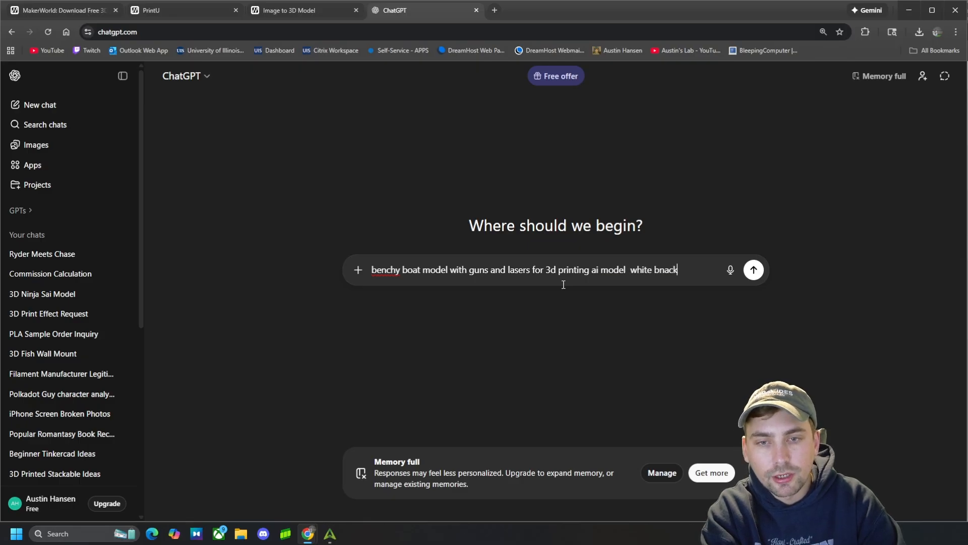
left_click(754, 269)
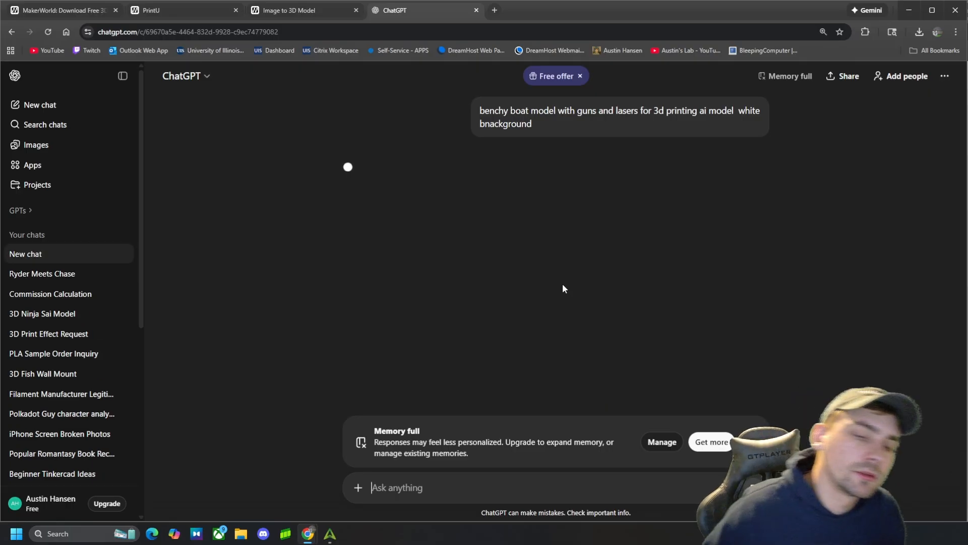
mouse_move(620, 268)
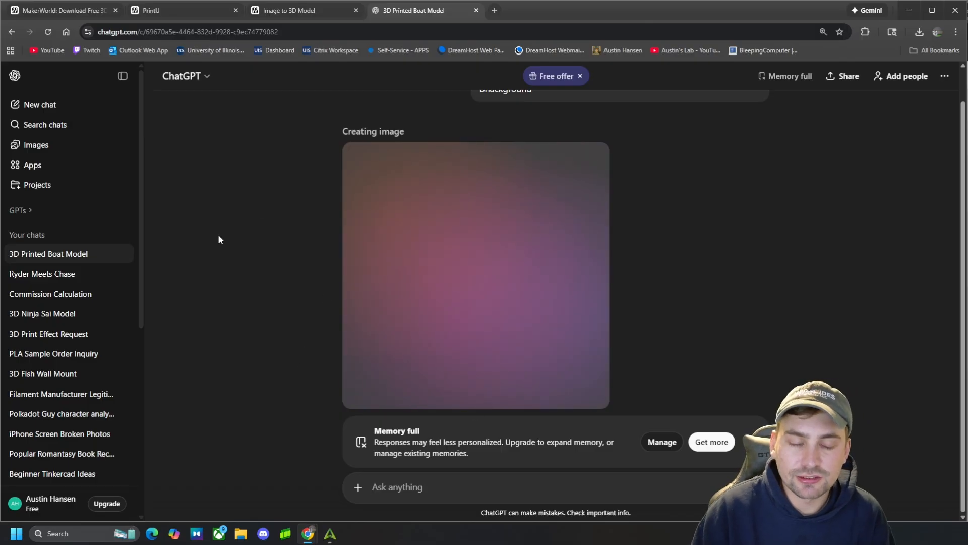
mouse_move(436, 404)
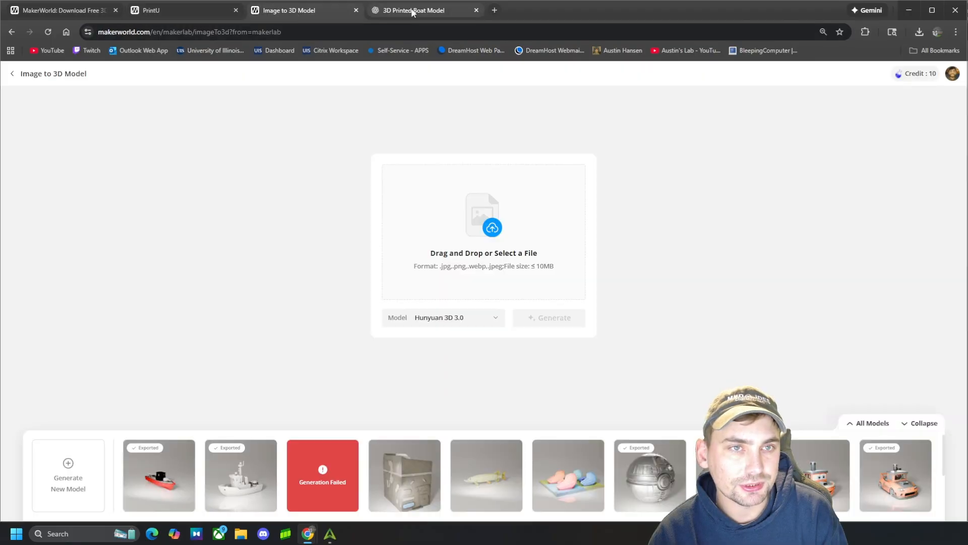
mouse_move(413, 10)
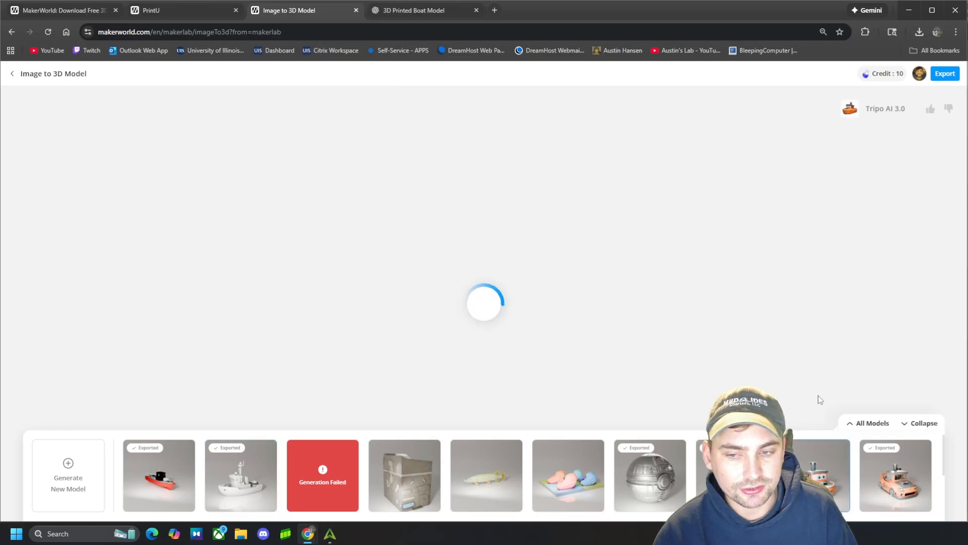
mouse_move(741, 345)
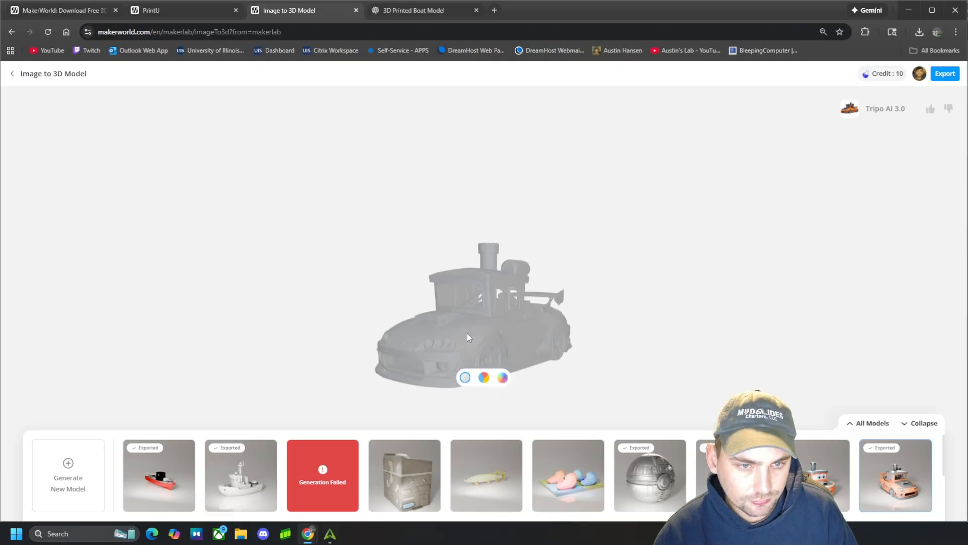
Preview an earlier benchy boat in full colour, fetch the armed boat image from ChatGPT and come back
left_click(502, 377)
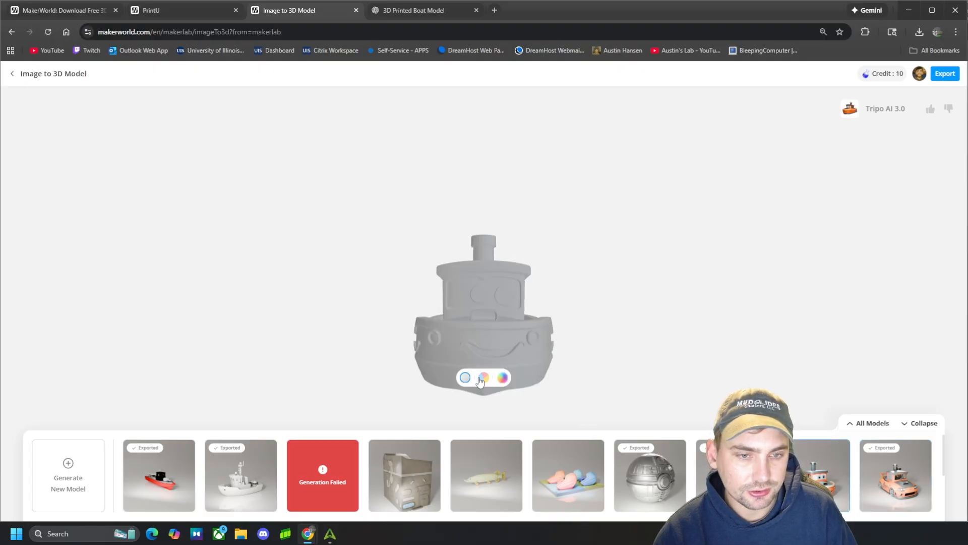
left_click(483, 378)
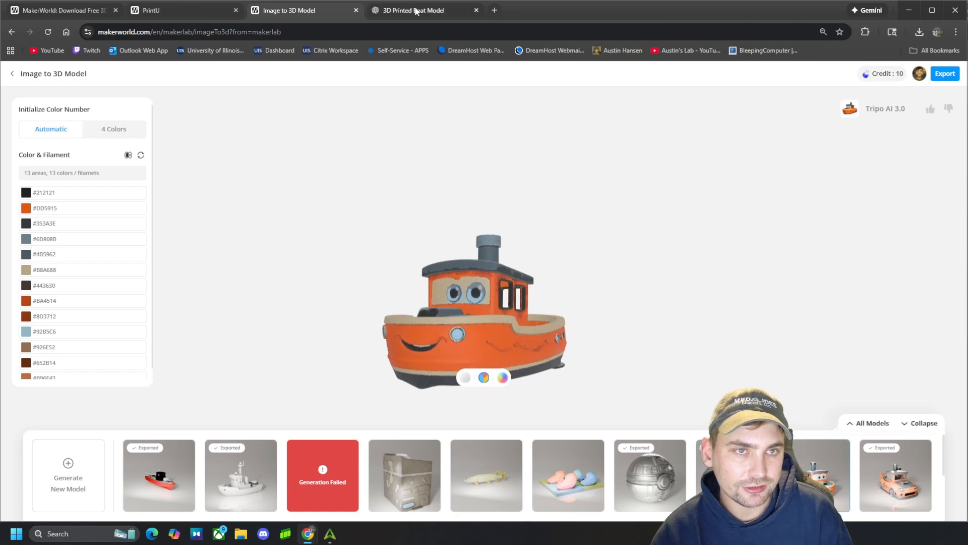
left_click(409, 10)
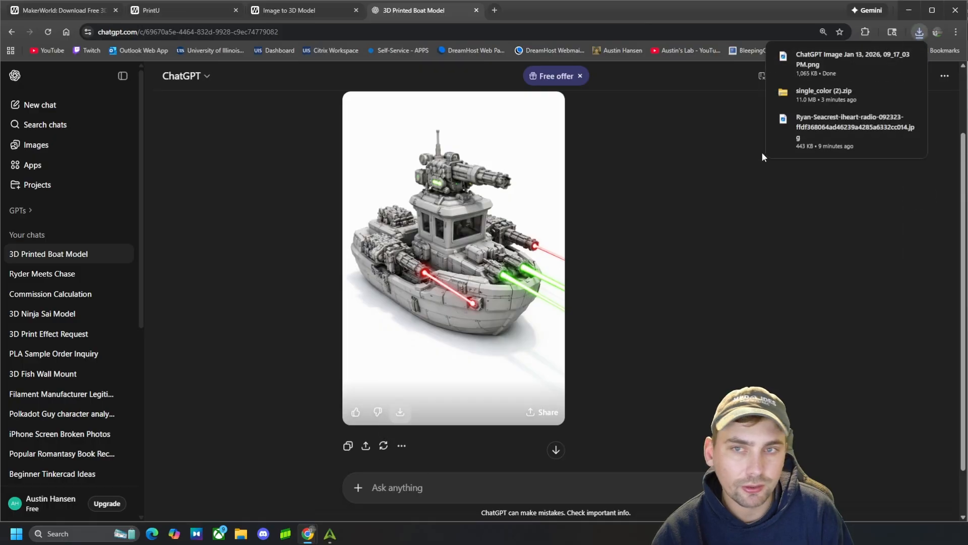
left_click(291, 10)
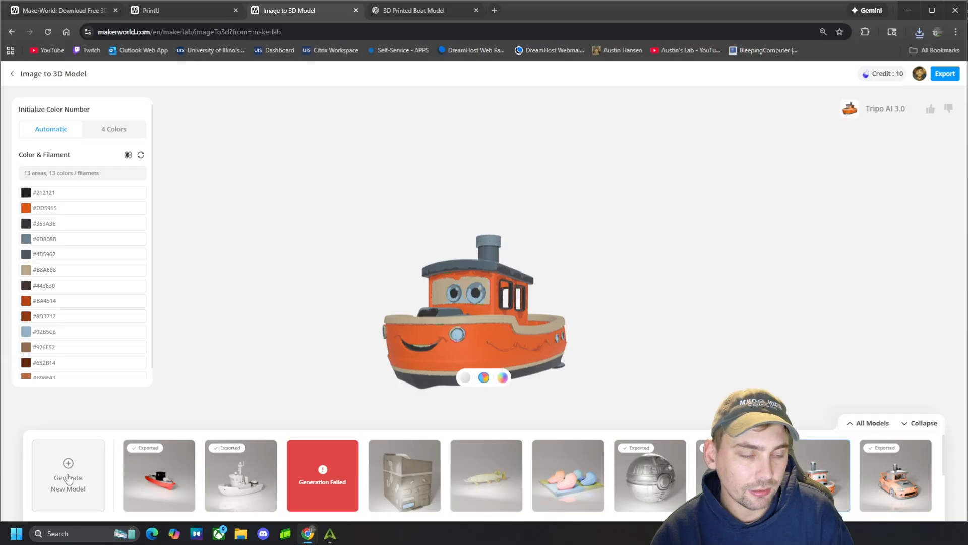
Start a new model, upload the ChatGPT armed boat PNG and launch generation with Hunyuan 3D 3.0
left_click(67, 475)
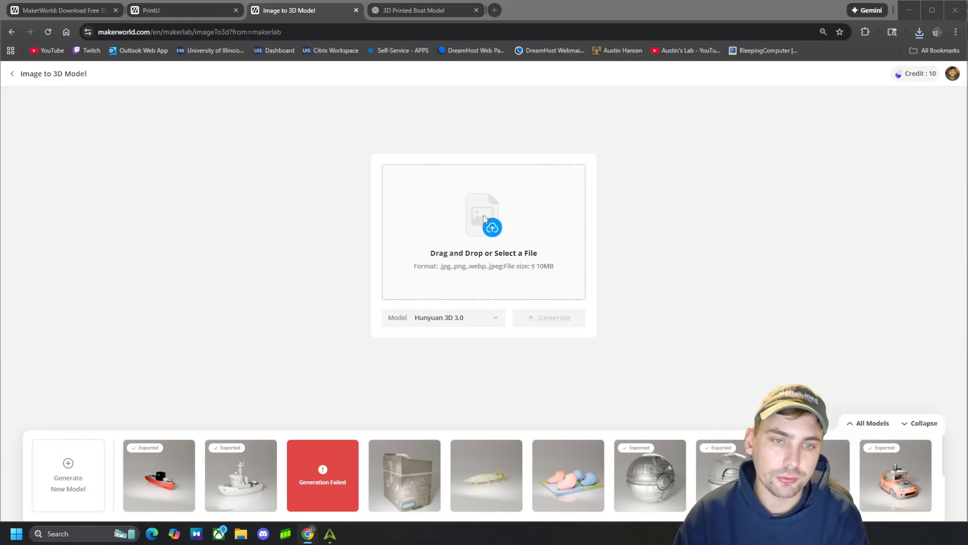
left_click(483, 232)
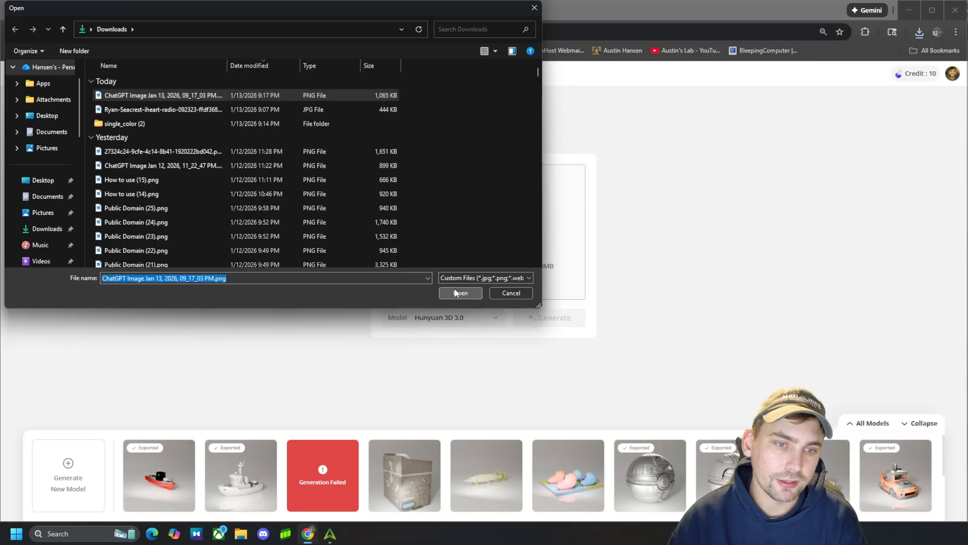
left_click(460, 292)
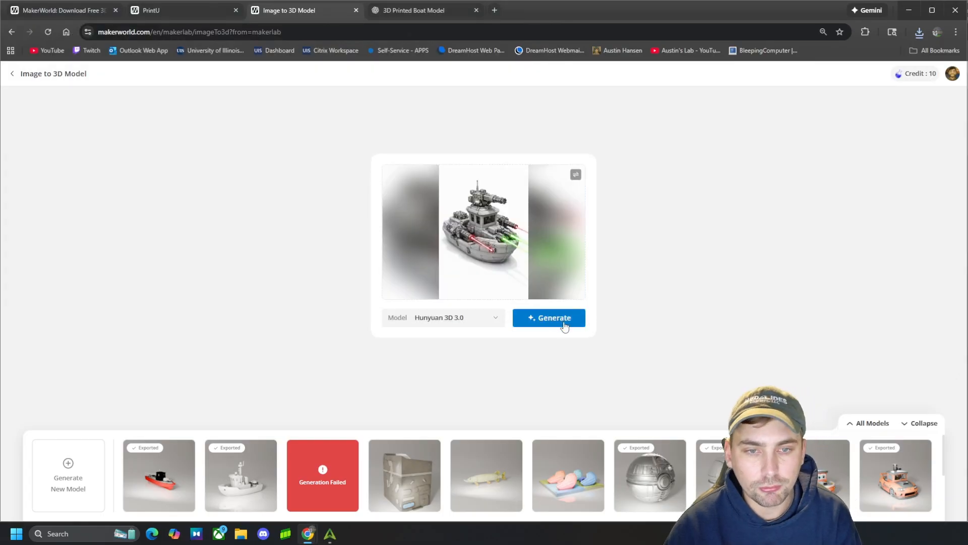
left_click(549, 318)
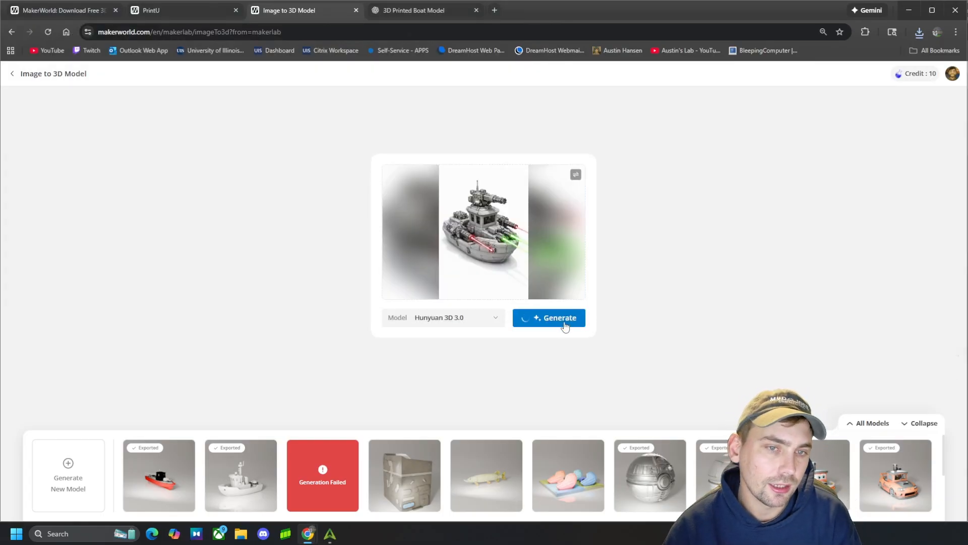
left_click(549, 318)
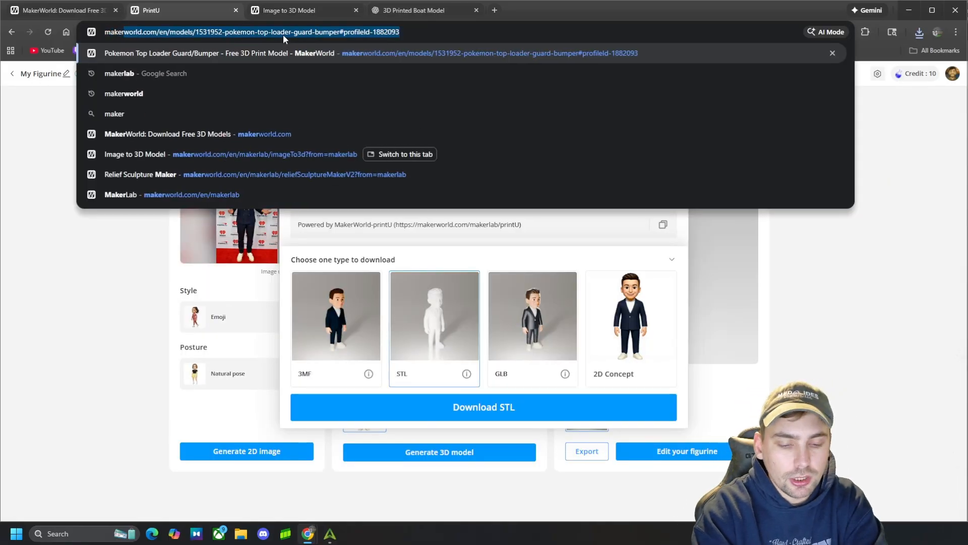
Search Google for makerlab and reopen the MakerLab site while the boat generates
type("makerlab")
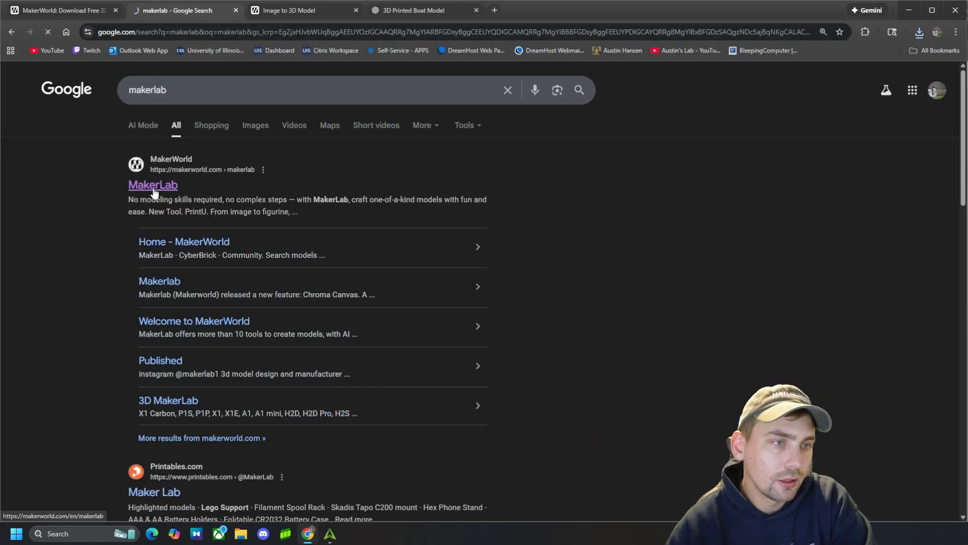
left_click(152, 185)
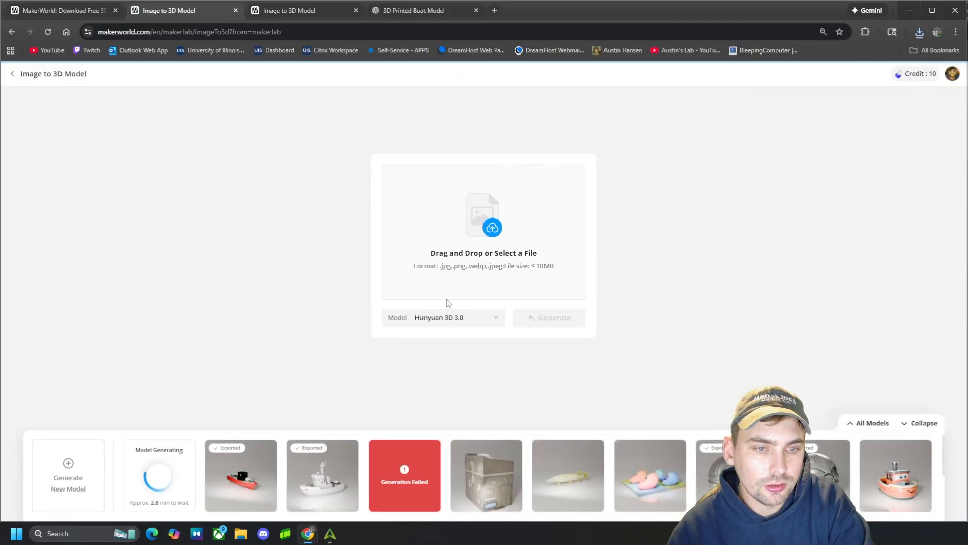
Browse the Model dropdown listing Hunyuan 3D 3.0, Tripo AI 3.0 and Hitem3D 1.5
left_click(444, 316)
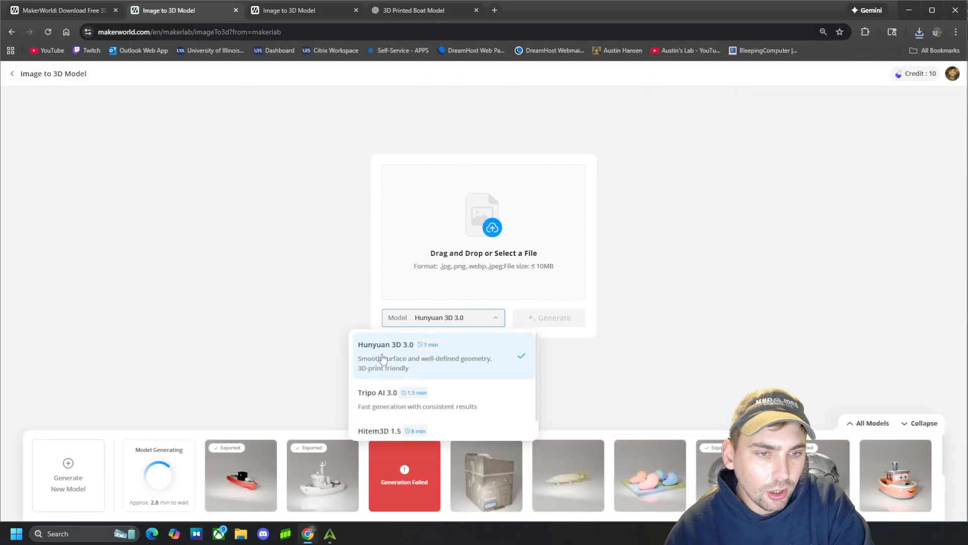
mouse_move(433, 377)
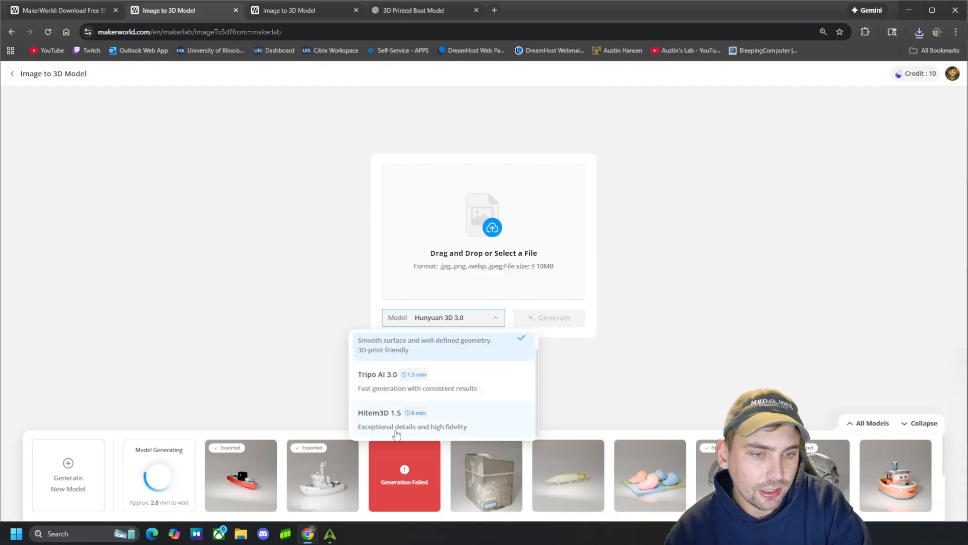
mouse_move(463, 441)
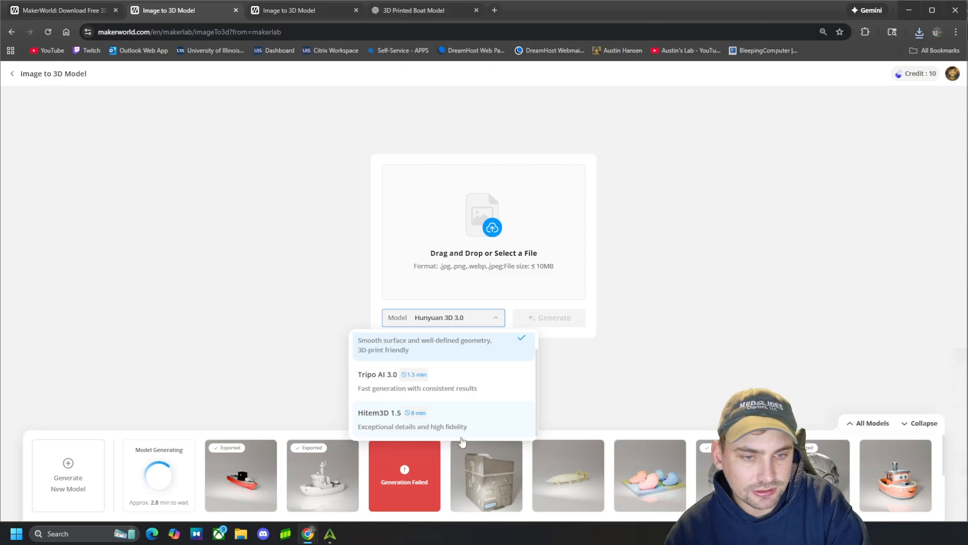
mouse_move(335, 56)
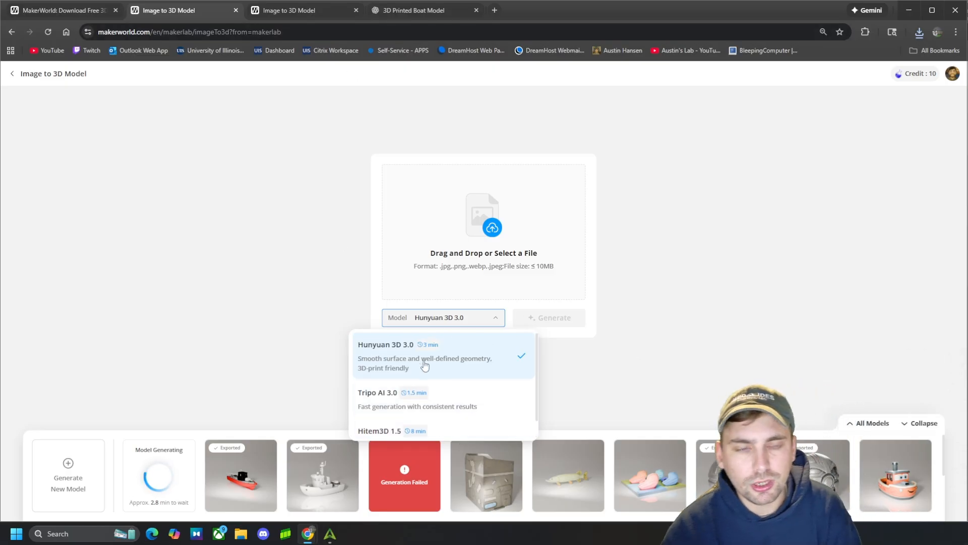
scroll("down", 3)
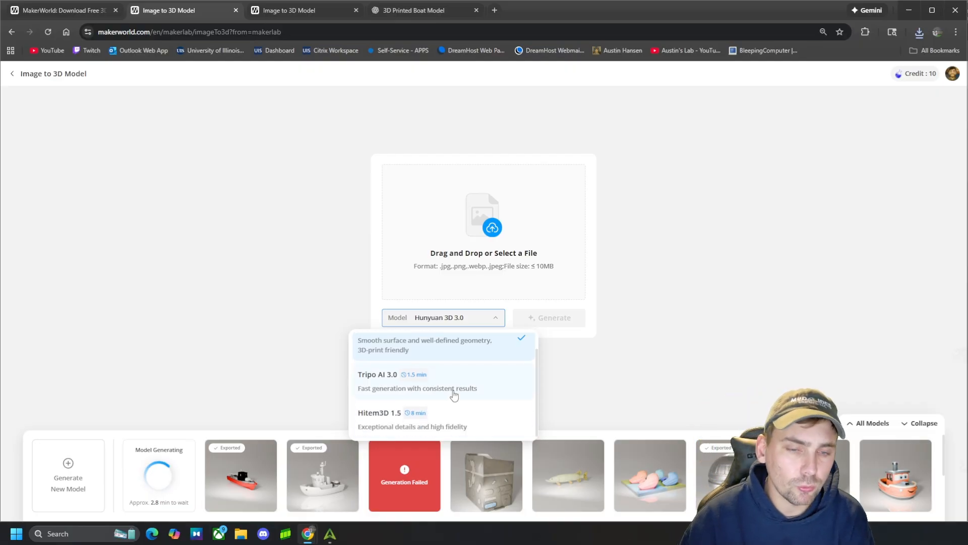
mouse_move(442, 373)
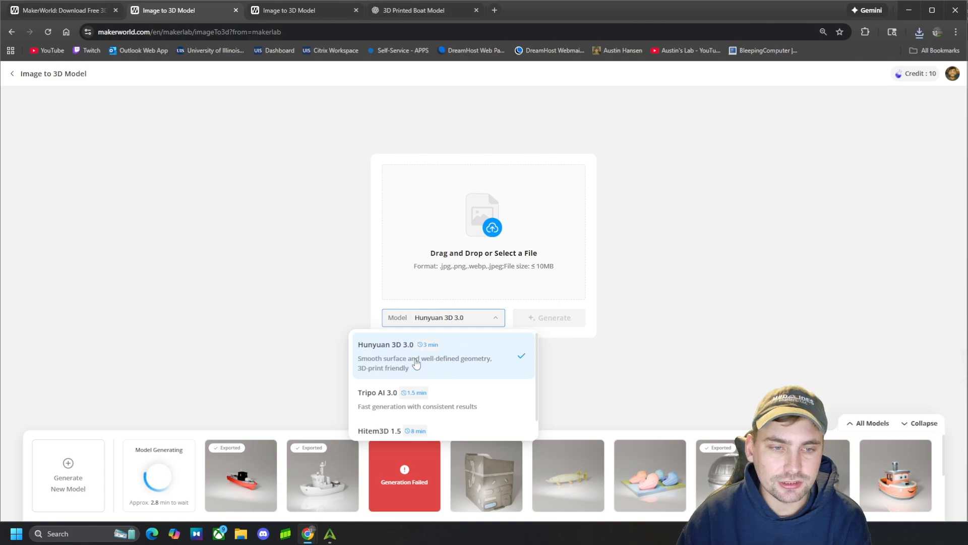
mouse_move(456, 369)
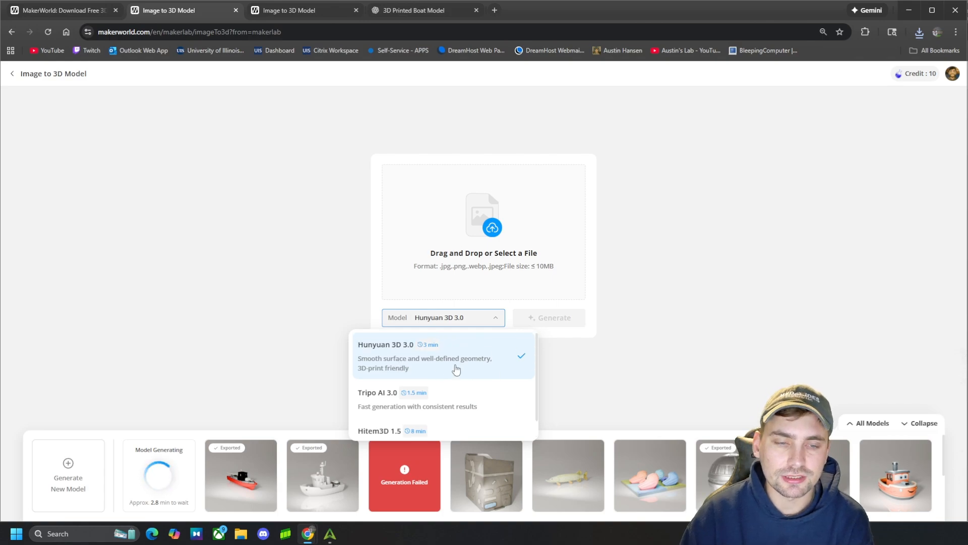
mouse_move(465, 368)
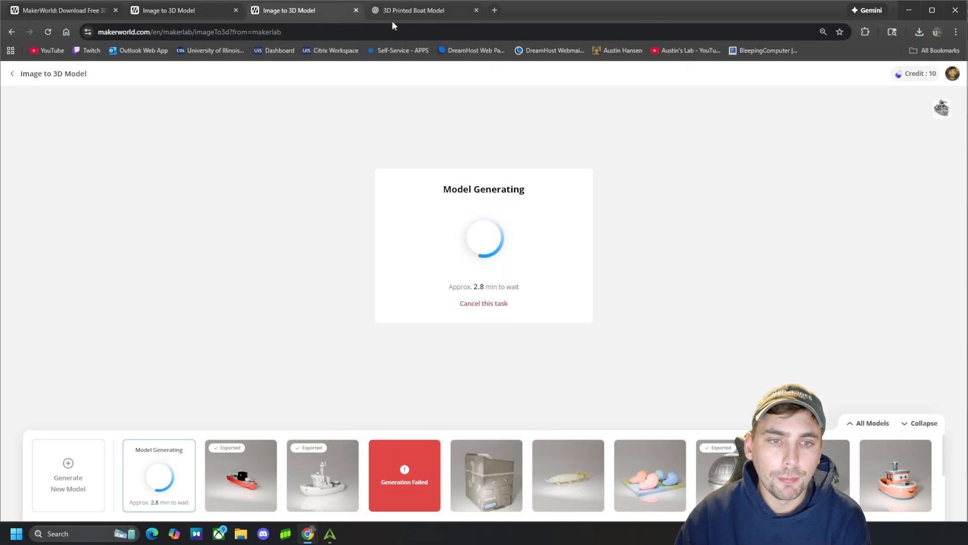
mouse_move(315, 131)
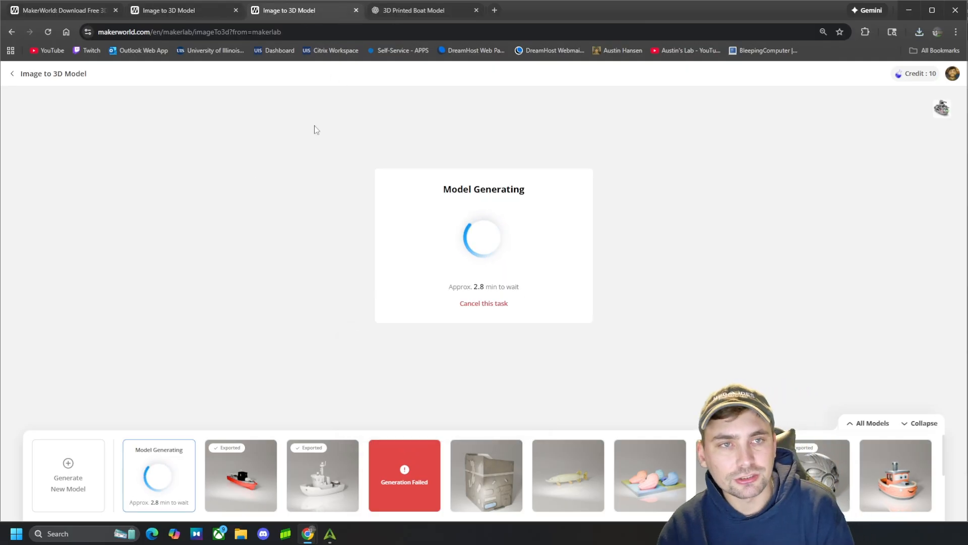
mouse_move(240, 533)
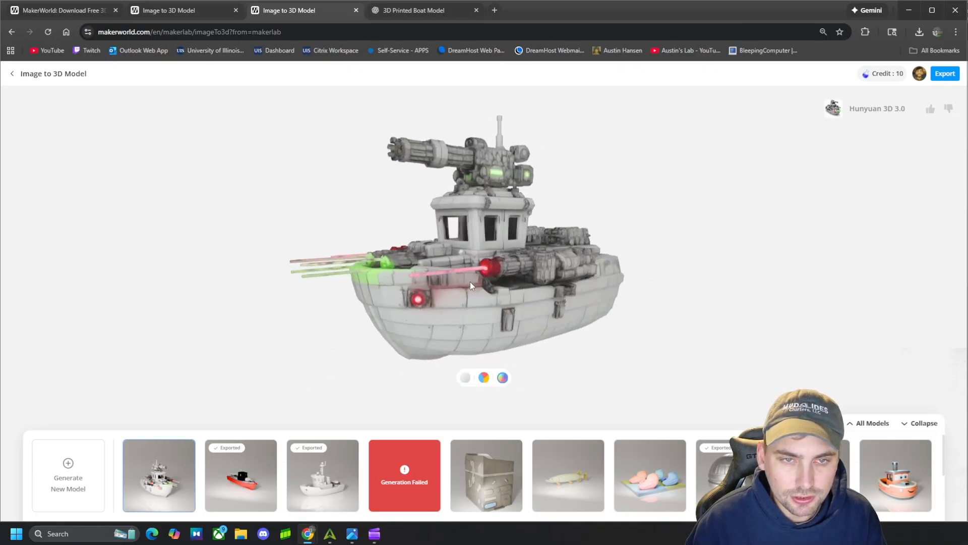
Export the armed boat for the A1 mini with 0.4 nozzle, confirming the 2-credit cost
left_click(465, 377)
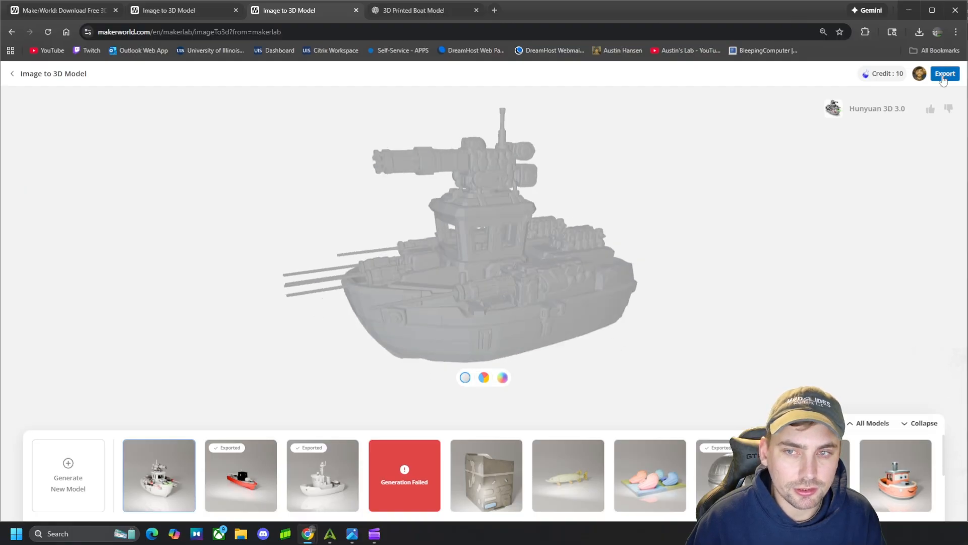
left_click(944, 74)
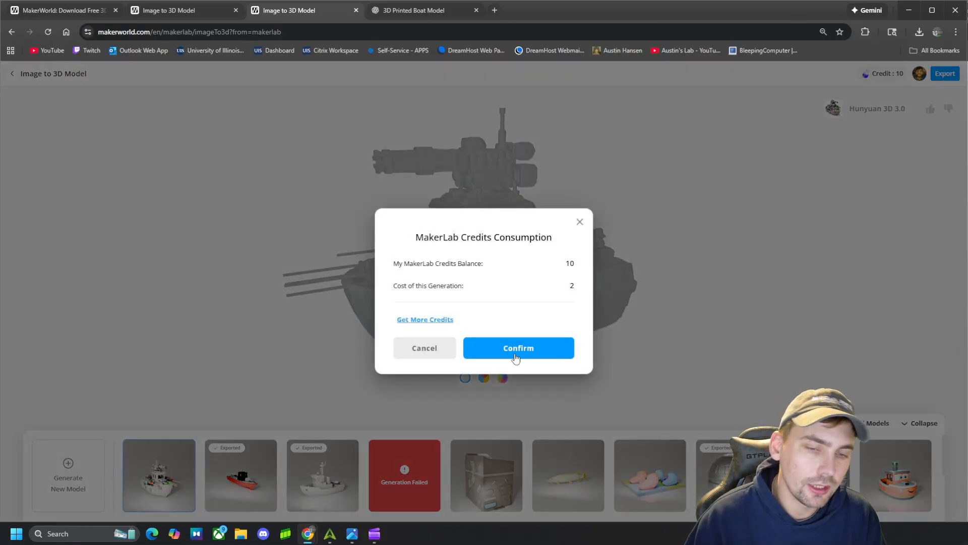
left_click(518, 349)
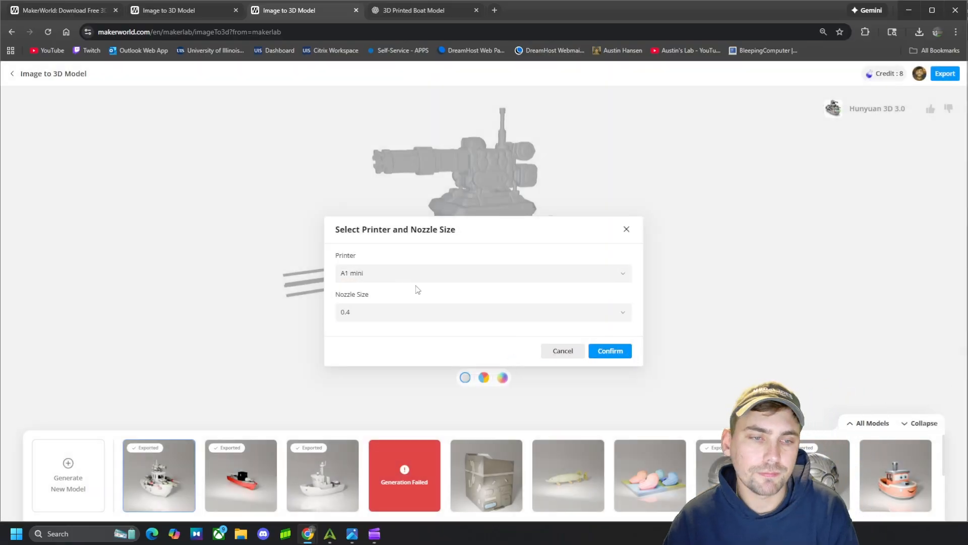
left_click(609, 351)
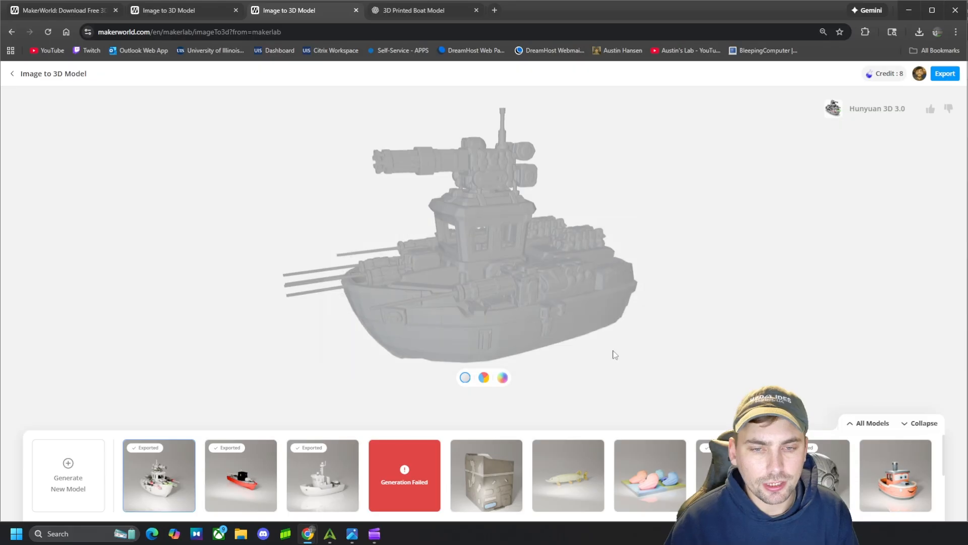
left_click(944, 73)
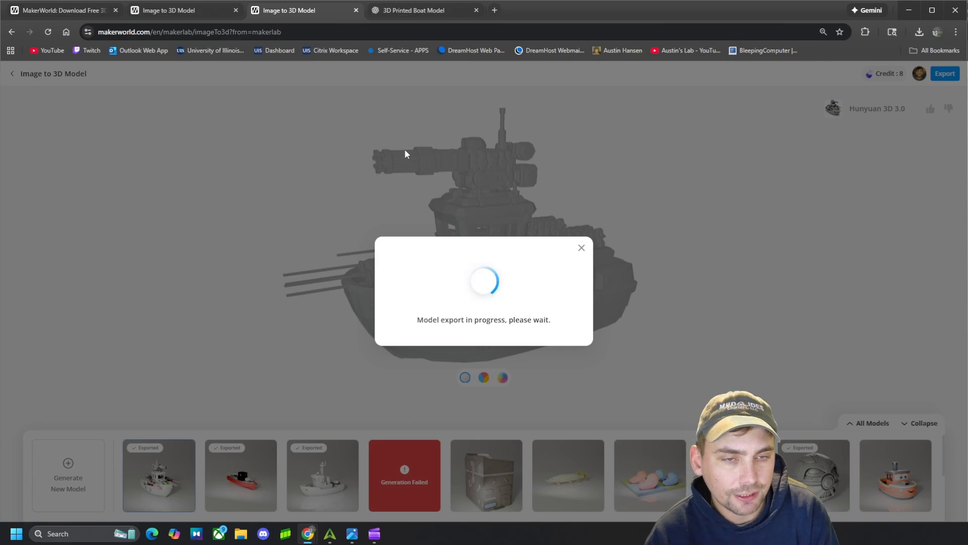
mouse_move(592, 296)
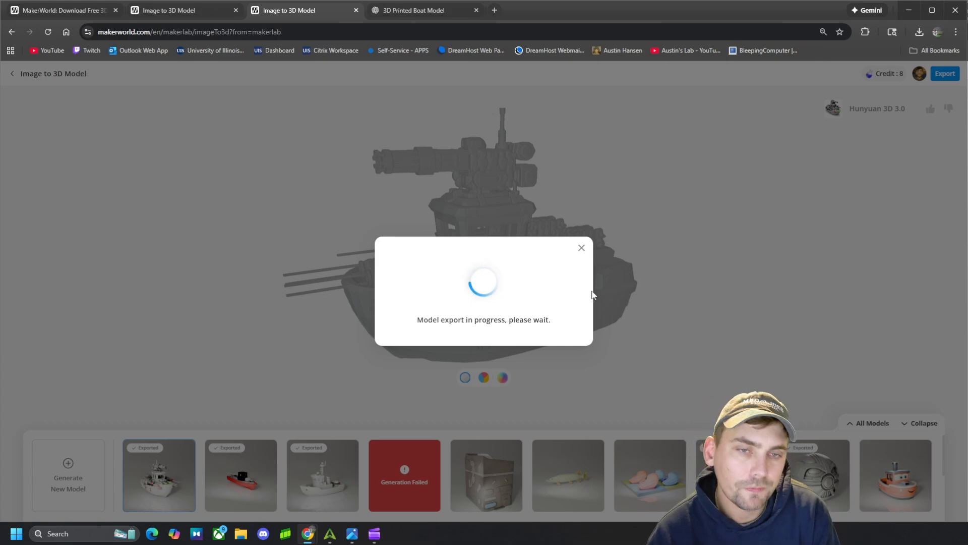
mouse_move(568, 276)
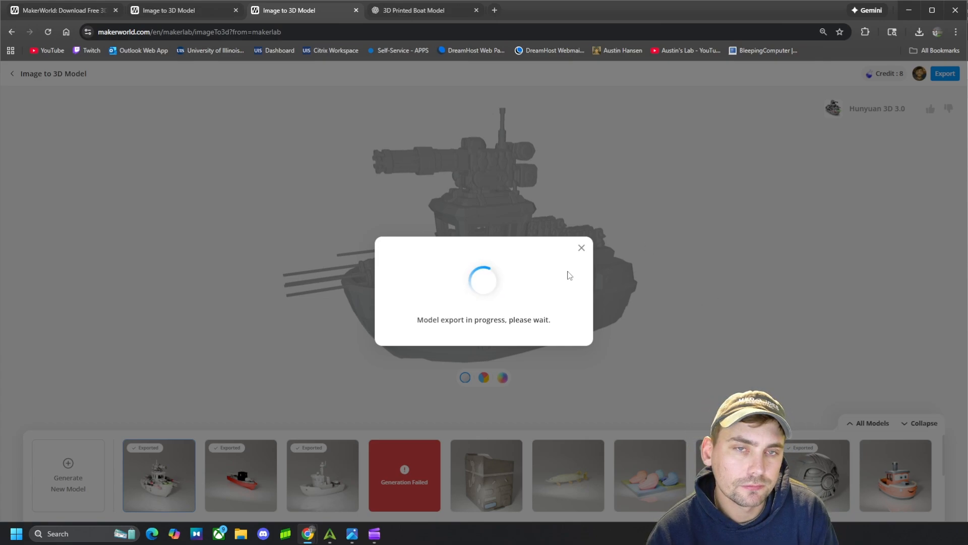
mouse_move(555, 257)
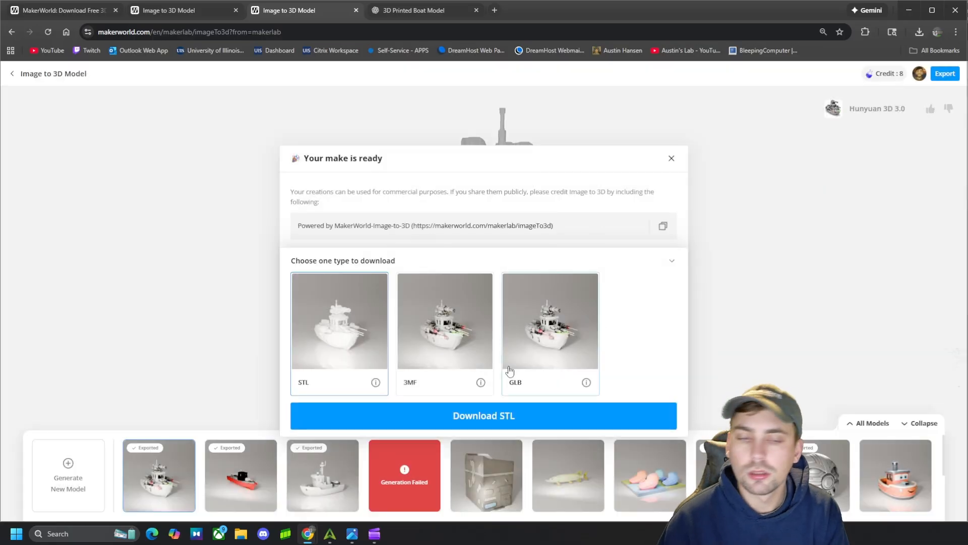
mouse_move(238, 343)
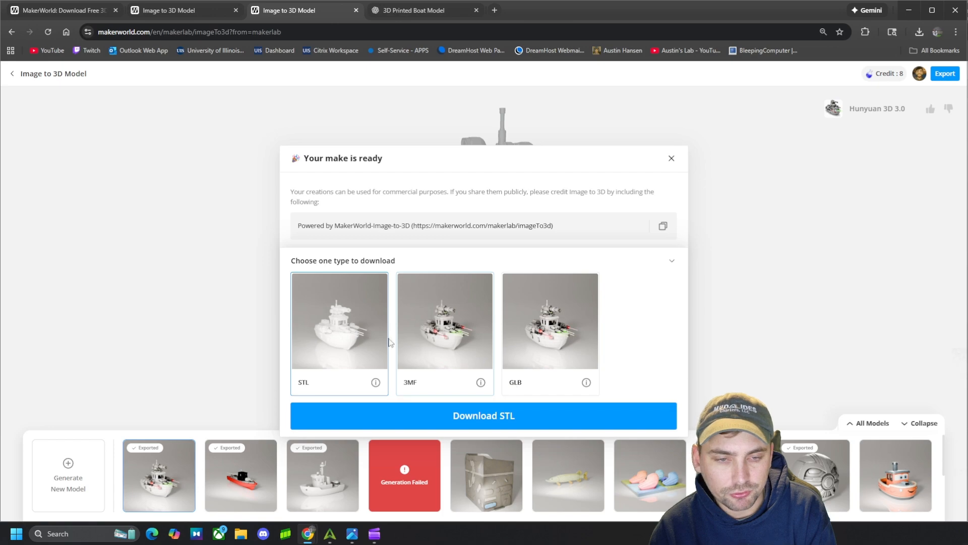
mouse_move(315, 188)
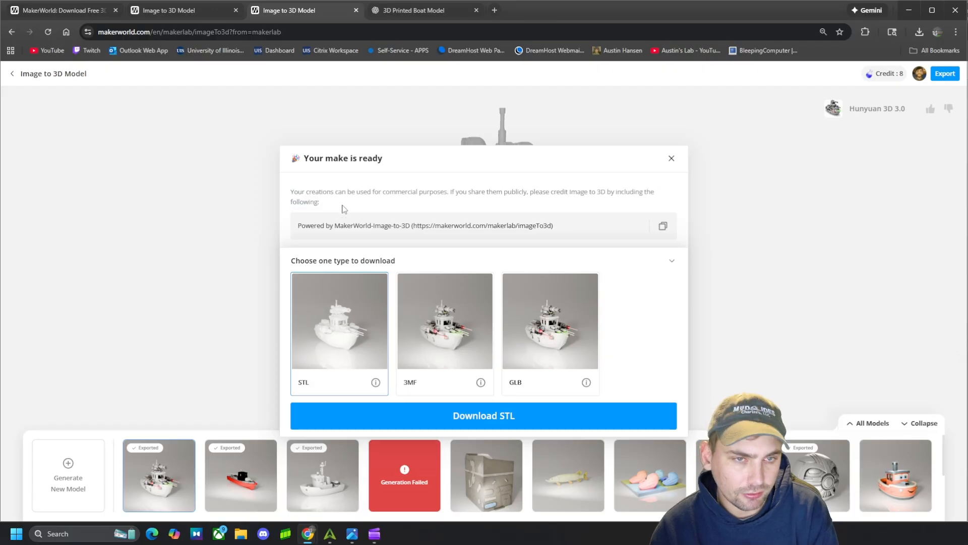
Check the attribution line and download the armed boat as a 23.7 MB STL file
triple_click(425, 224)
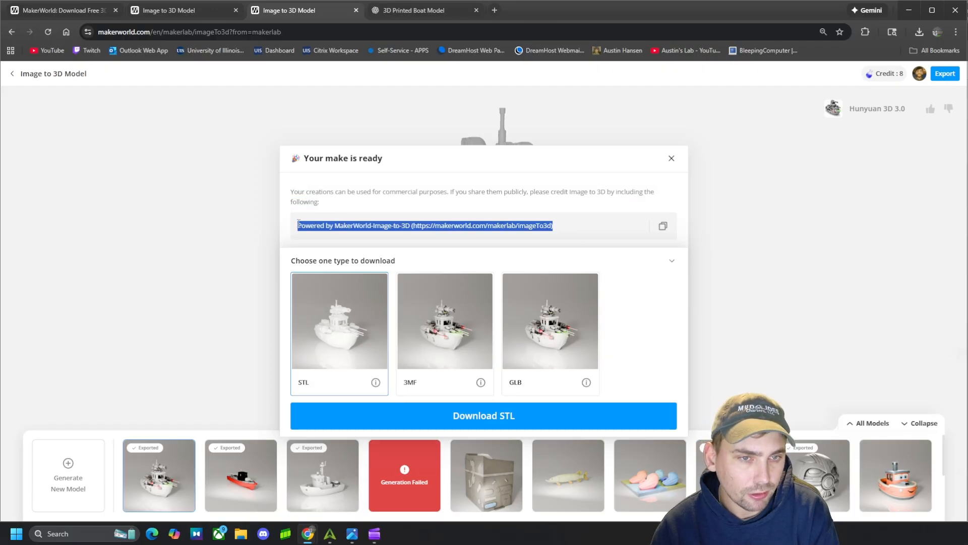
left_click(364, 238)
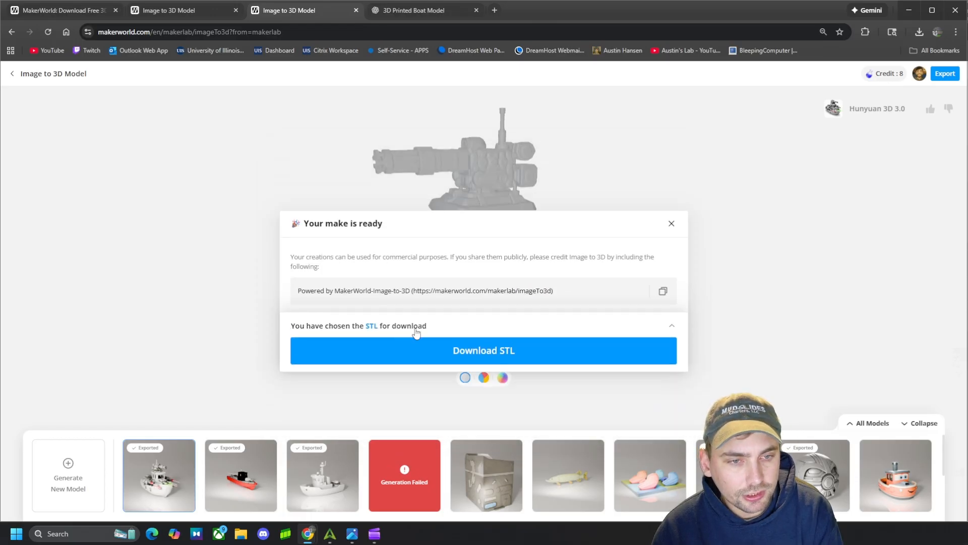
left_click(672, 325)
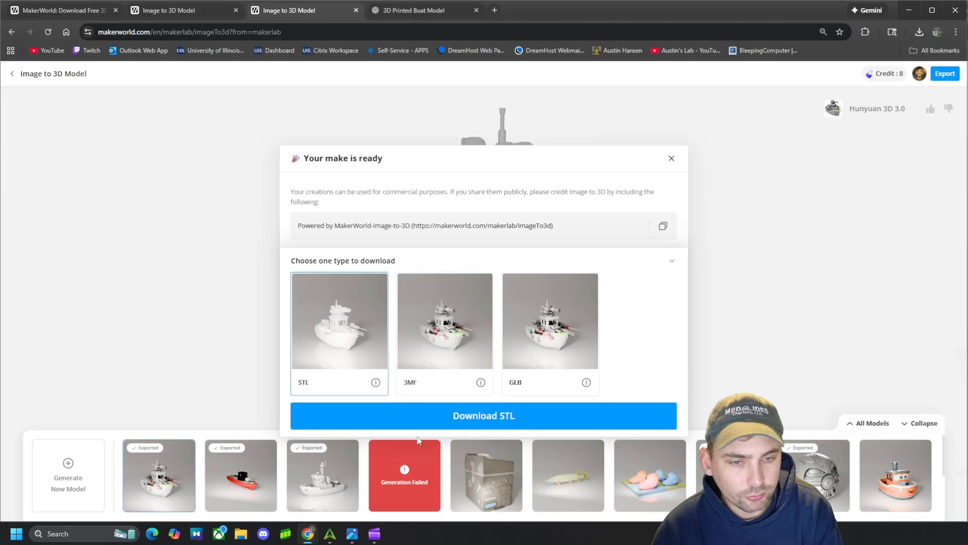
left_click(483, 414)
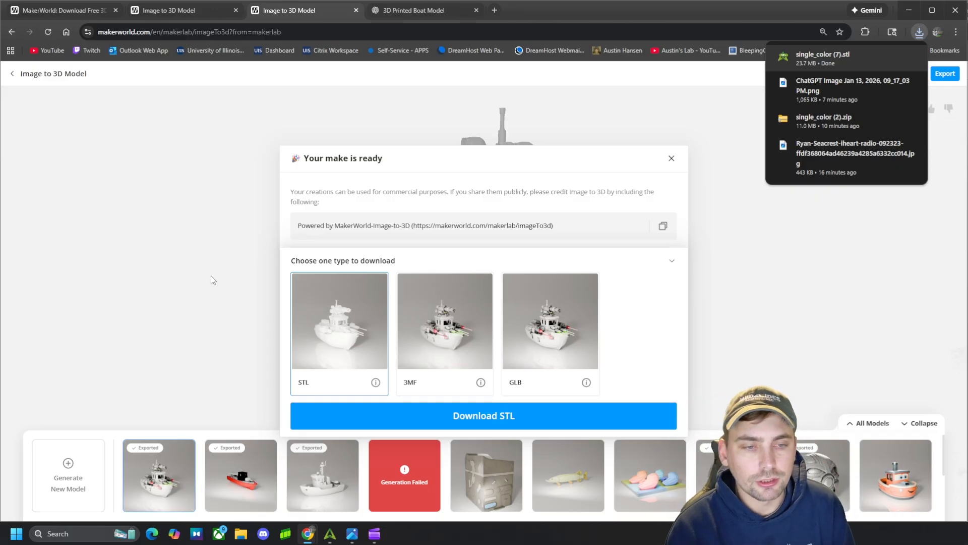
mouse_move(624, 188)
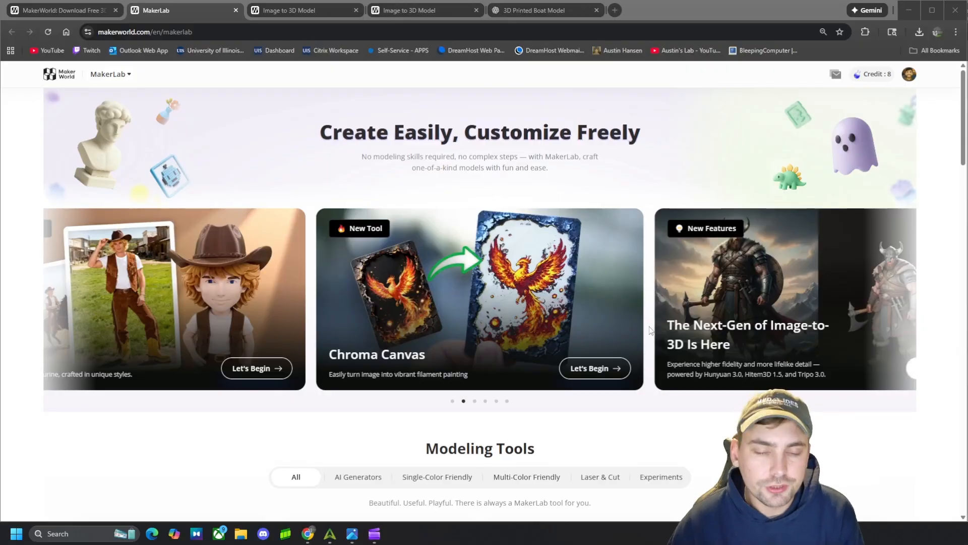
scroll("down", 3)
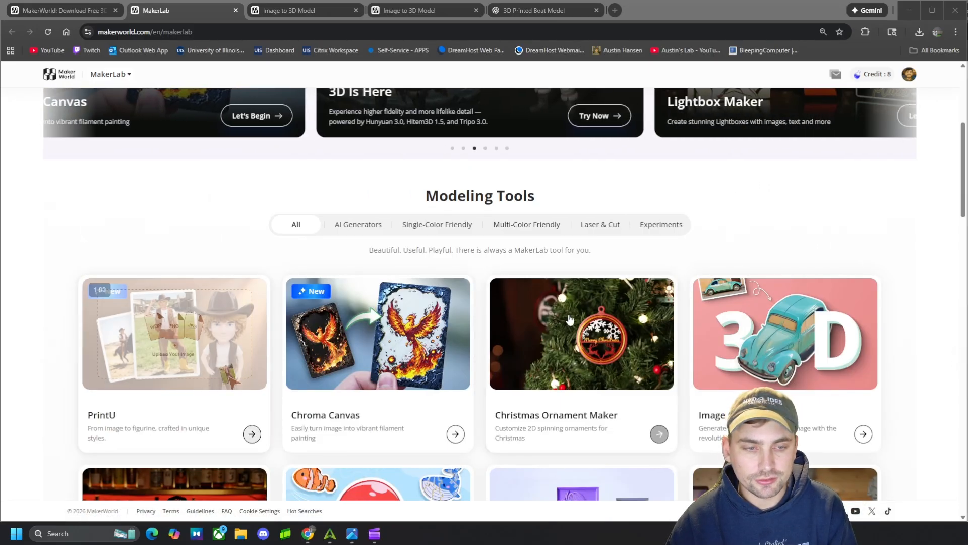
scroll("down", 3)
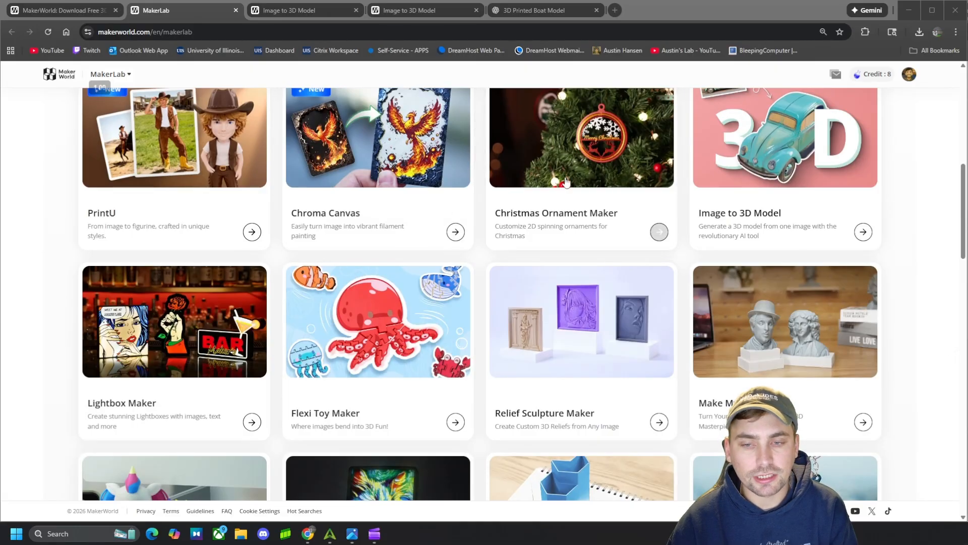
scroll("down", 3)
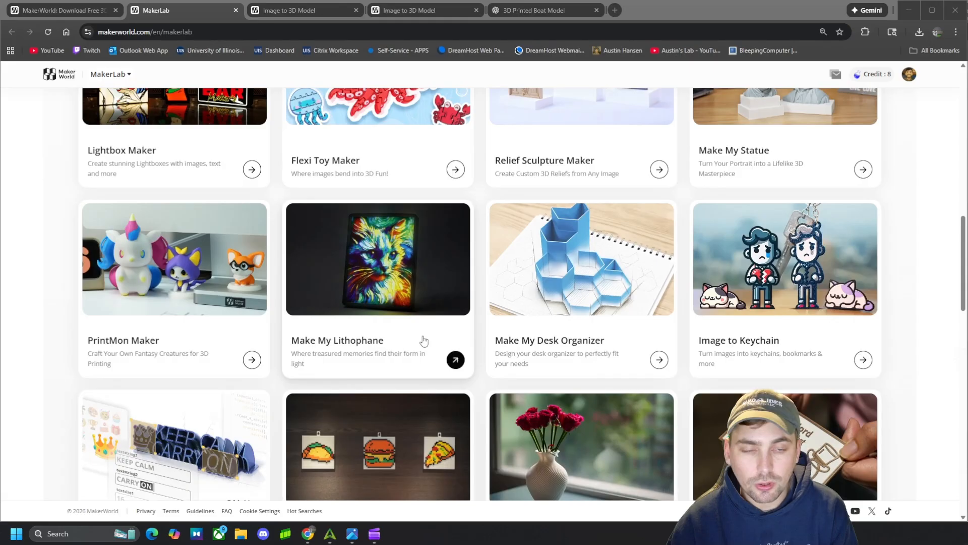
scroll("down", 3)
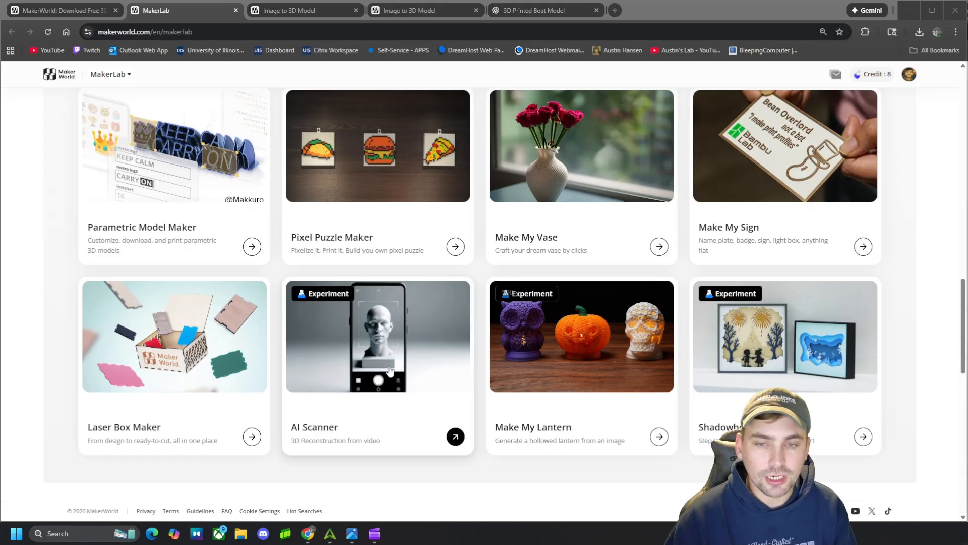
scroll("up", 3)
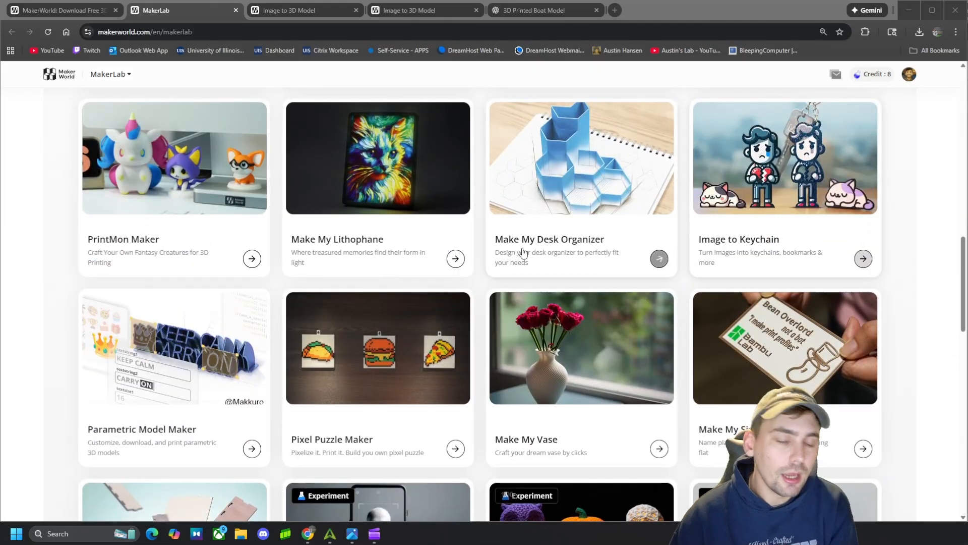
scroll("up", 3)
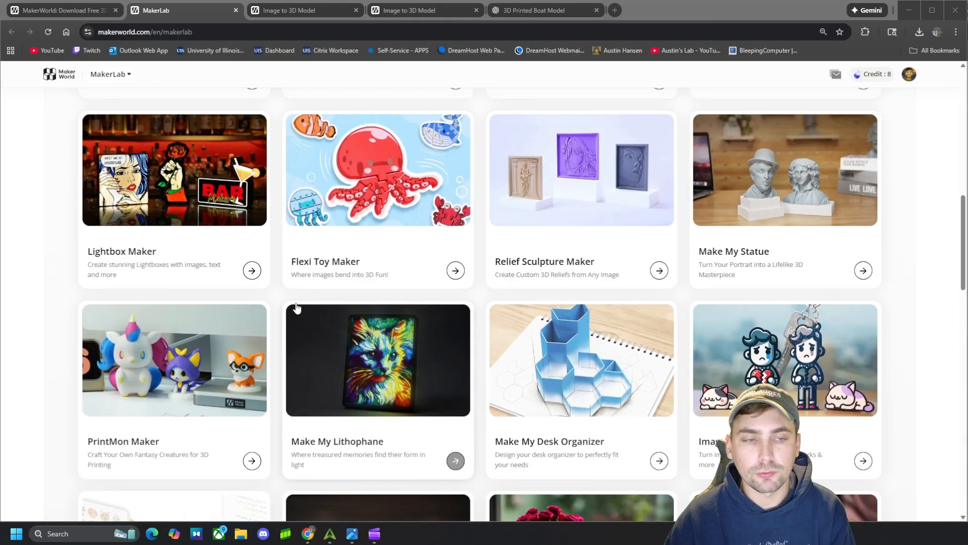
mouse_move(278, 304)
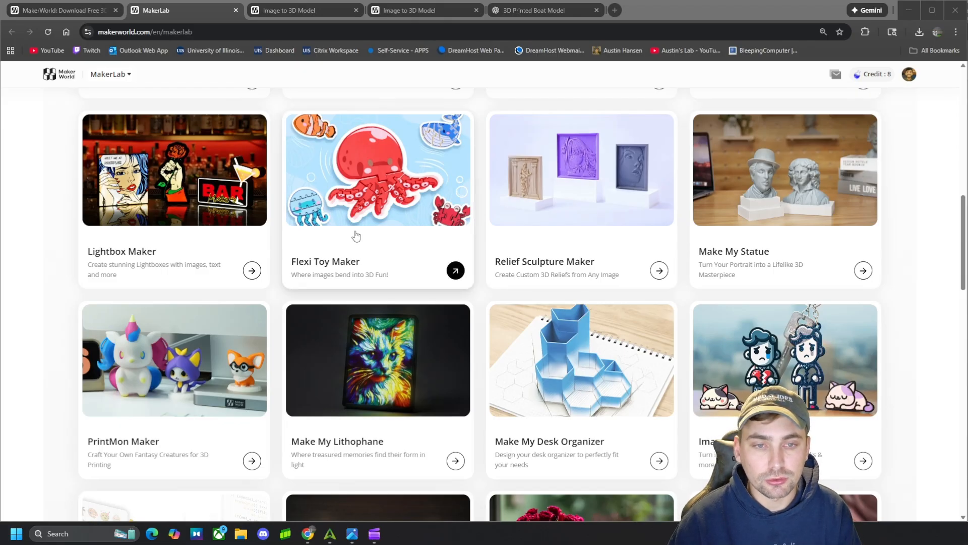
mouse_move(800, 250)
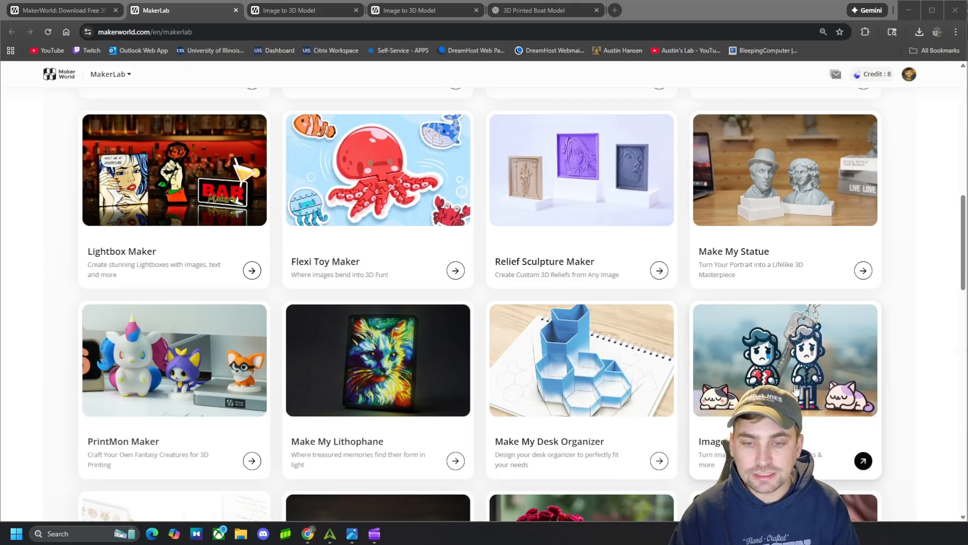
scroll("down", 3)
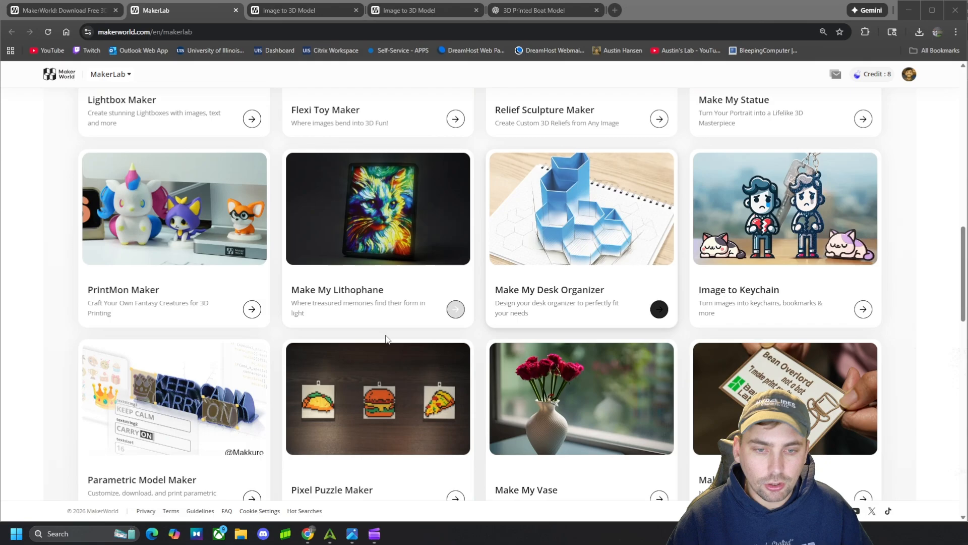
scroll("down", 3)
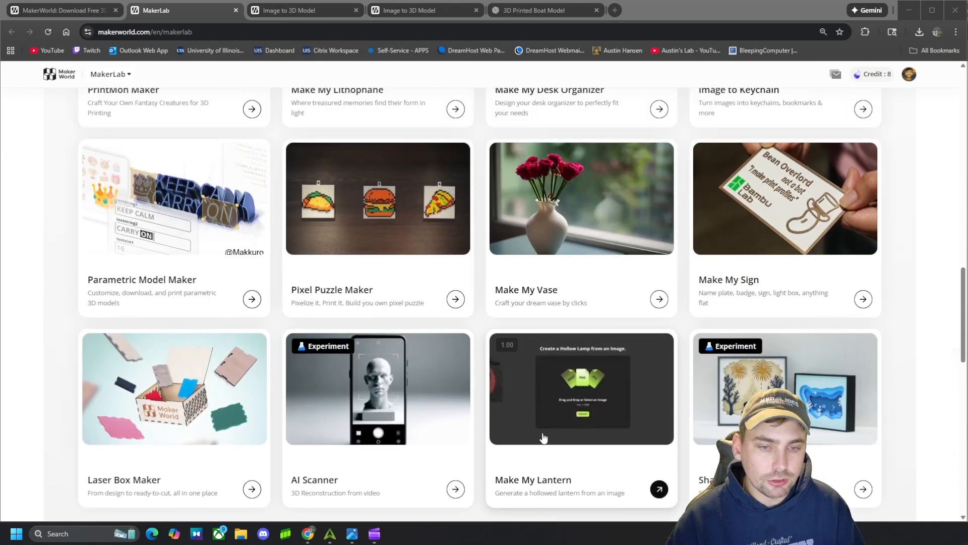
scroll("up", 3)
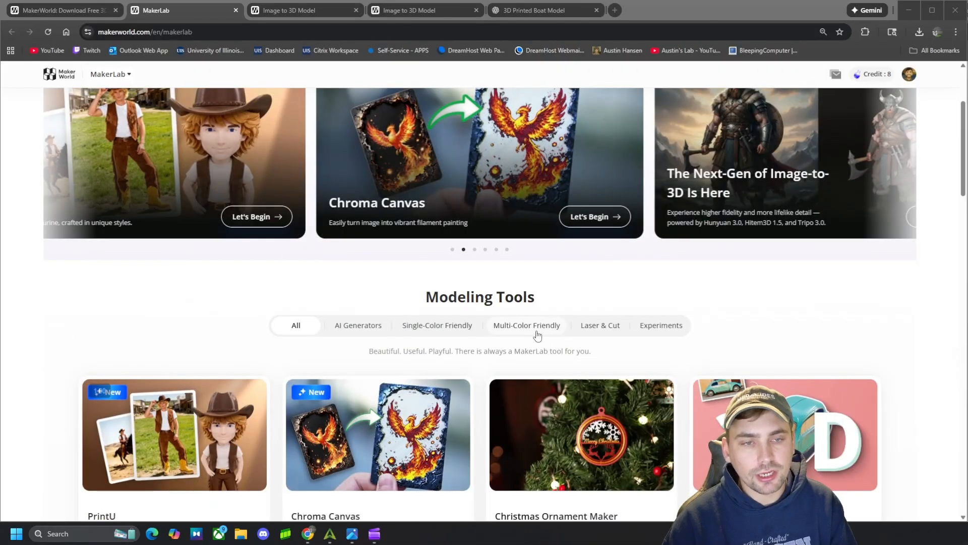
scroll("down", 3)
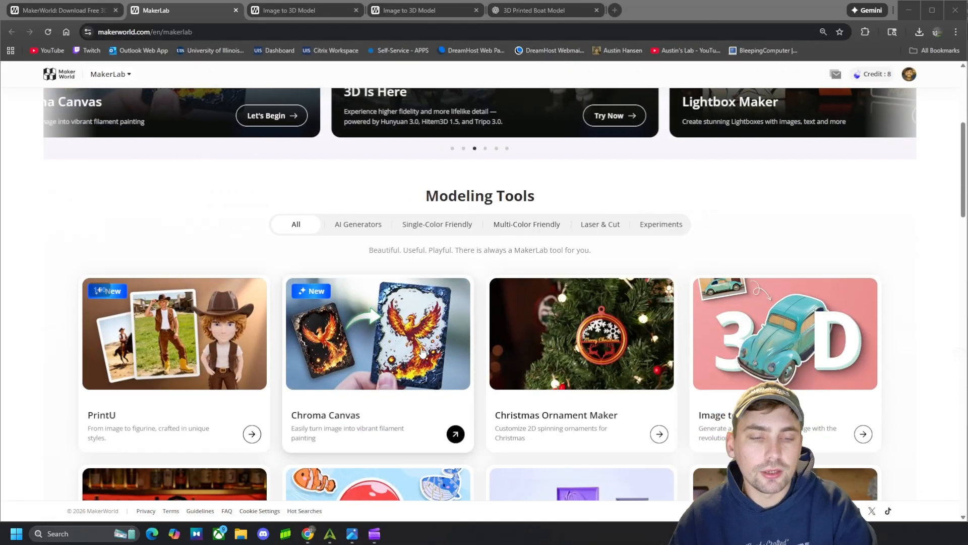